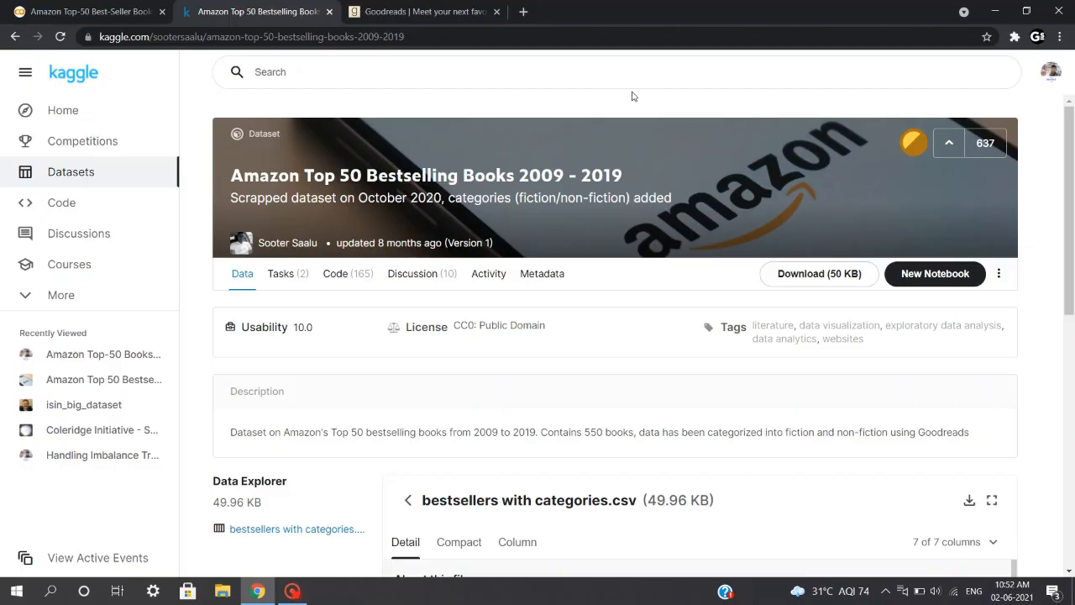
{"action": "mouse_move", "coordinate": [368, 123]}
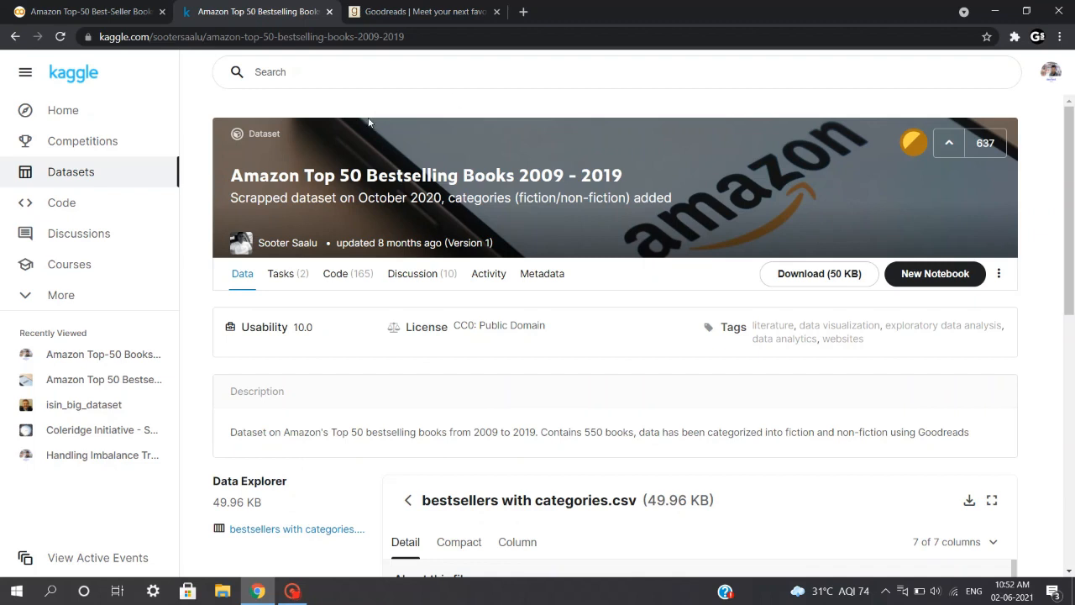
Review the Kaggle dataset overview, then scroll through the Goodreads homepage.
{"action": "double_click", "coordinate": [541, 174]}
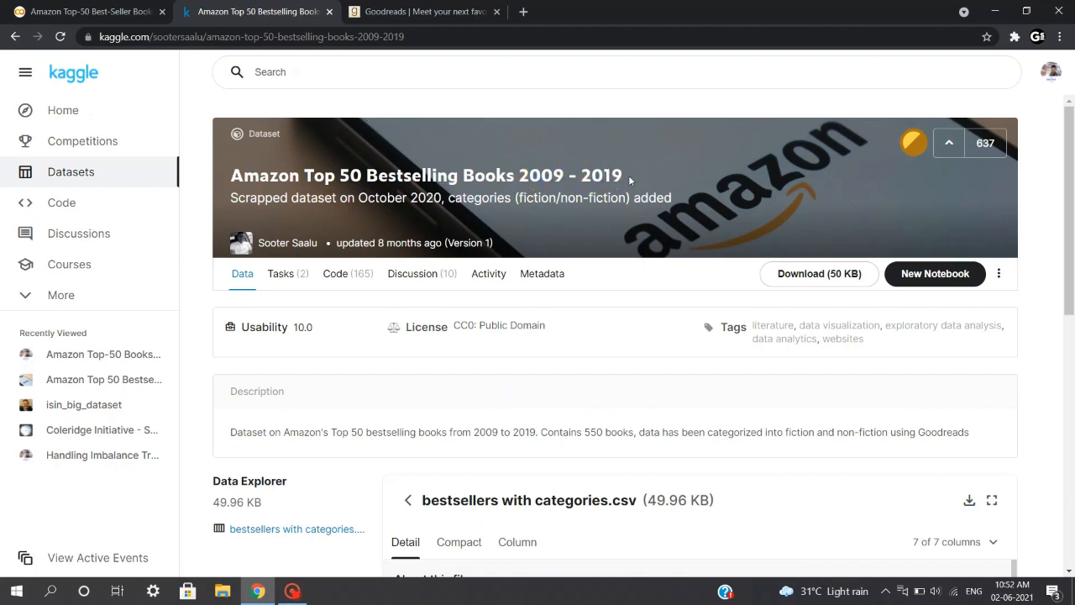
{"action": "mouse_move", "coordinate": [420, 349]}
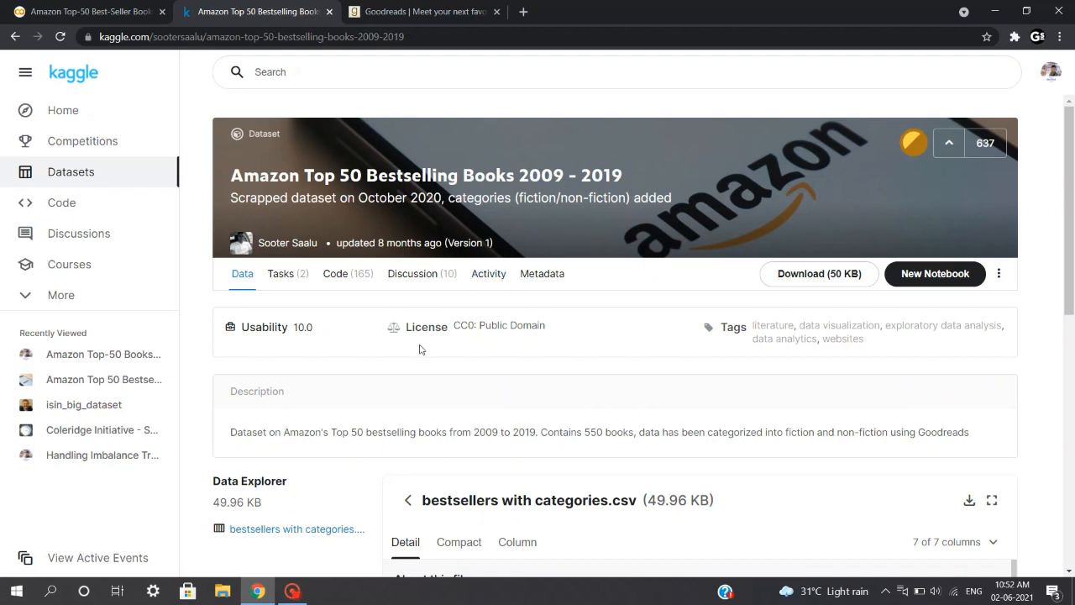
{"action": "mouse_move", "coordinate": [508, 334]}
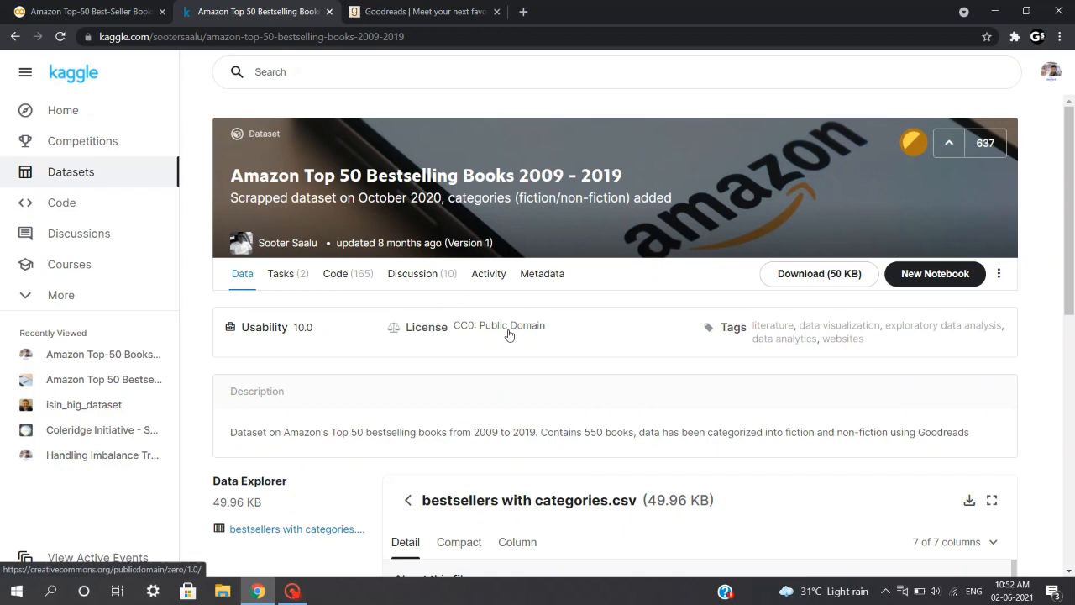
{"action": "left_click", "coordinate": [424, 11]}
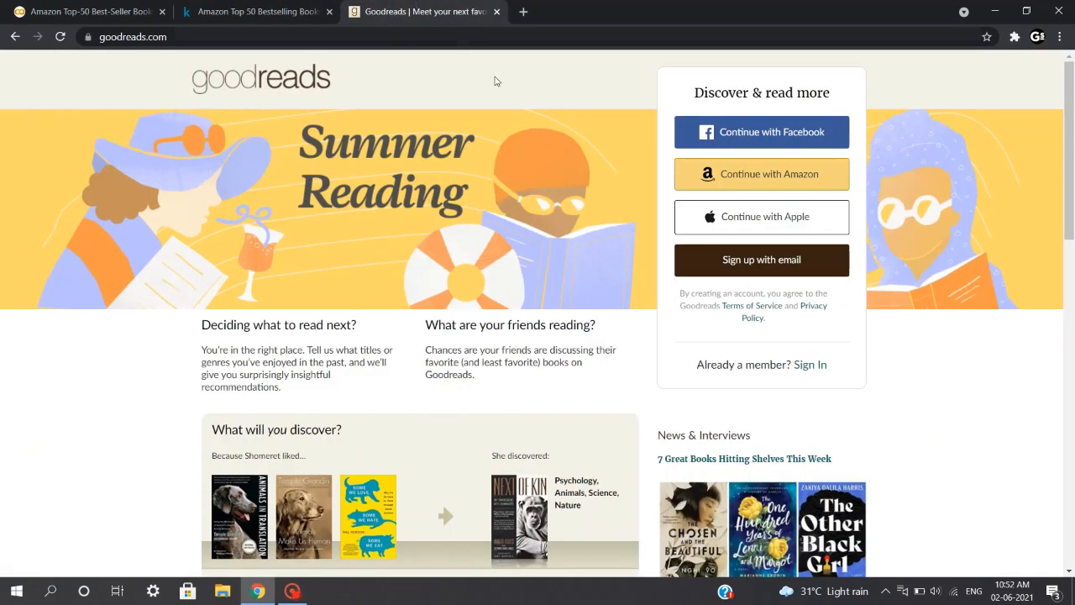
{"action": "scroll", "scroll_direction": "down", "scroll_amount": 3}
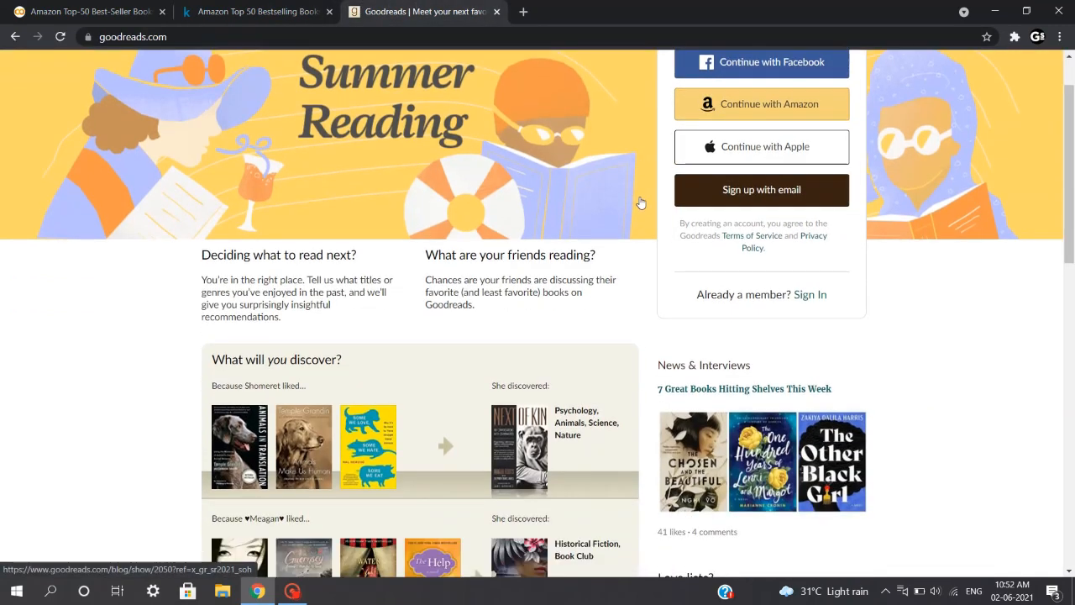
{"action": "scroll", "scroll_direction": "down", "scroll_amount": 3}
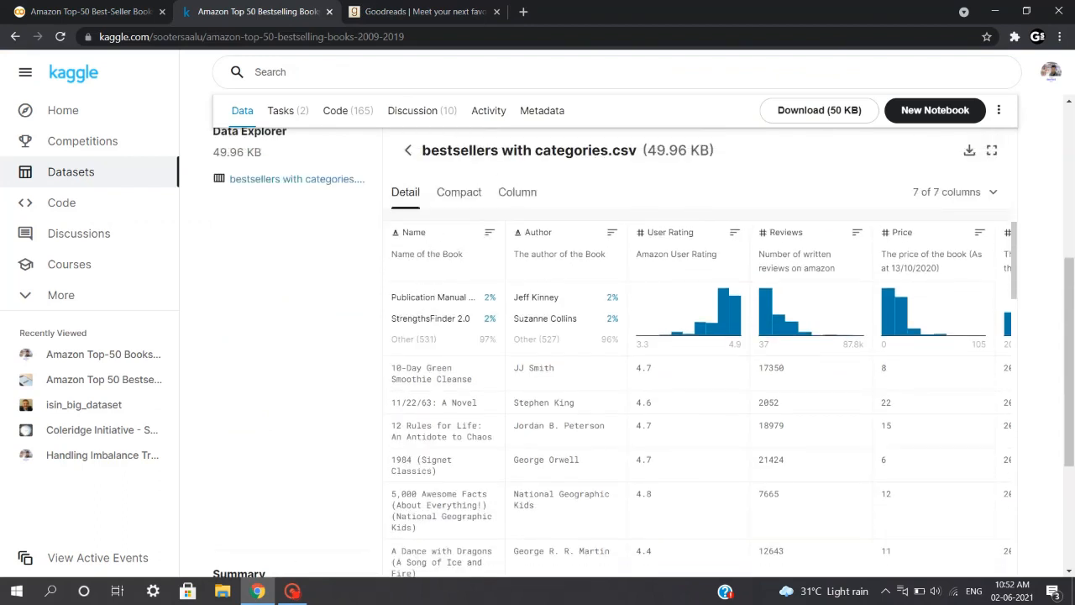
Highlight the CSV column descriptions, including Price, and scroll through the book rows.
{"action": "double_click", "coordinate": [550, 253]}
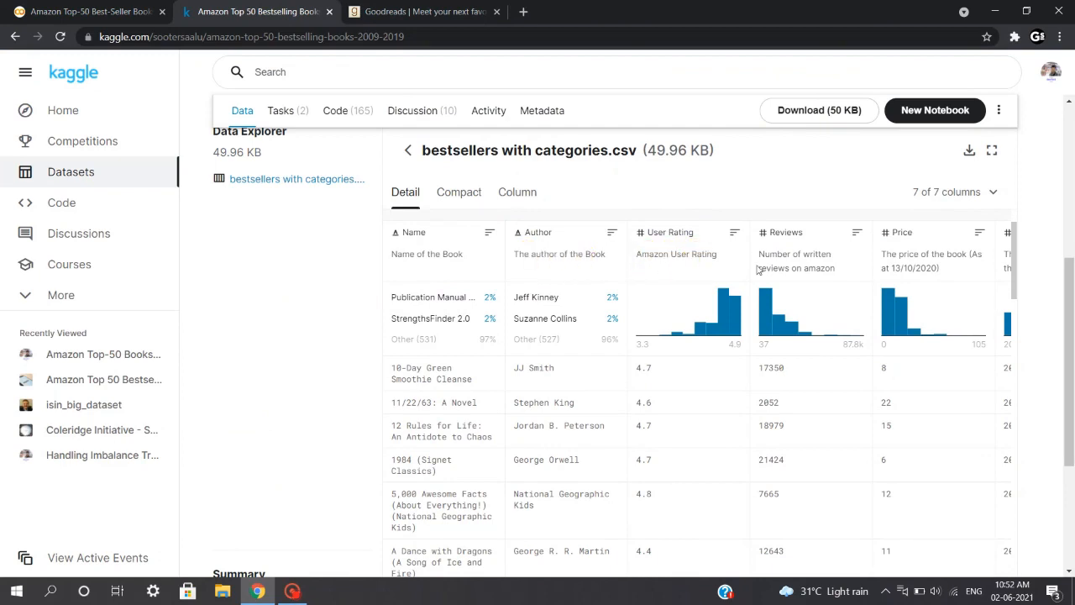
{"action": "double_click", "coordinate": [793, 261]}
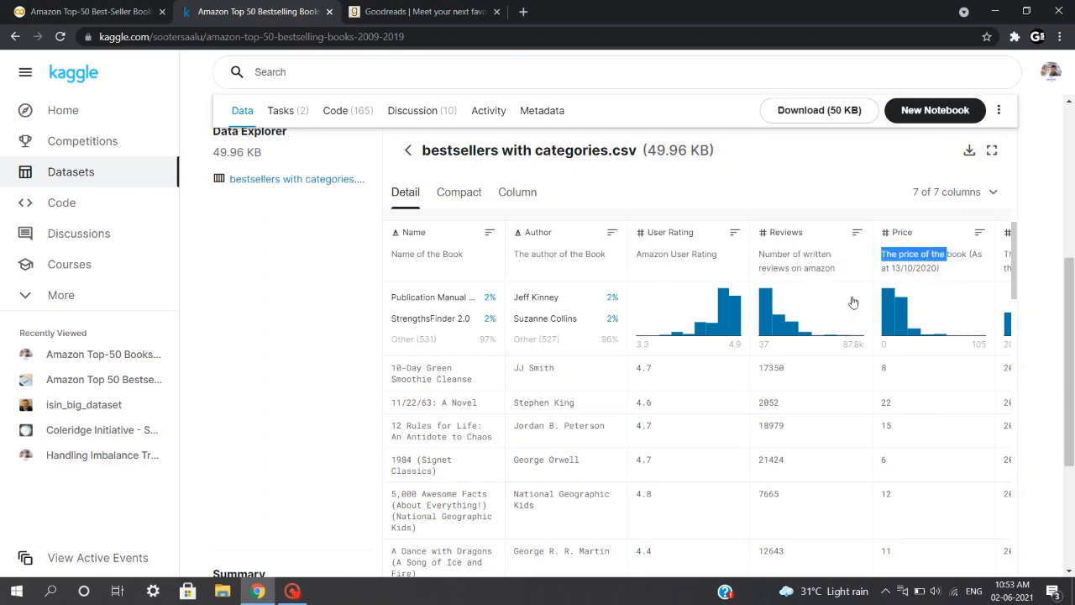
{"action": "scroll", "scroll_direction": "down", "scroll_amount": 3}
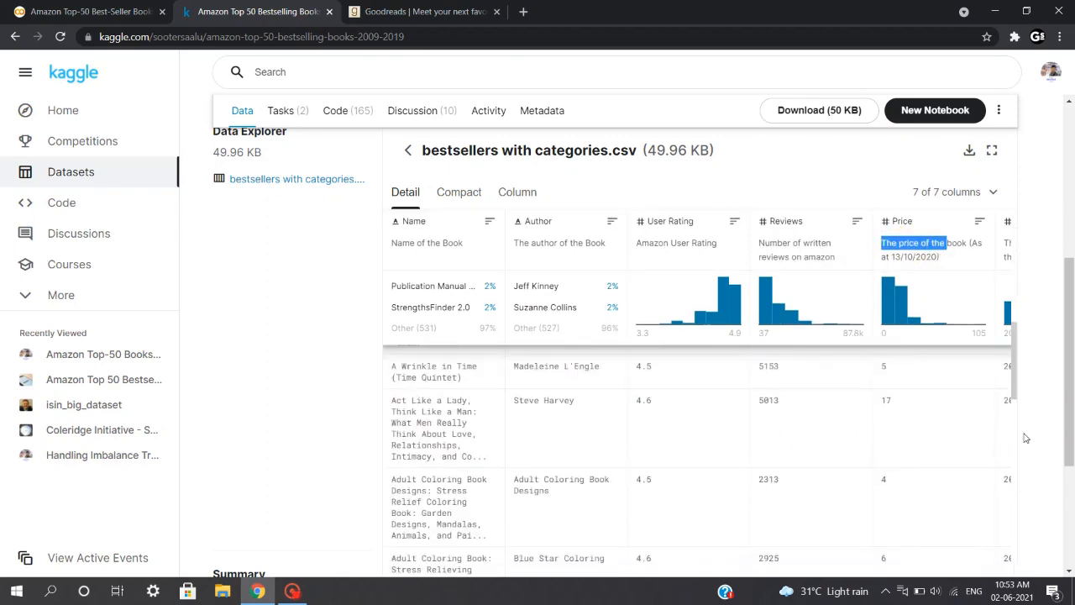
{"action": "scroll", "scroll_direction": "down", "scroll_amount": 3}
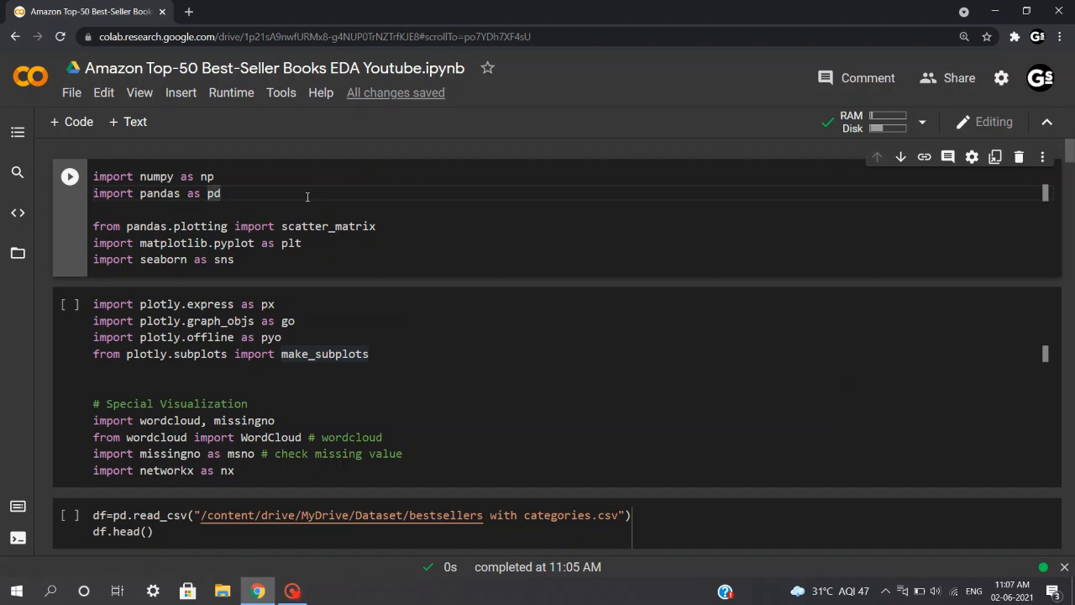
Point out the numpy and plotting imports, run the first cell, then highlight plotly subplots.
{"action": "left_click", "coordinate": [222, 193]}
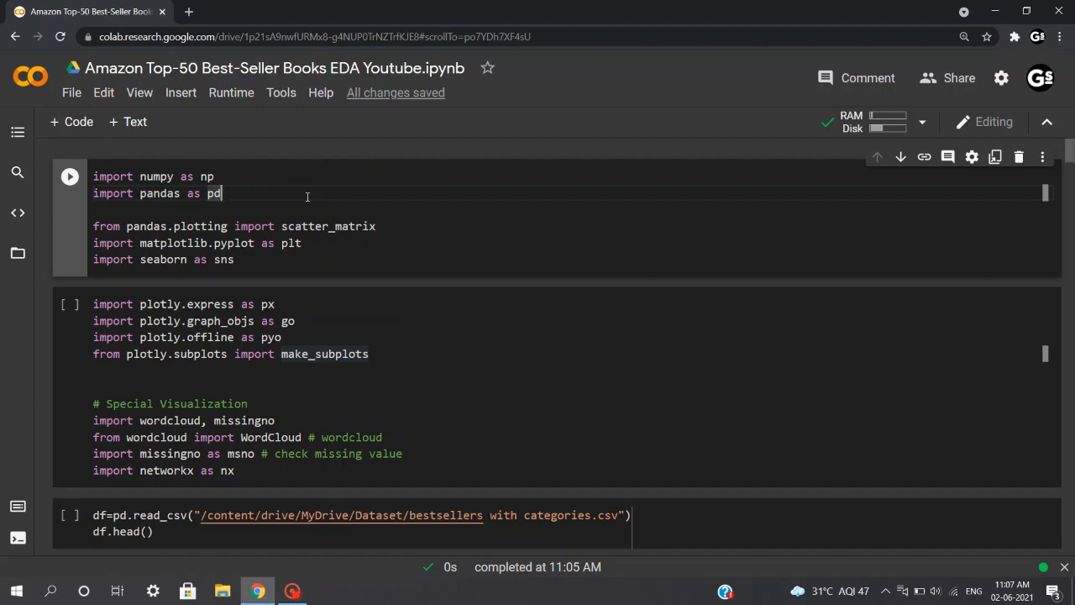
{"action": "double_click", "coordinate": [156, 177]}
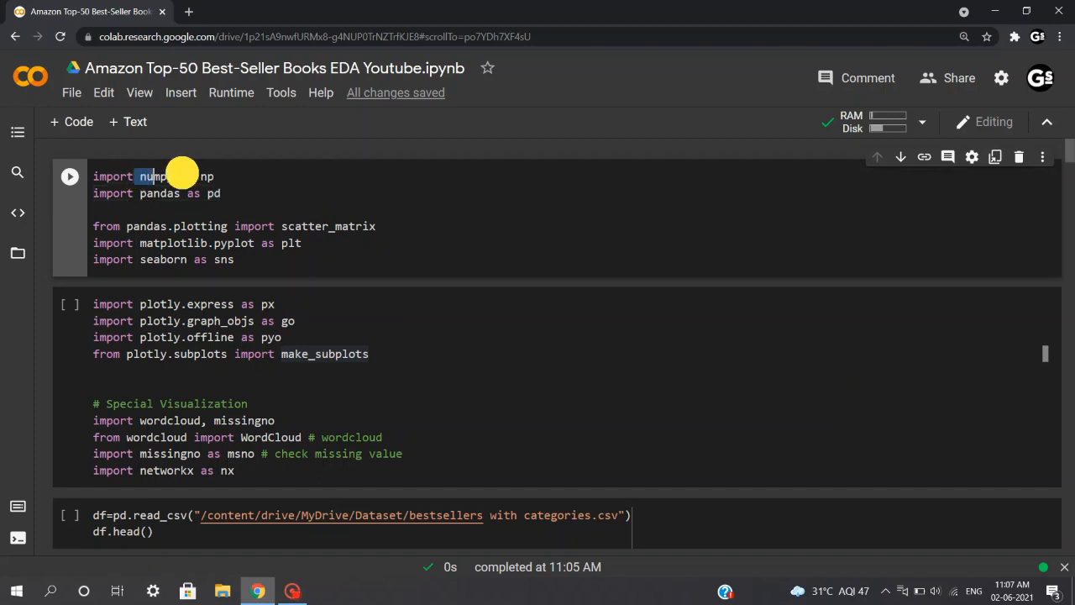
{"action": "left_click", "coordinate": [185, 193]}
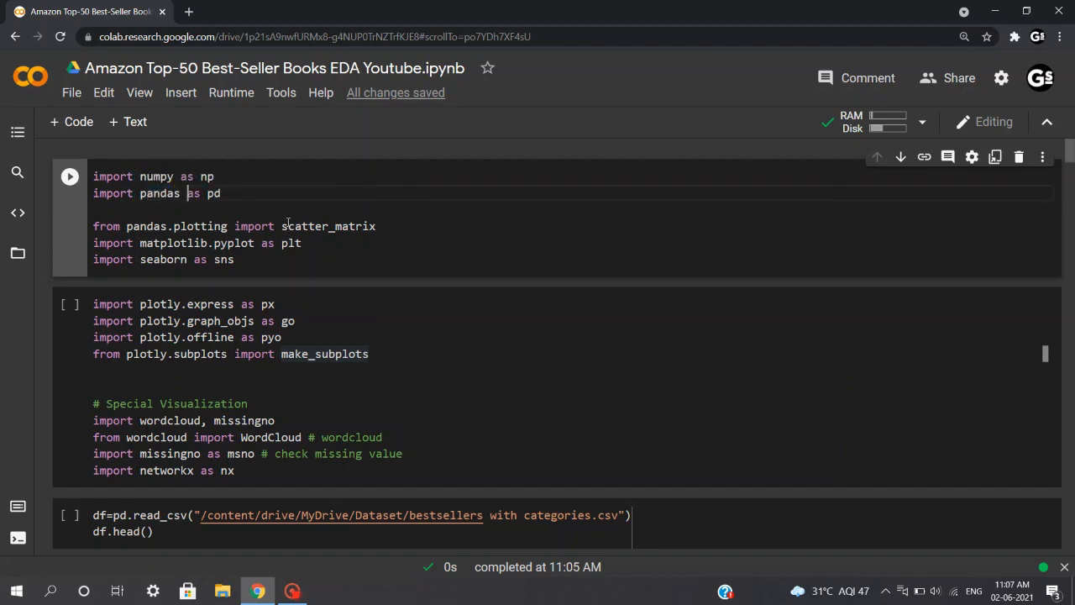
{"action": "double_click", "coordinate": [189, 226]}
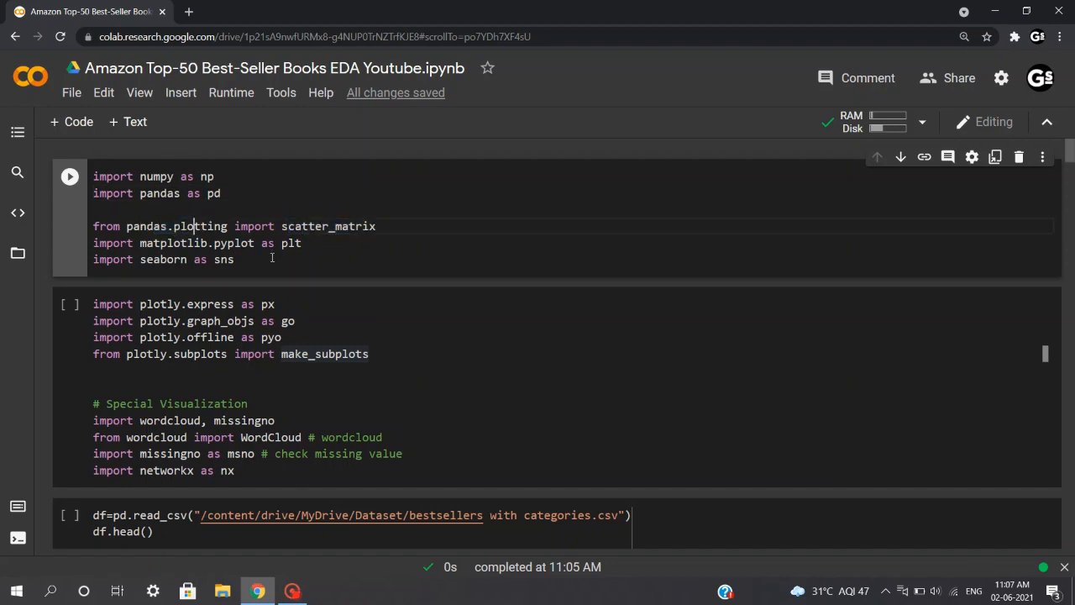
{"action": "mouse_move", "coordinate": [191, 243]}
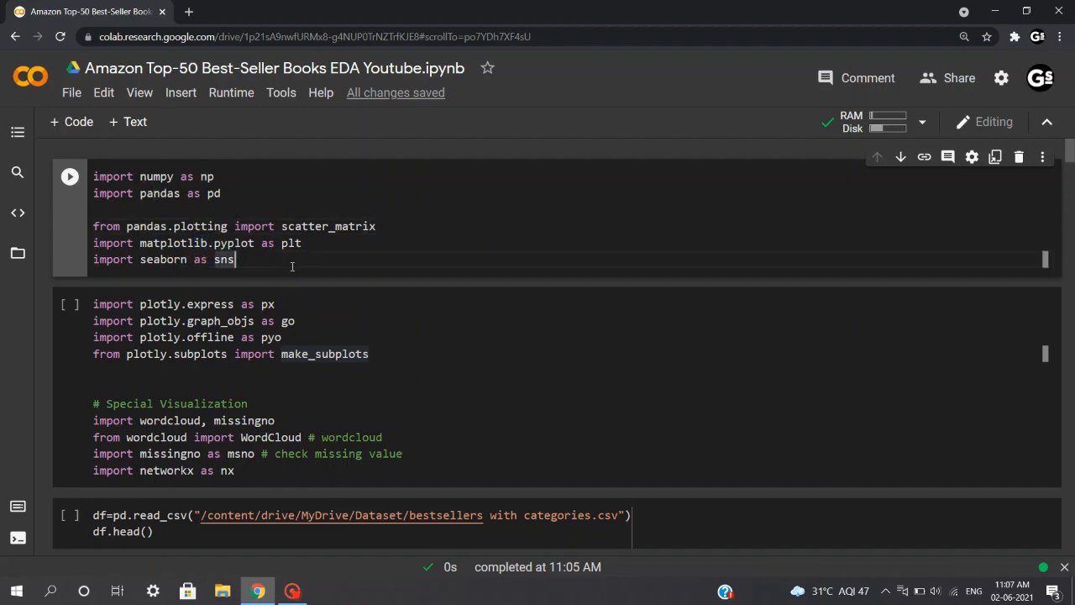
{"action": "key", "text": "shift+return"}
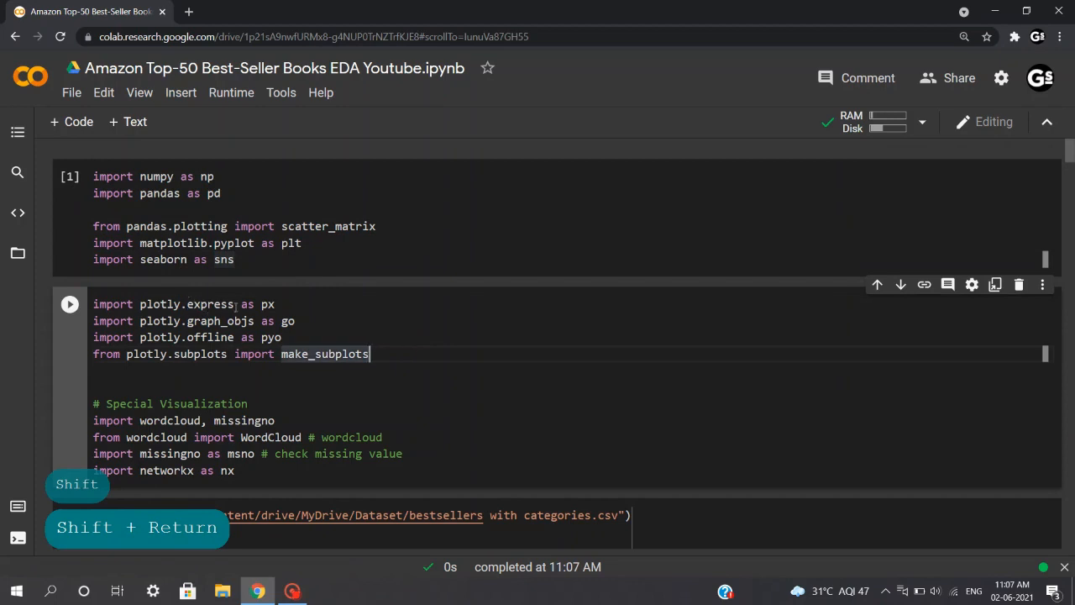
{"action": "double_click", "coordinate": [202, 321]}
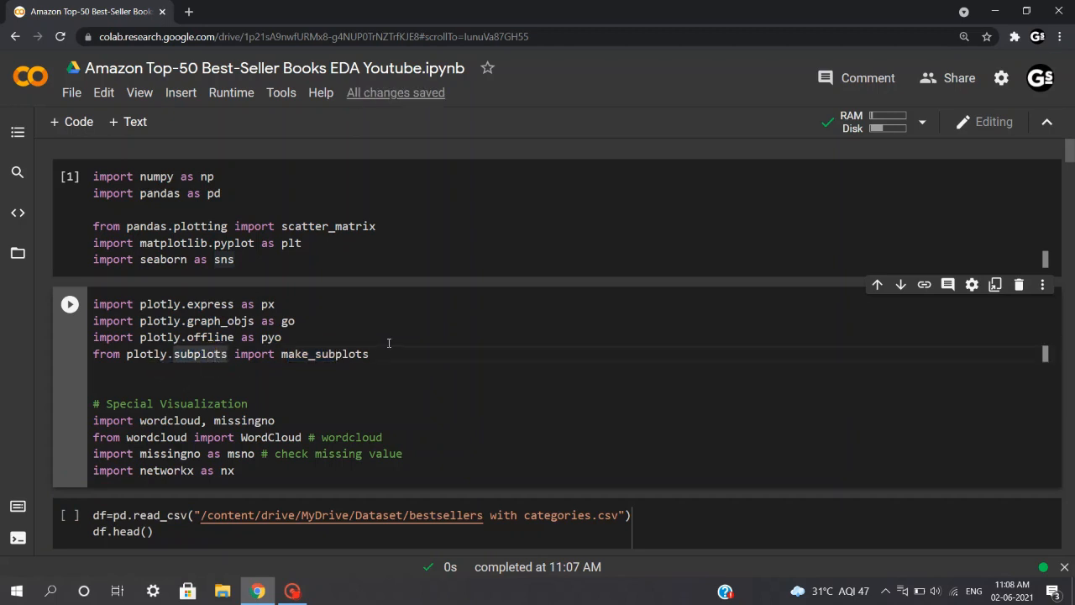
{"action": "mouse_move", "coordinate": [392, 346]}
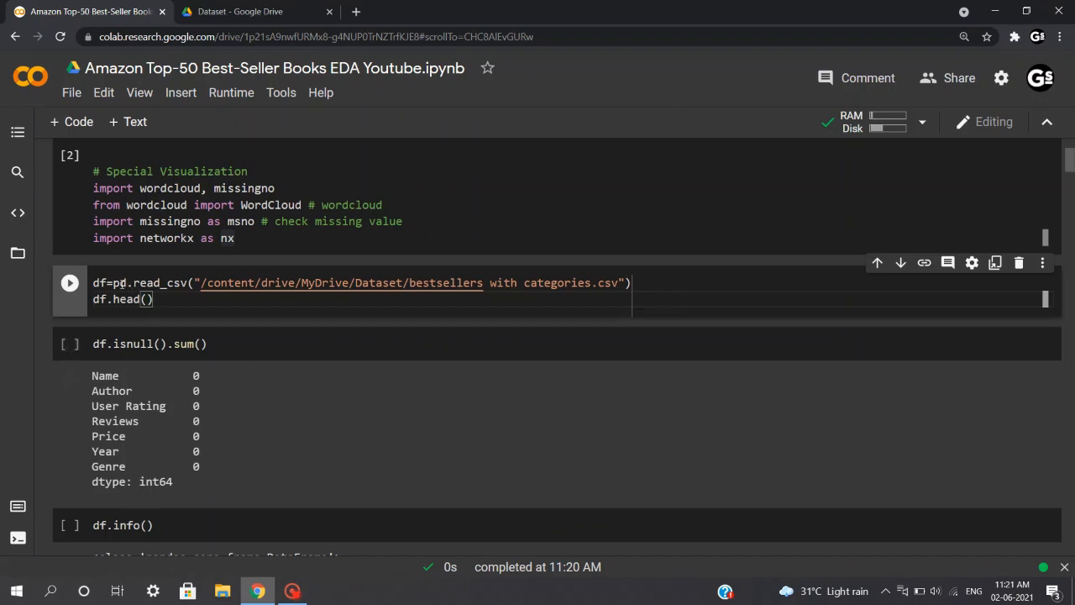
Run the read_csv and df.head() cell, then highlight the Name and Price columns.
{"action": "double_click", "coordinate": [151, 282]}
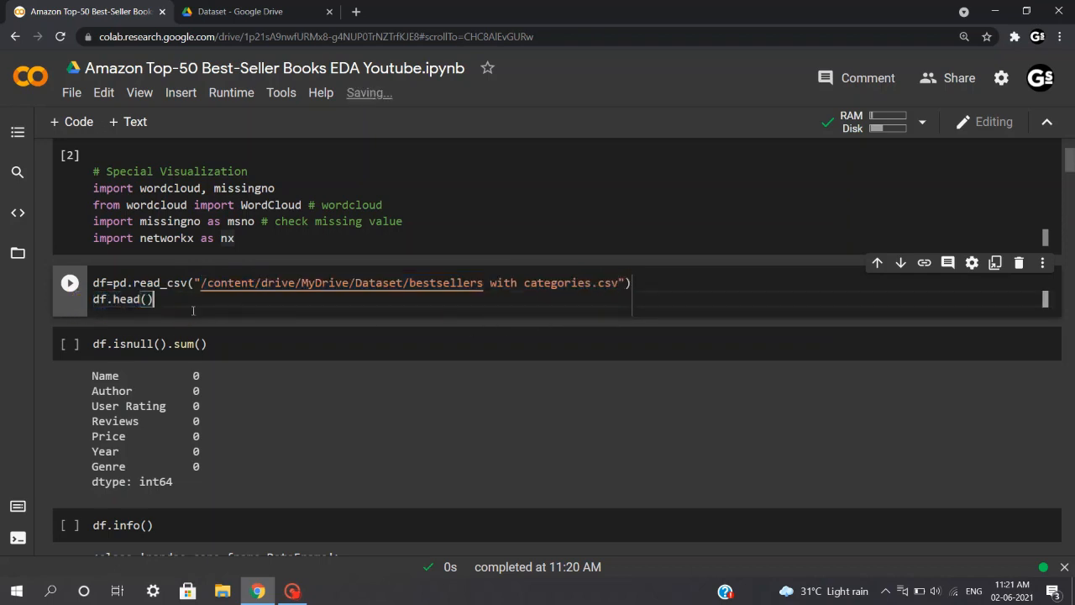
{"action": "key", "text": "shift+return"}
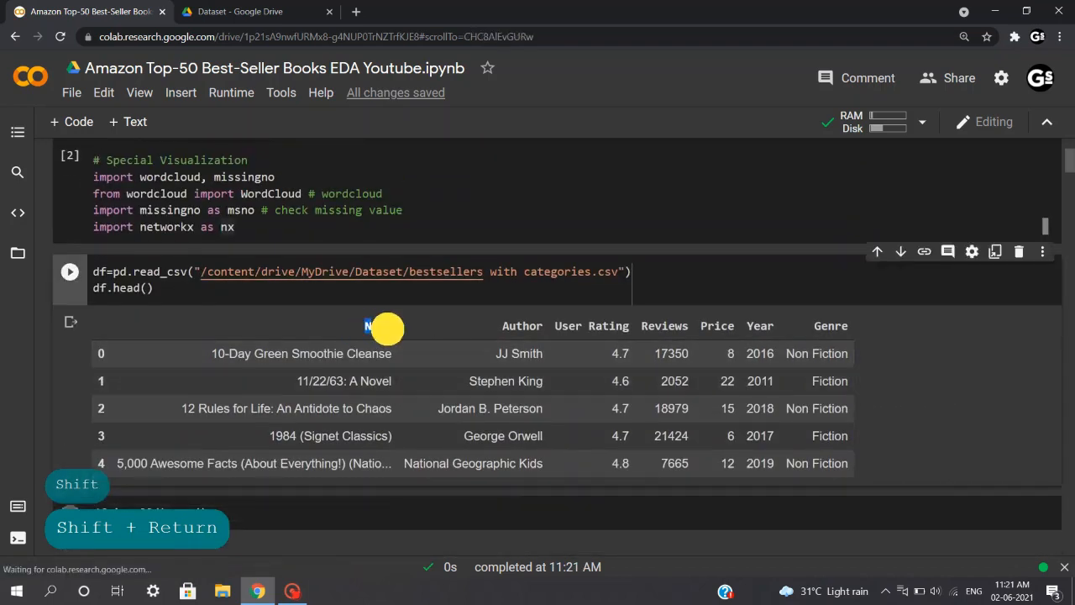
{"action": "double_click", "coordinate": [377, 326]}
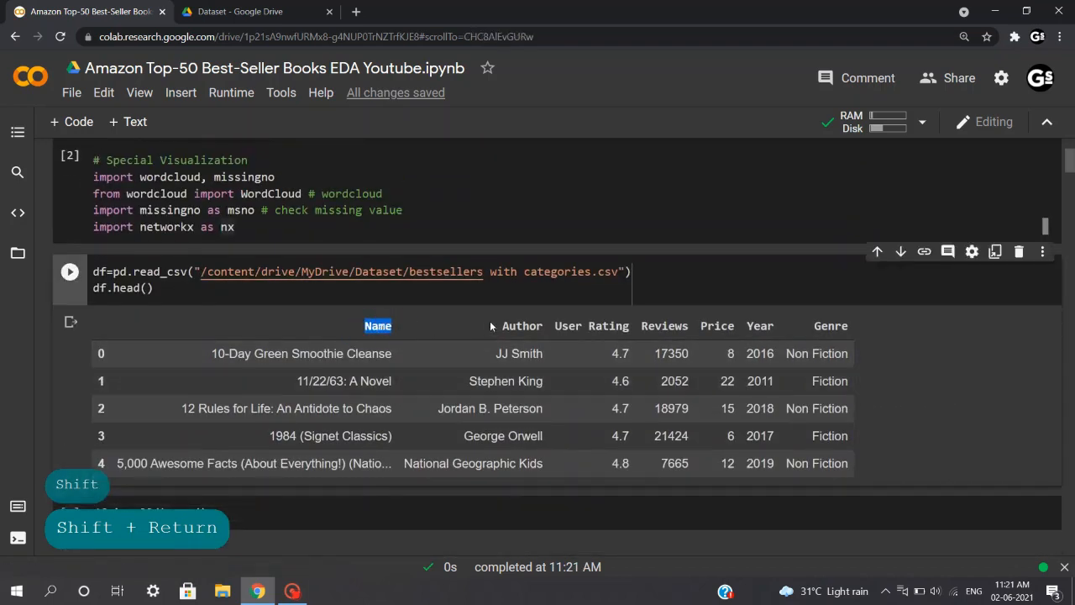
{"action": "double_click", "coordinate": [592, 326]}
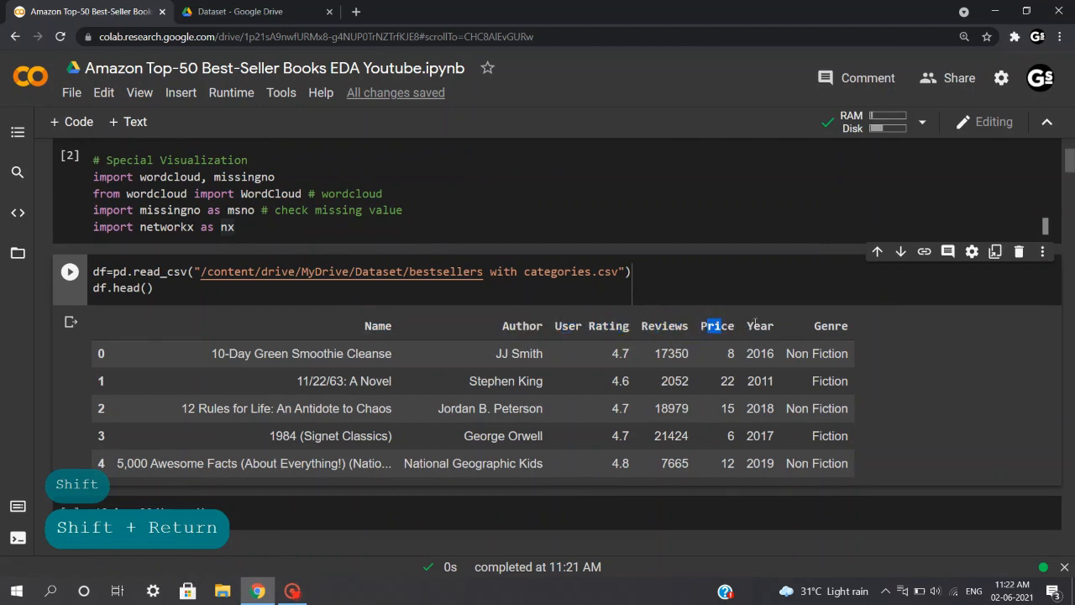
{"action": "double_click", "coordinate": [830, 326]}
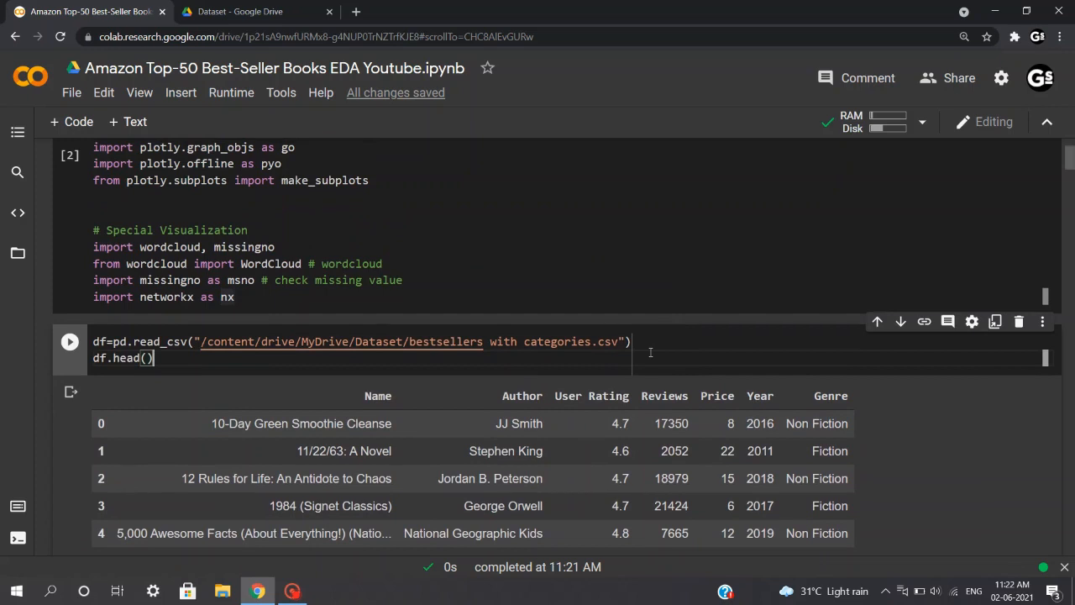
{"action": "left_click", "coordinate": [238, 10]}
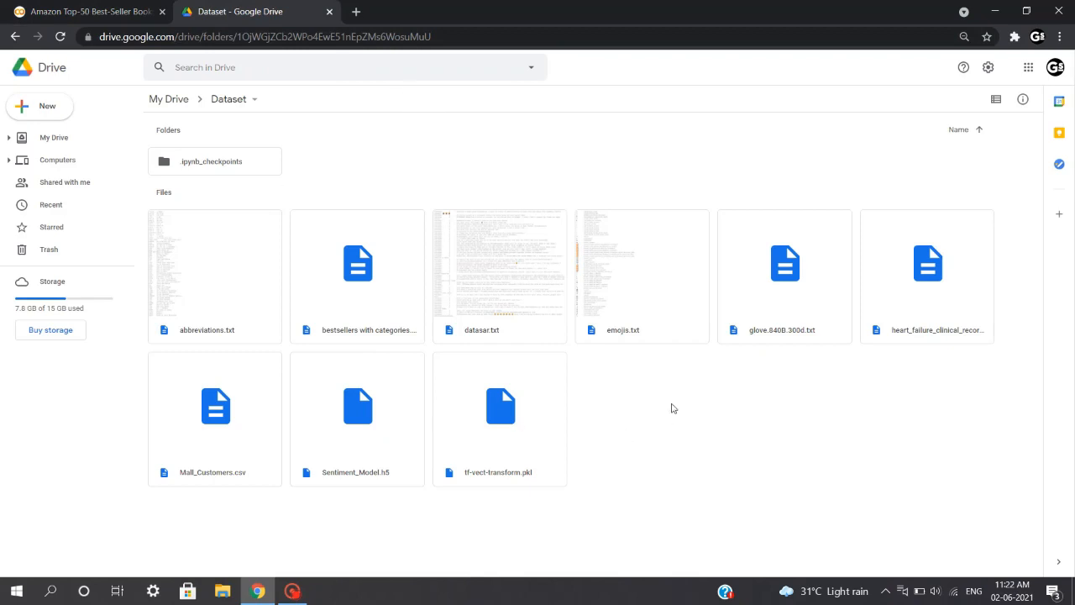
{"action": "mouse_move", "coordinate": [662, 424]}
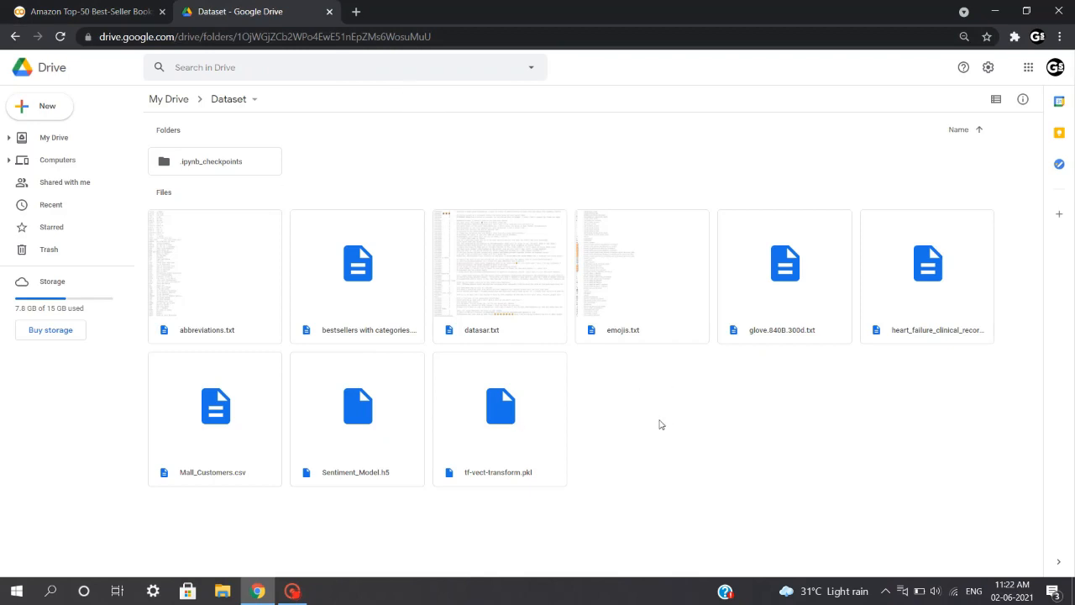
Return from the Drive Dataset folder to the Colab notebook tab.
{"action": "left_click", "coordinate": [88, 11]}
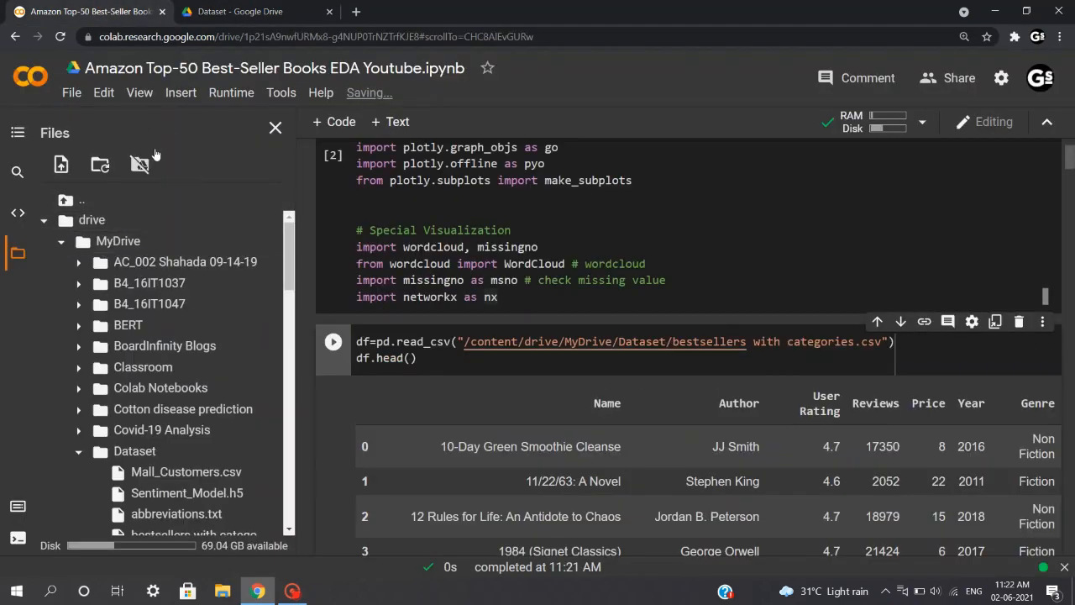
Decline revoking Drive access and expand the drive folder toward Dataset in Files.
{"action": "left_click", "coordinate": [140, 164]}
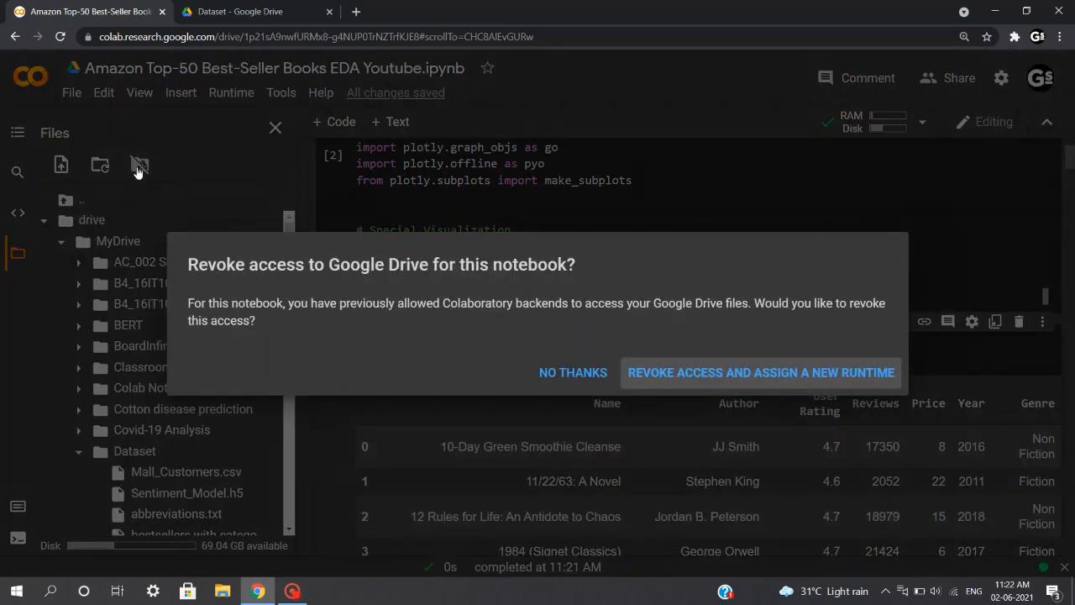
{"action": "mouse_move", "coordinate": [567, 372]}
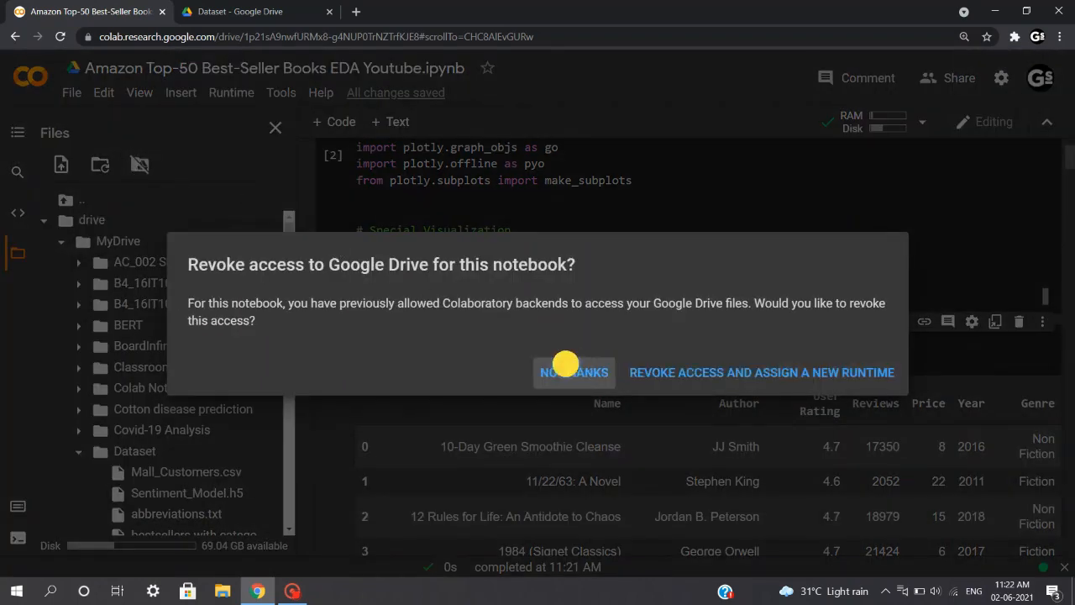
{"action": "left_click", "coordinate": [574, 372]}
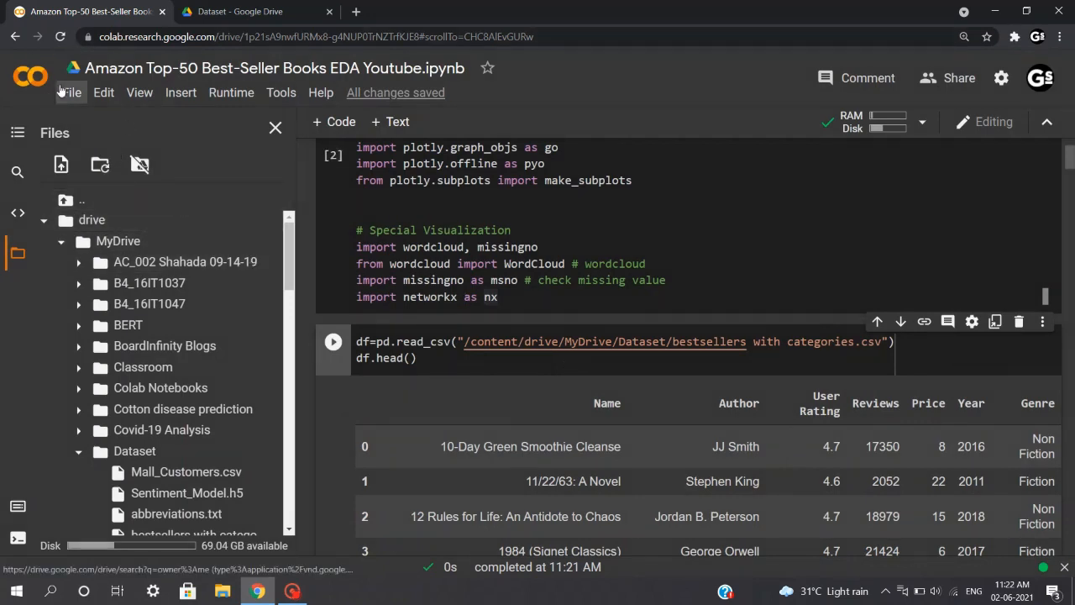
{"action": "mouse_move", "coordinate": [139, 165]}
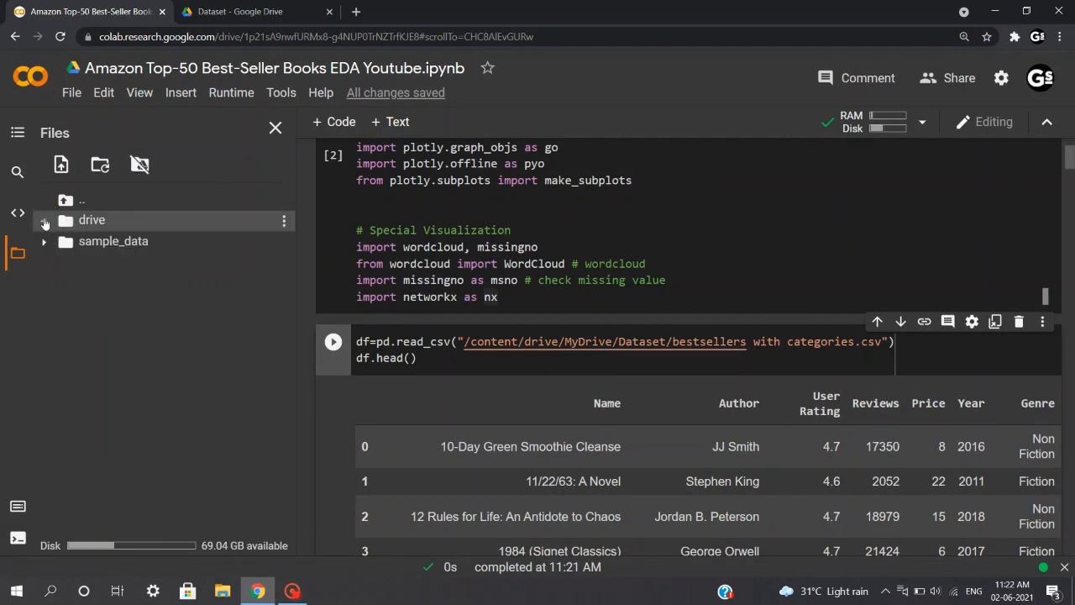
{"action": "left_click", "coordinate": [44, 219]}
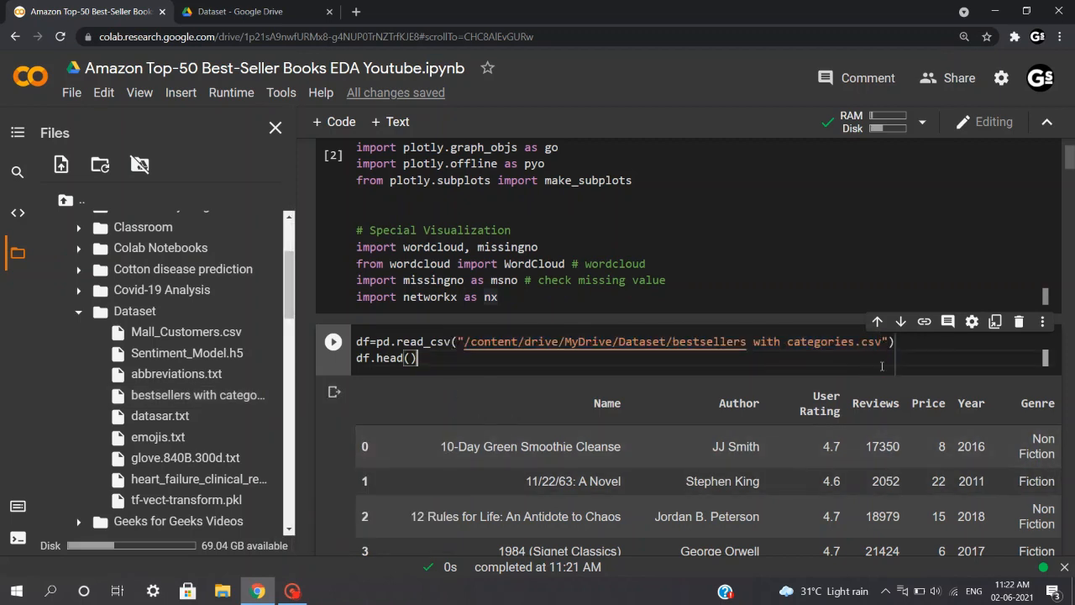
{"action": "mouse_move", "coordinate": [724, 367]}
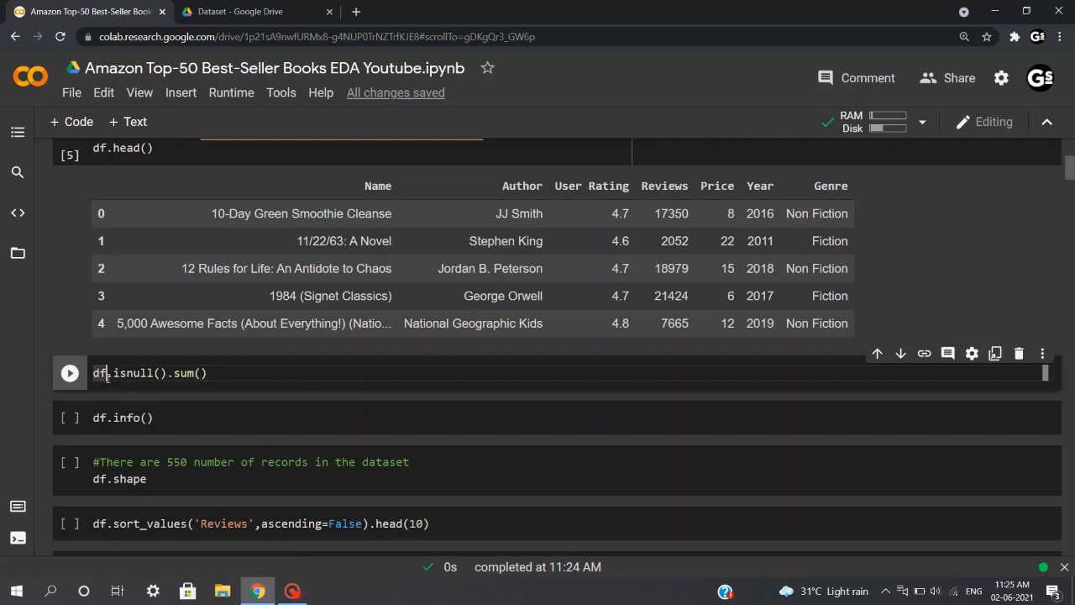
Run the null check, then df.info(), highlighting the 550 non-null counts and object dtype.
{"action": "key", "text": "shift+return"}
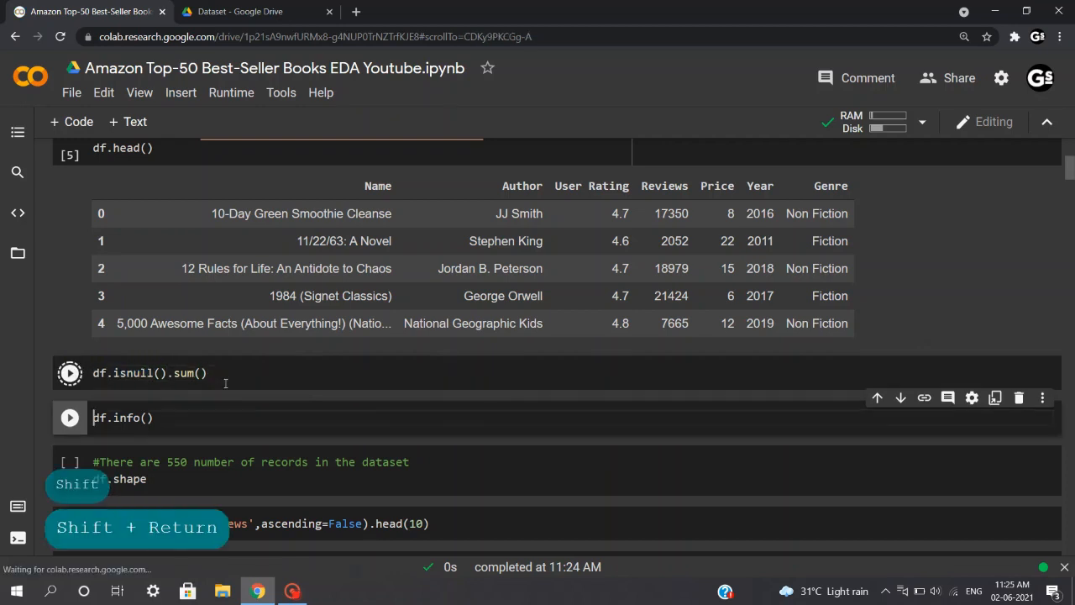
{"action": "left_click", "coordinate": [70, 373]}
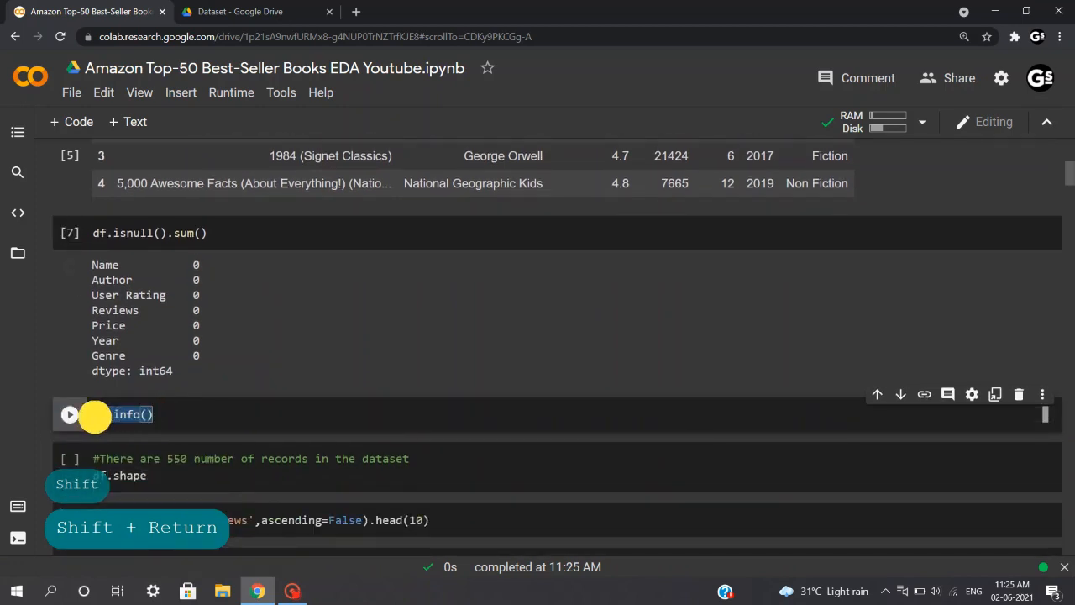
{"action": "left_click", "coordinate": [155, 414]}
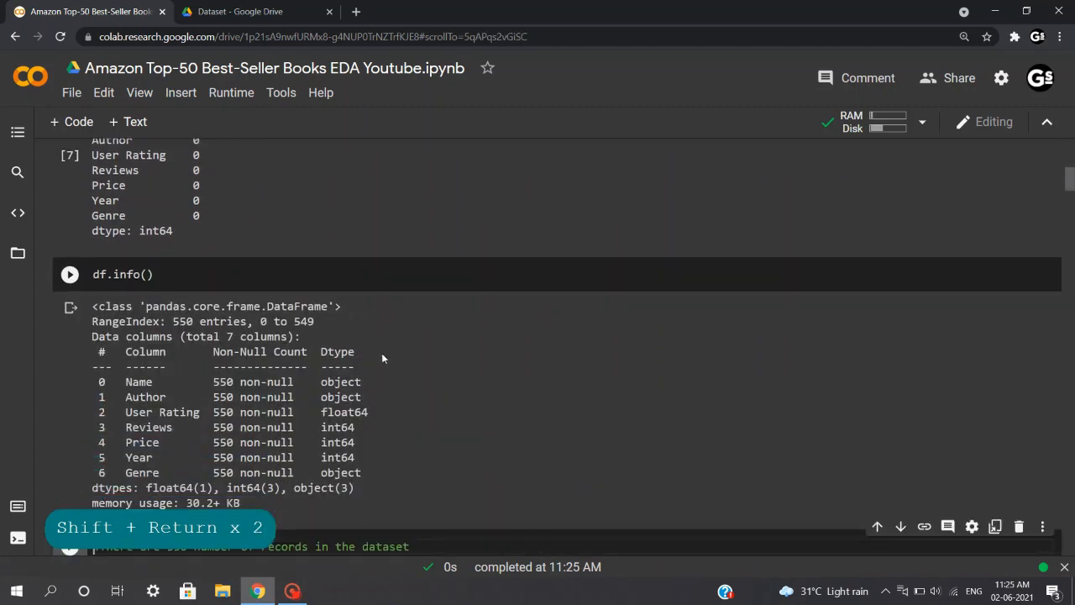
{"action": "double_click", "coordinate": [139, 381]}
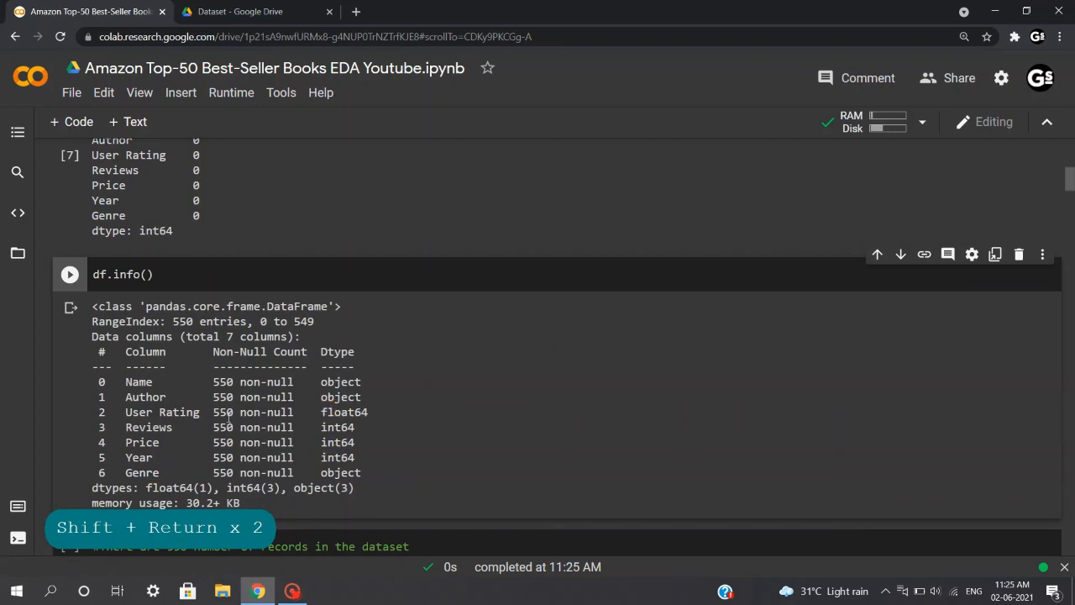
{"action": "double_click", "coordinate": [141, 472]}
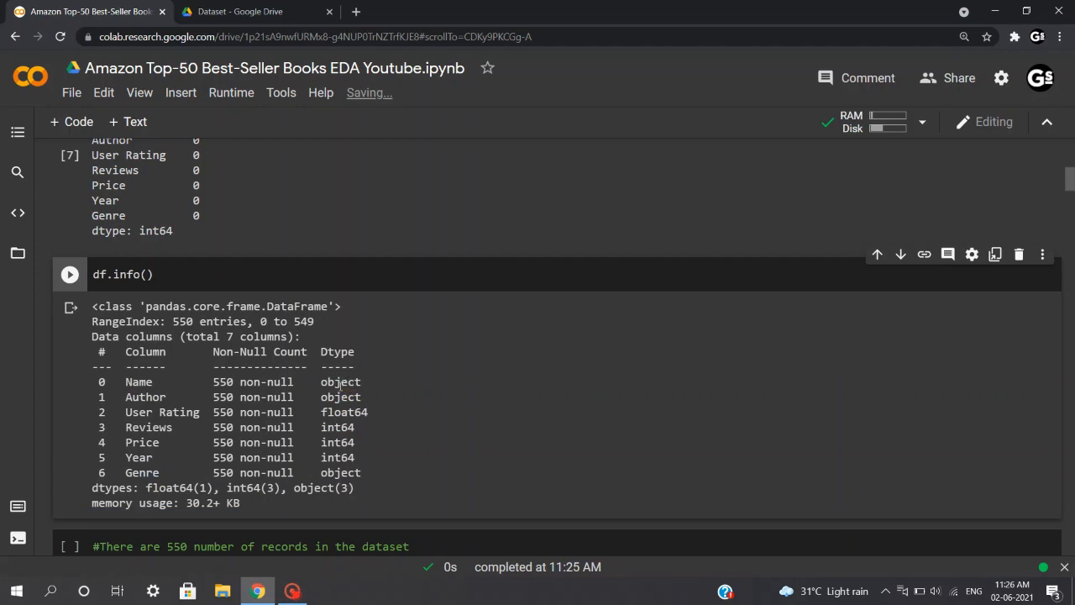
{"action": "double_click", "coordinate": [256, 381]}
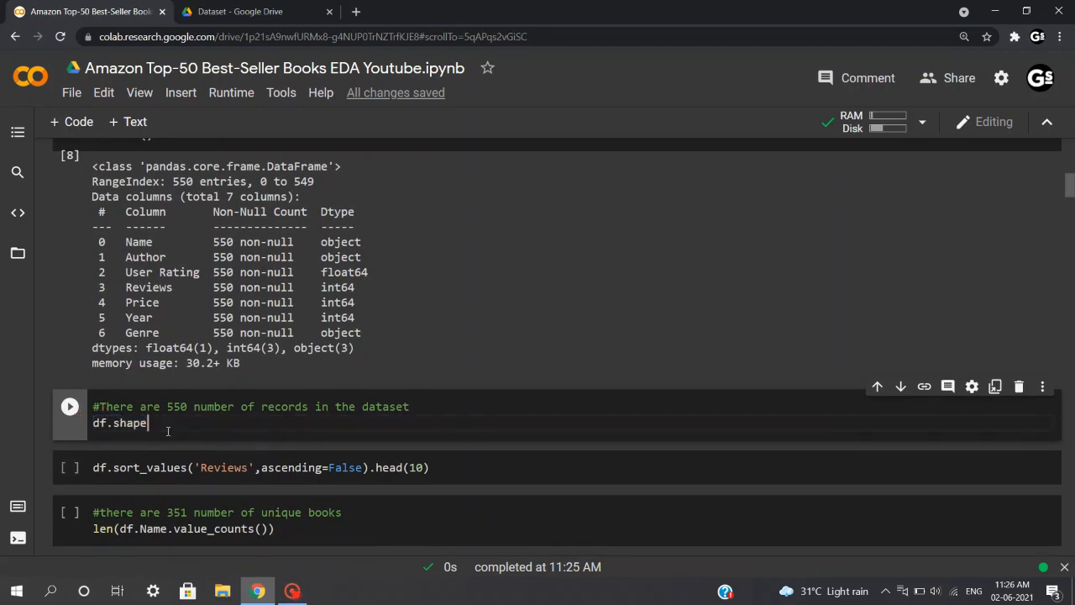
Run df.shape to display (550, 7) and scroll to the next cell.
{"action": "key", "text": "shift+Return"}
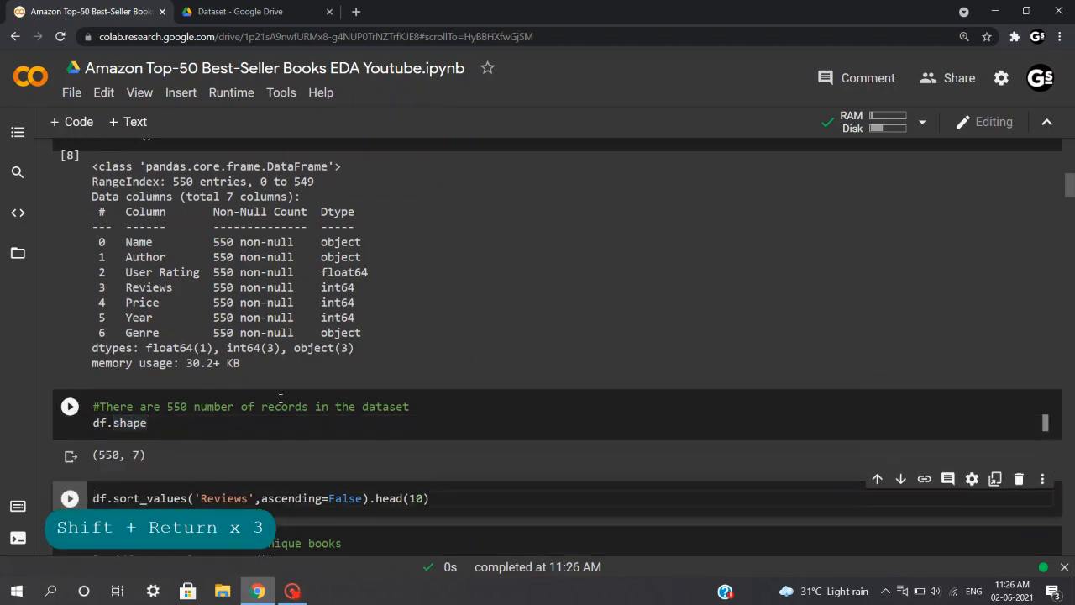
{"action": "scroll", "scroll_direction": "down", "scroll_amount": 3}
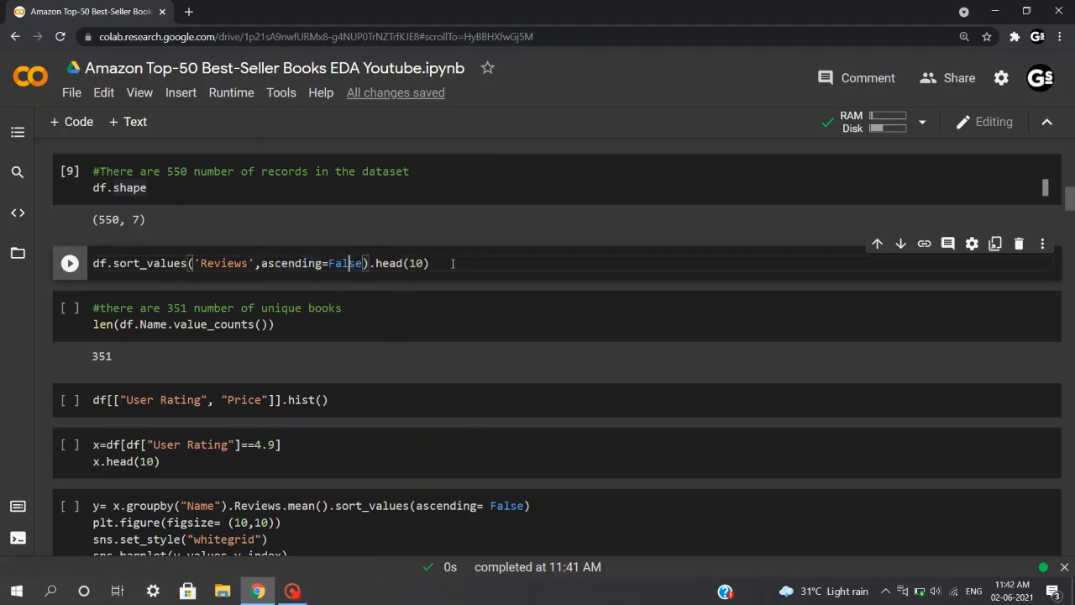
Run the top-ten Reviews sort and highlight The Girl on the Train's 79446 reviews.
{"action": "key", "text": "shift+return"}
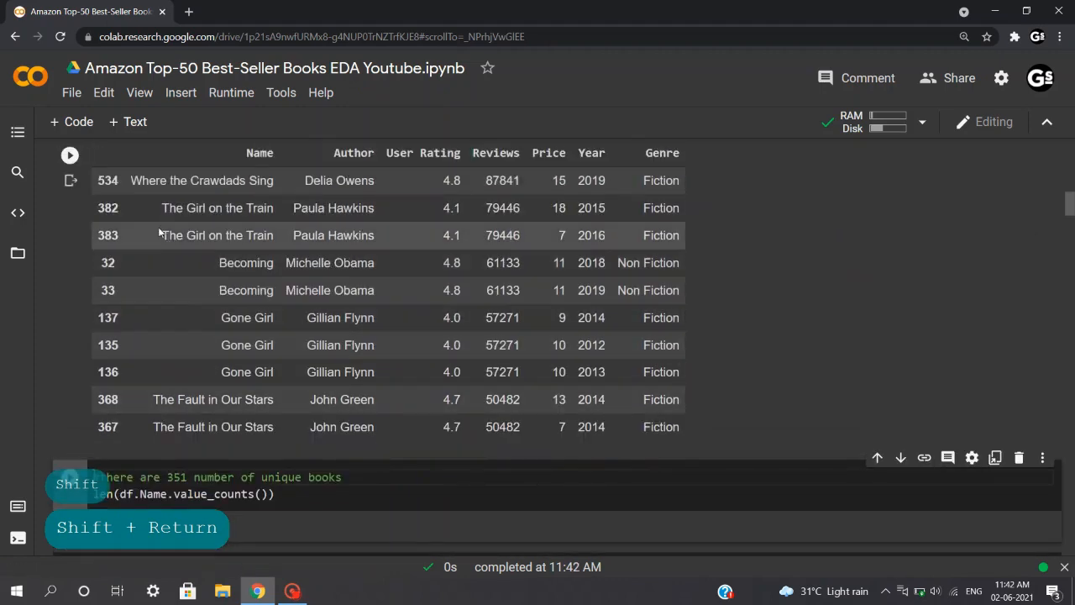
{"action": "double_click", "coordinate": [261, 180]}
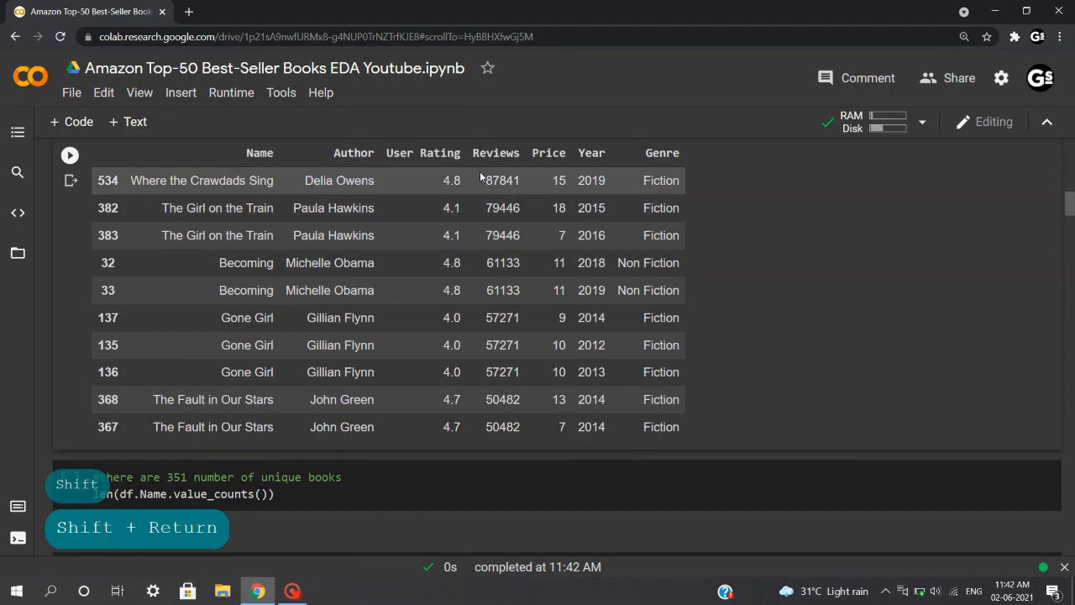
{"action": "double_click", "coordinate": [497, 180]}
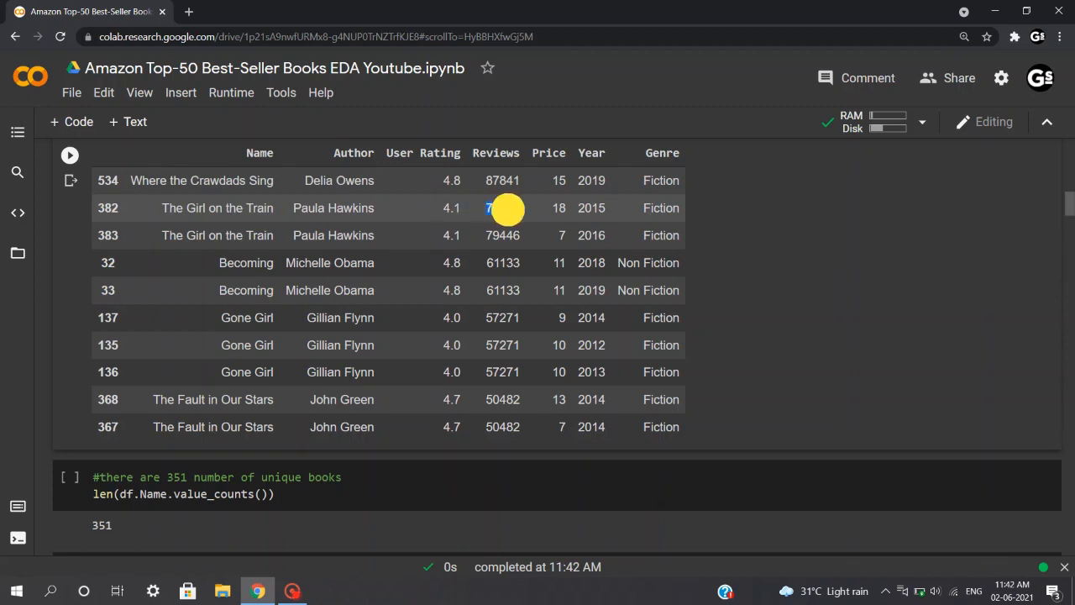
{"action": "mouse_move", "coordinate": [392, 317]}
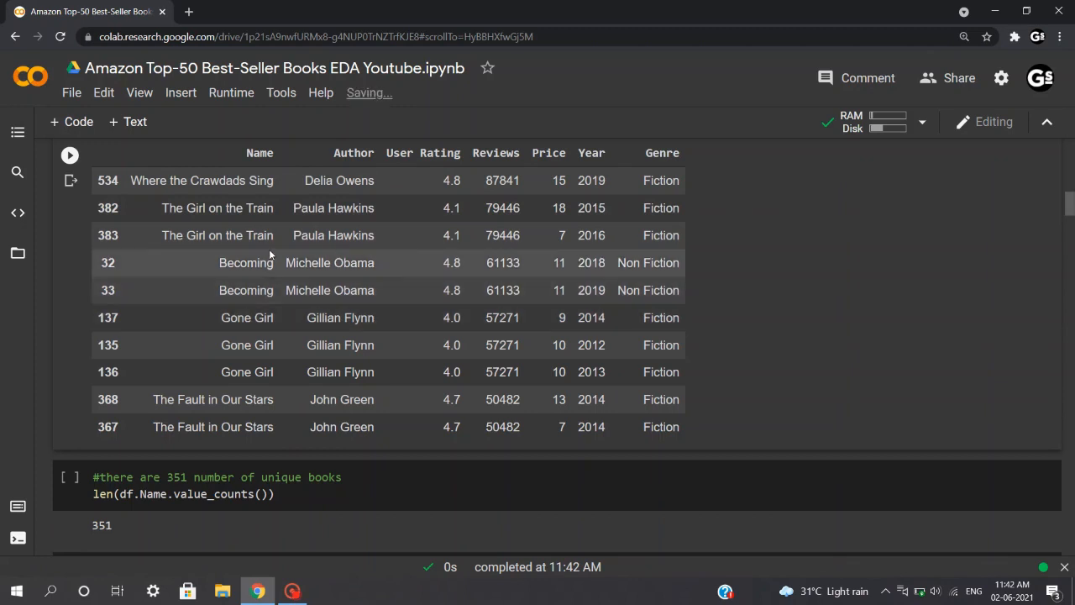
{"action": "mouse_move", "coordinate": [240, 208]}
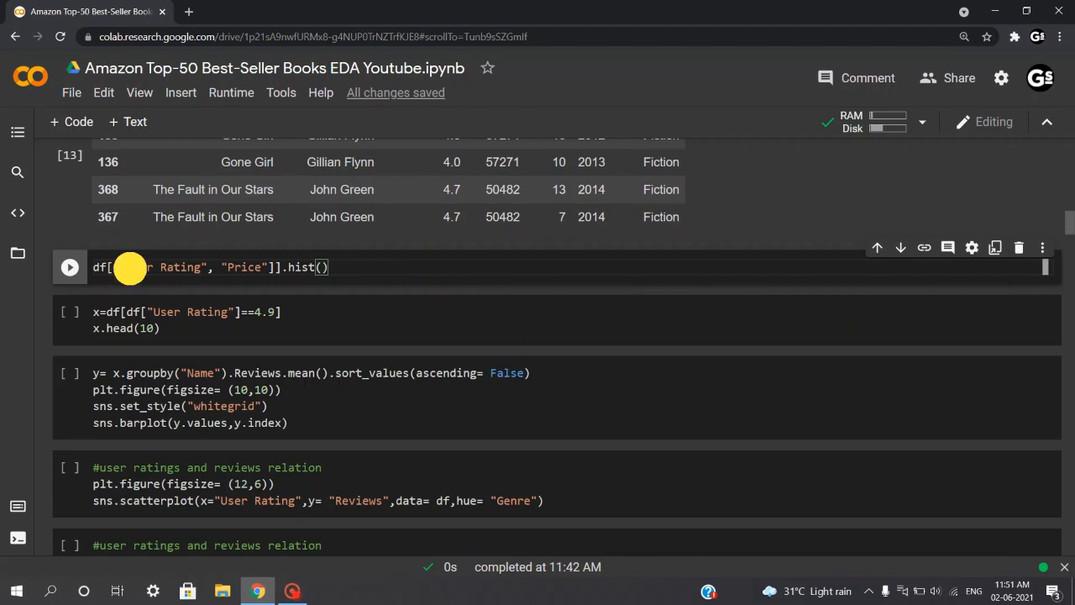
{"action": "double_click", "coordinate": [164, 267]}
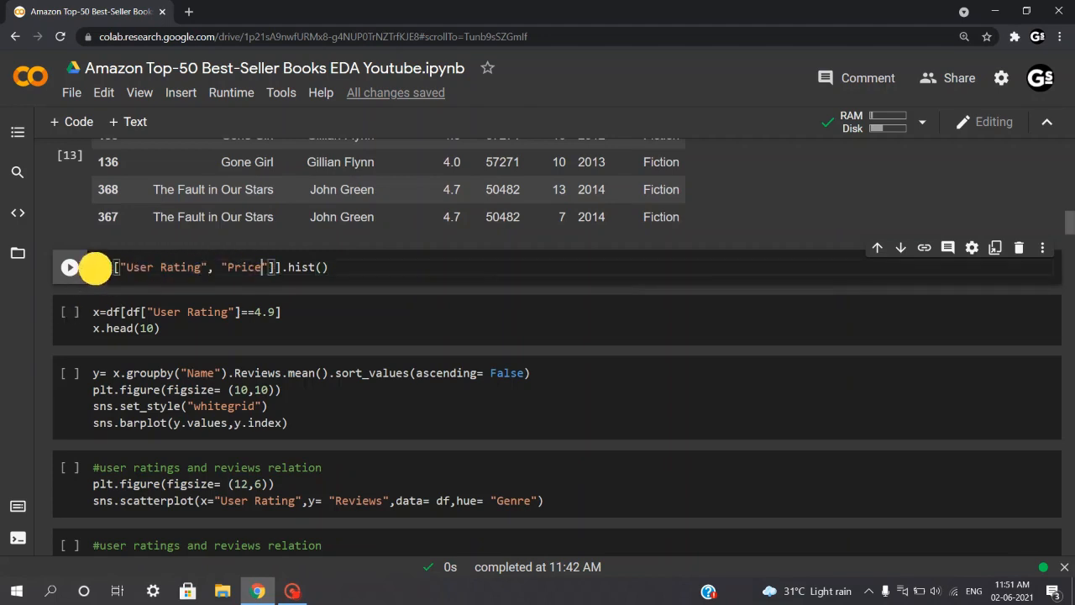
{"action": "double_click", "coordinate": [164, 267]}
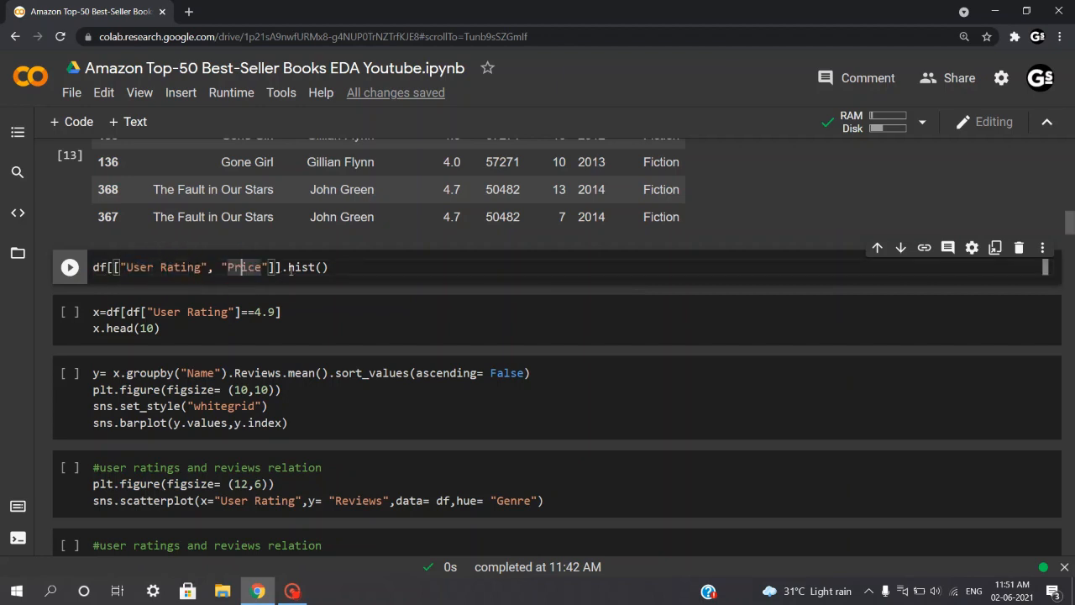
{"action": "key", "text": "shift+Return"}
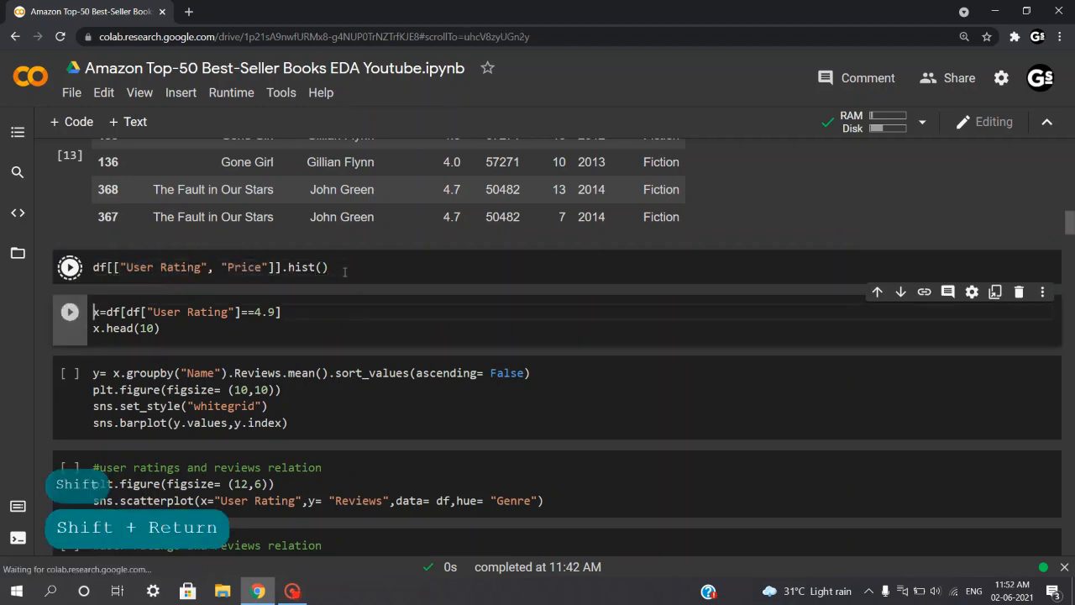
{"action": "left_click", "coordinate": [70, 267]}
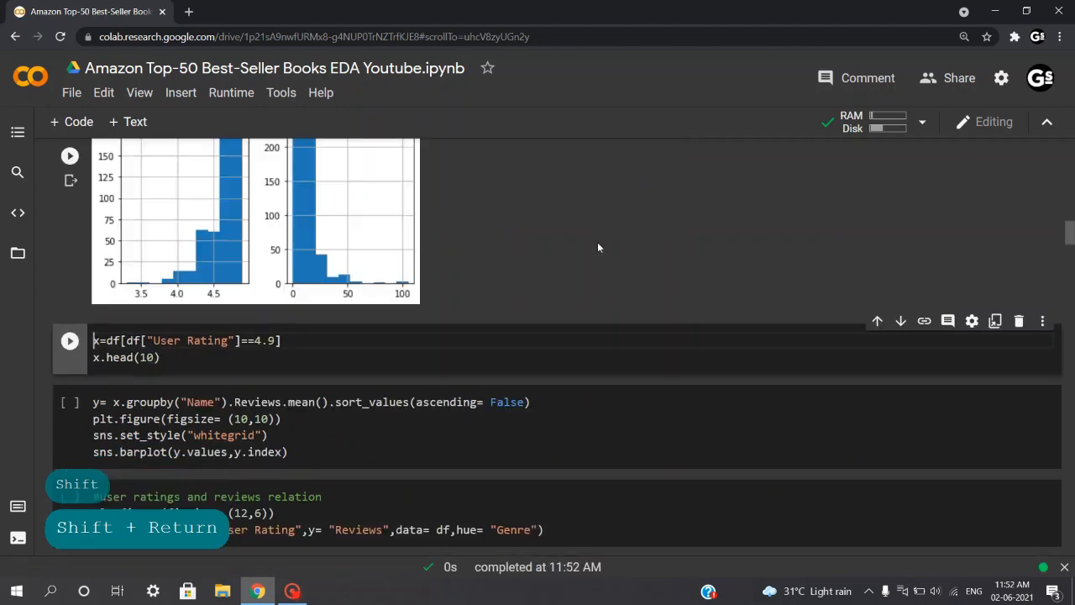
{"action": "scroll", "scroll_direction": "down", "scroll_amount": 3}
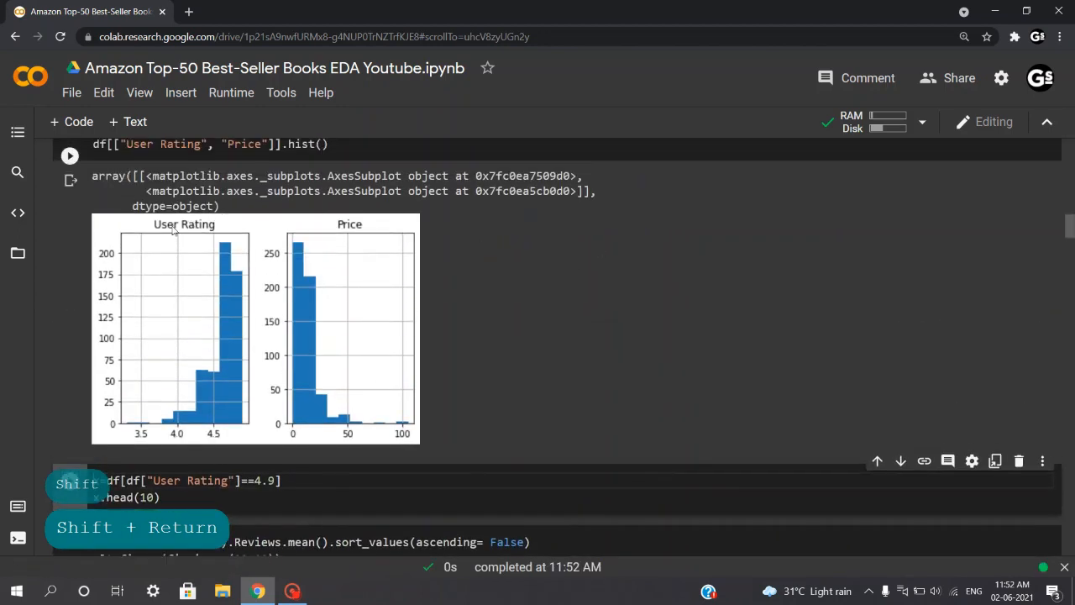
{"action": "mouse_move", "coordinate": [172, 267]}
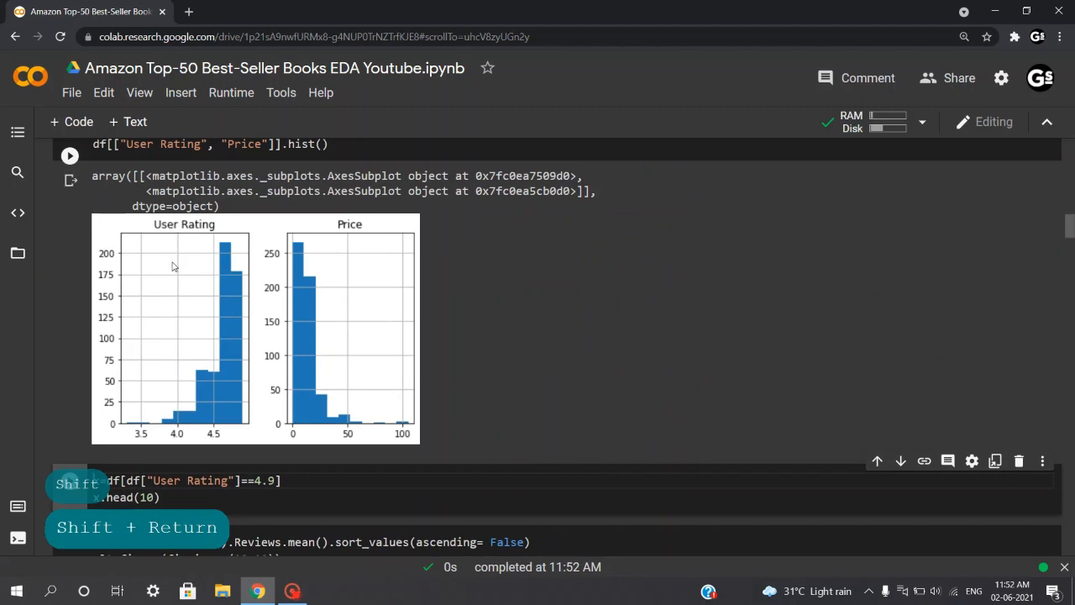
{"action": "mouse_move", "coordinate": [188, 261]}
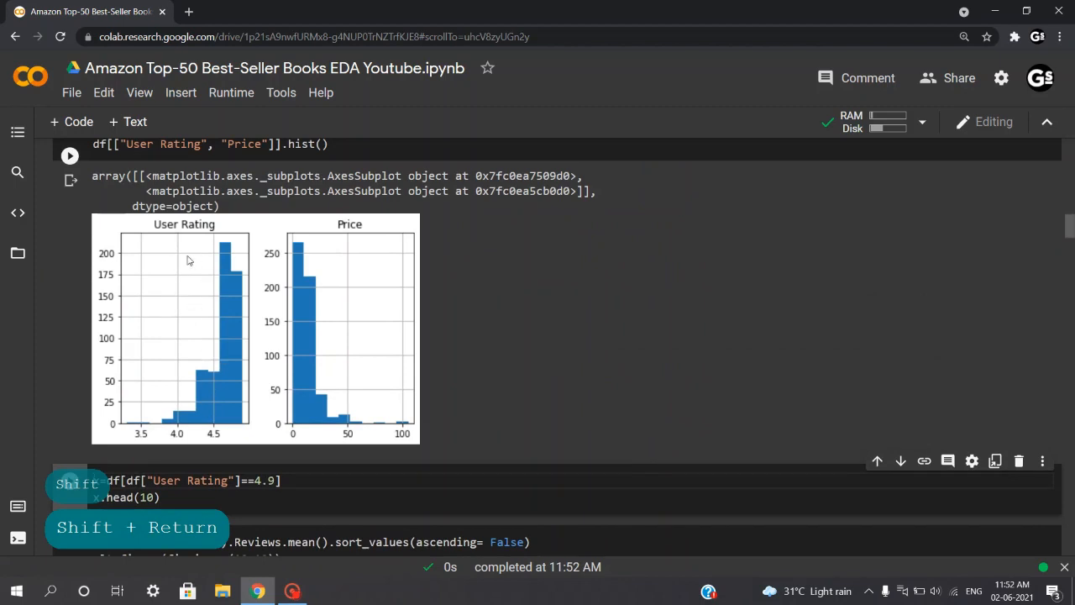
{"action": "mouse_move", "coordinate": [227, 427]}
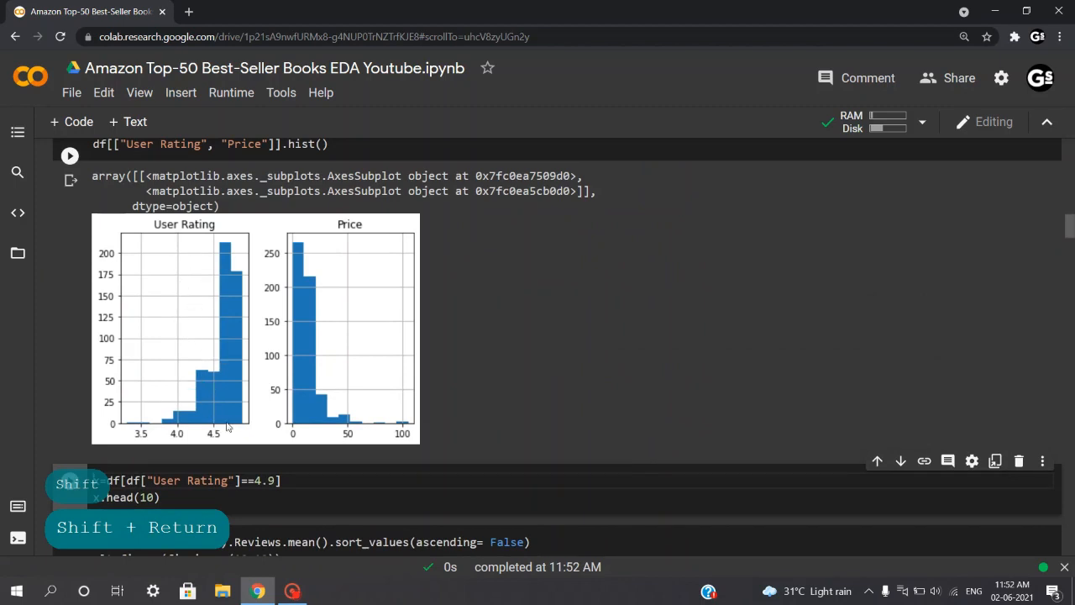
{"action": "key", "text": "shift+return"}
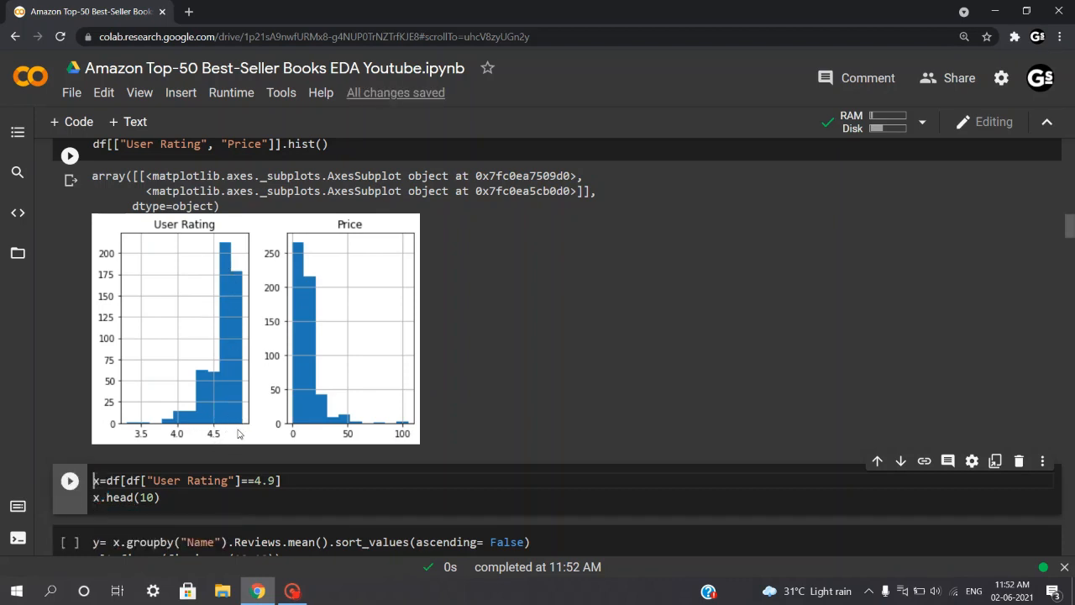
{"action": "mouse_move", "coordinate": [308, 412]}
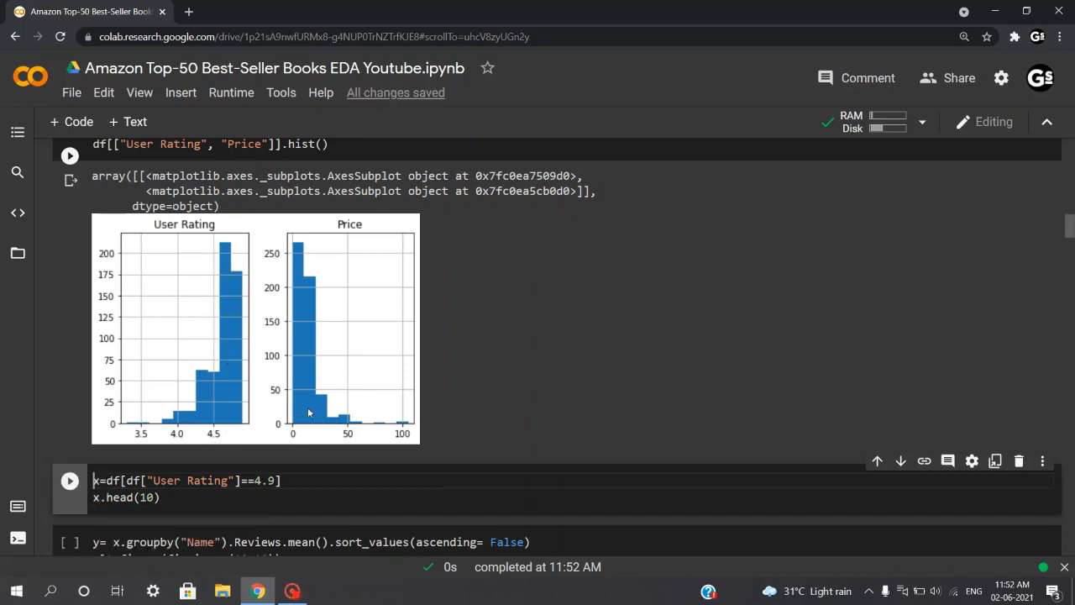
{"action": "mouse_move", "coordinate": [301, 436]}
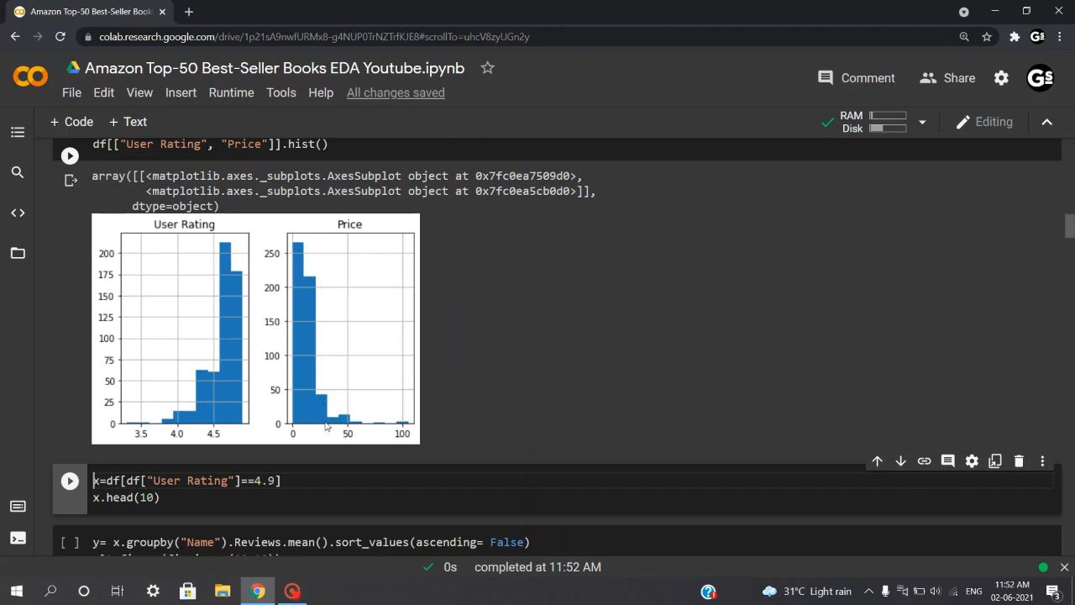
{"action": "scroll", "scroll_direction": "down", "scroll_amount": 3}
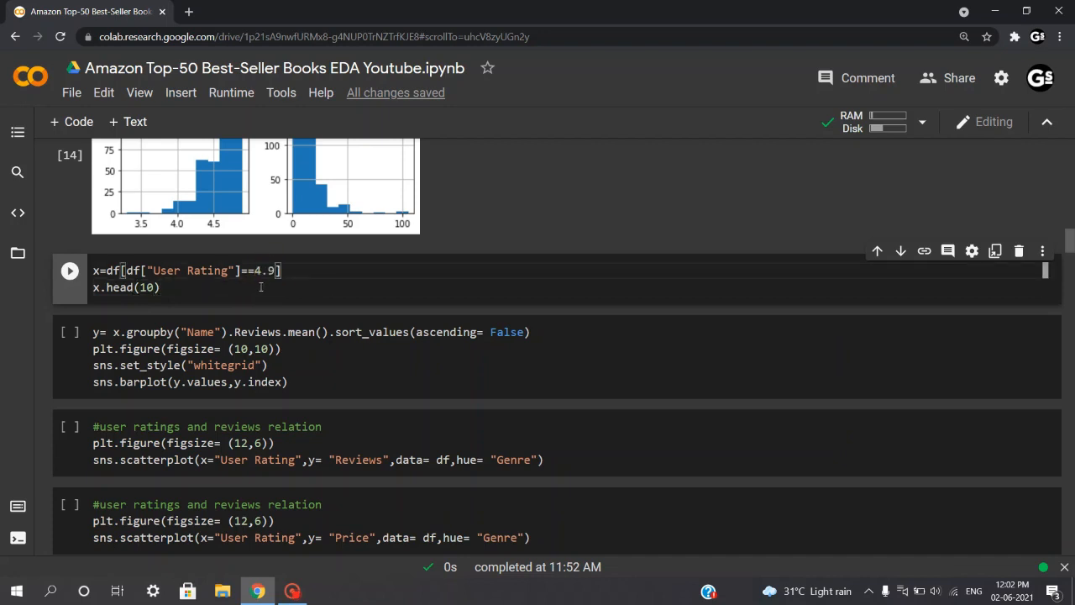
{"action": "mouse_move", "coordinate": [245, 296]}
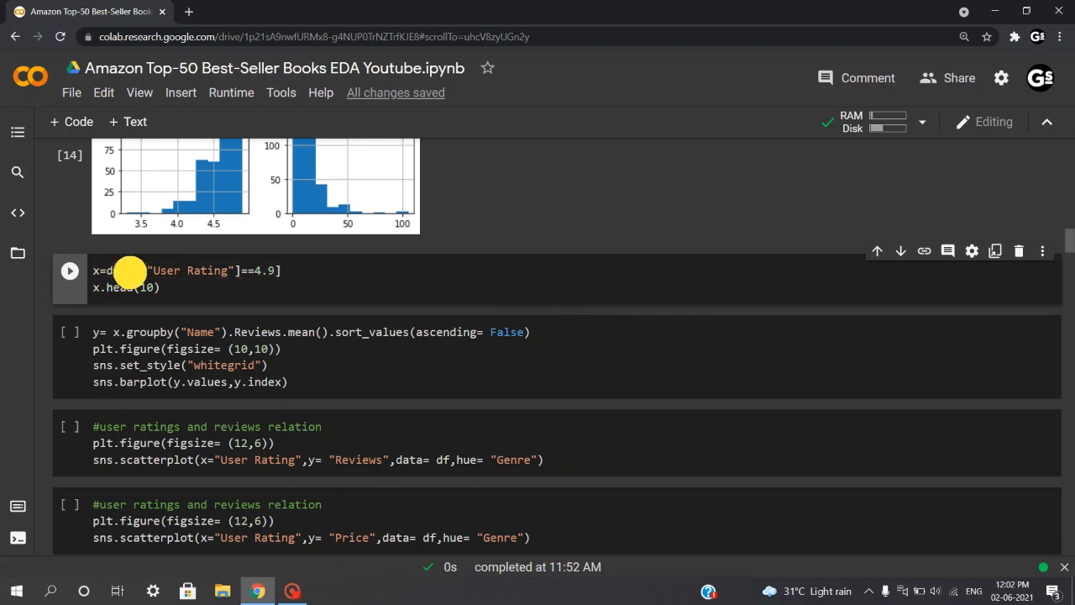
Re-enter 4.9 as the rating filter value, run the cell, and scroll the results.
{"action": "double_click", "coordinate": [193, 270]}
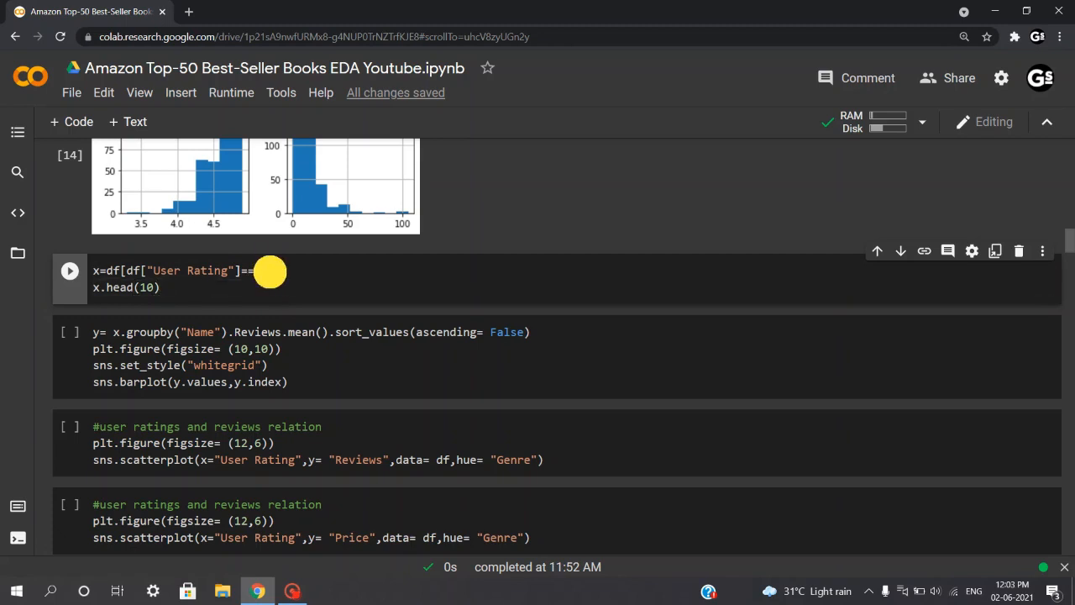
{"action": "type", "text": "4.9]"}
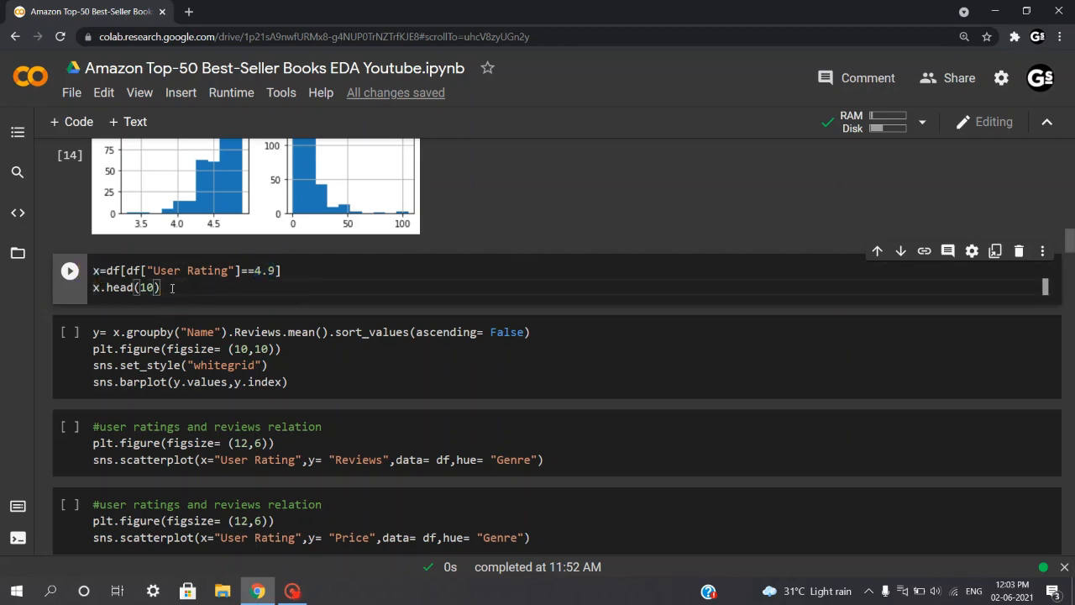
{"action": "key", "text": "shift+Return"}
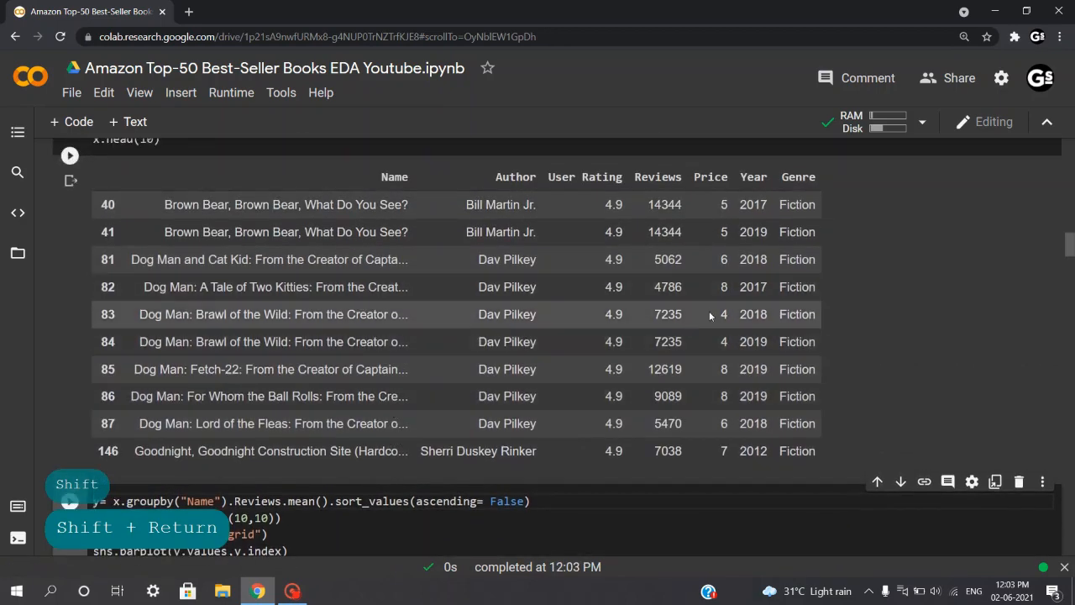
{"action": "scroll", "scroll_direction": "down", "scroll_amount": 3}
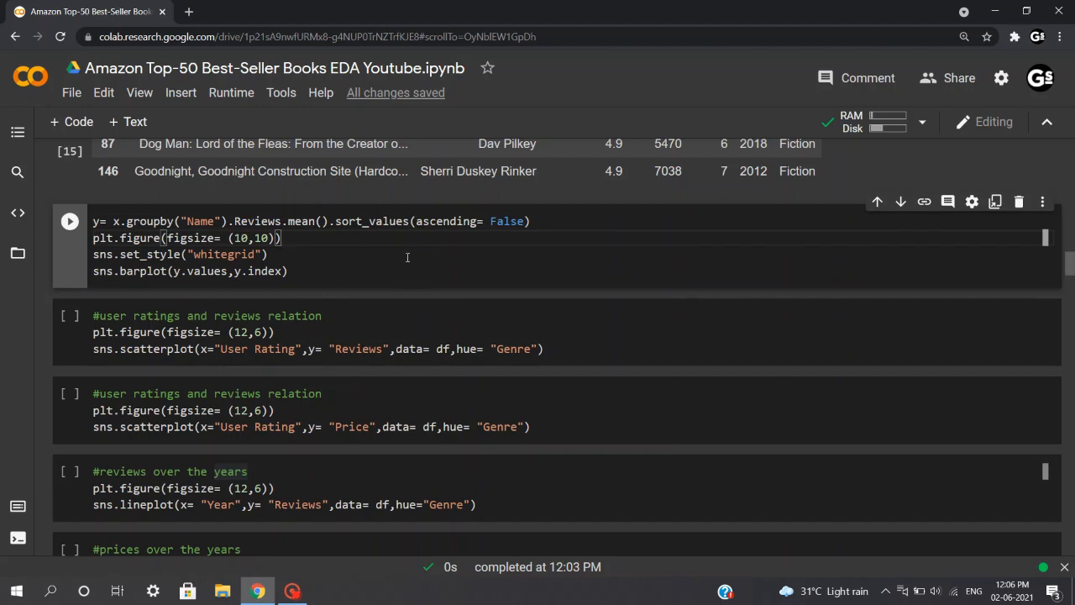
Review the groupby bar plot code and run it to chart average reviews per 4.9-rated title.
{"action": "left_click", "coordinate": [283, 238]}
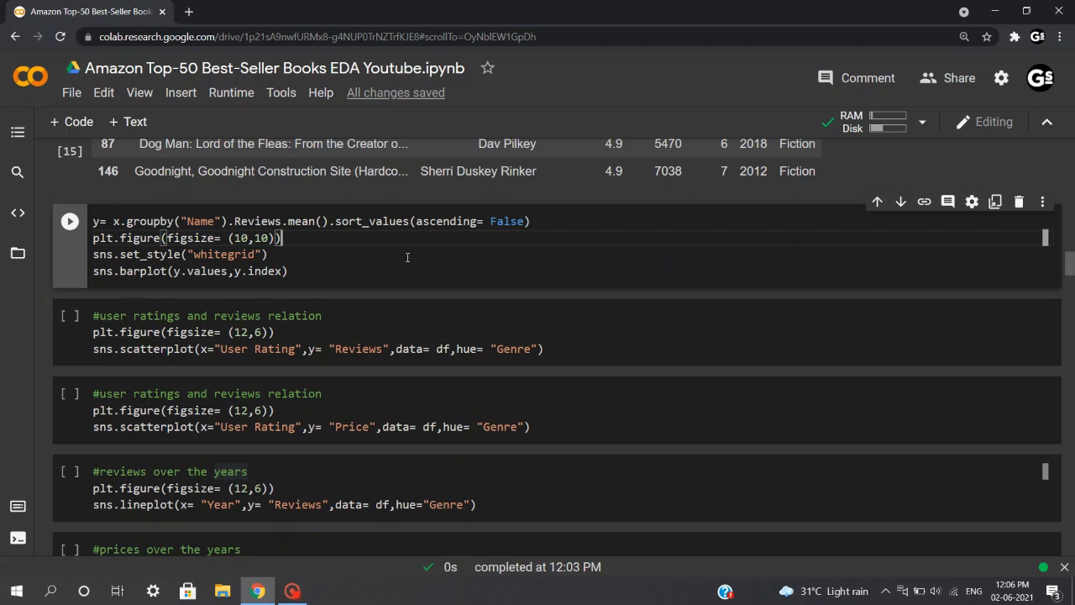
{"action": "left_click_drag", "start_coordinate": [416, 220], "coordinate": [521, 221]}
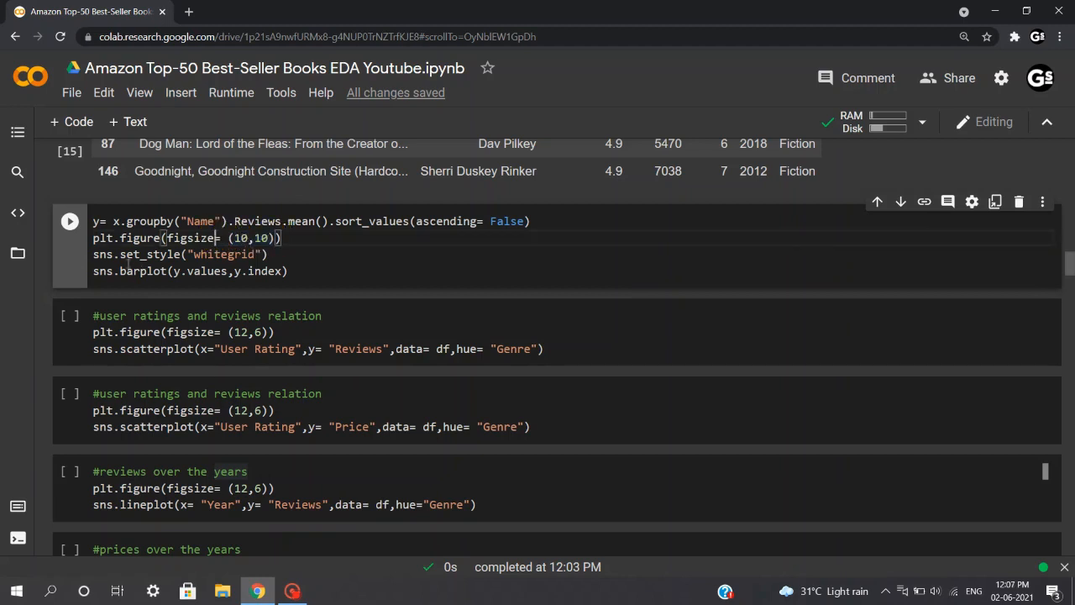
{"action": "double_click", "coordinate": [156, 253]}
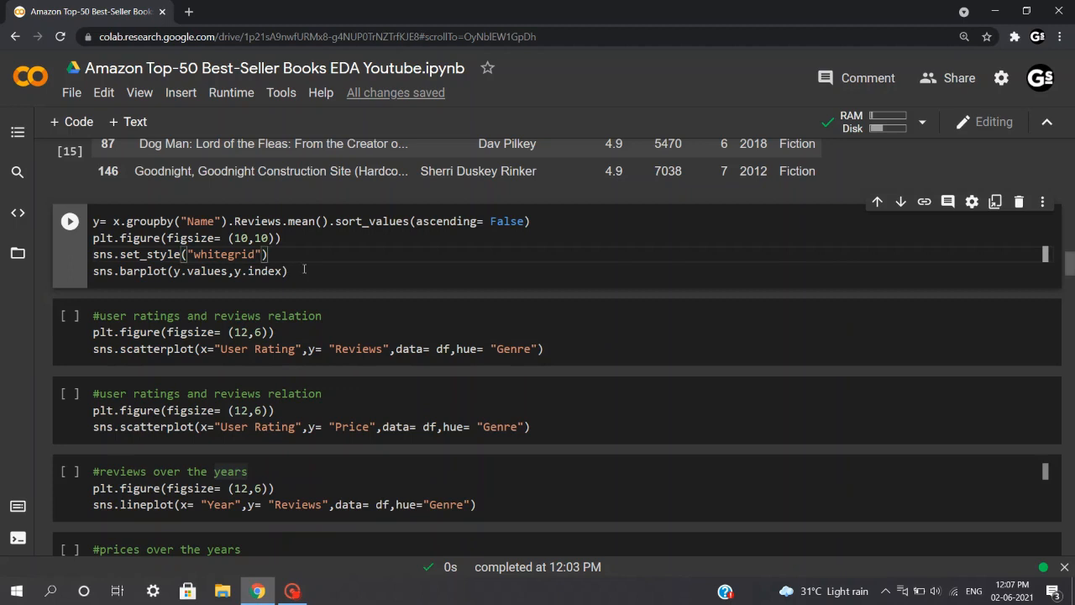
{"action": "mouse_move", "coordinate": [279, 282]}
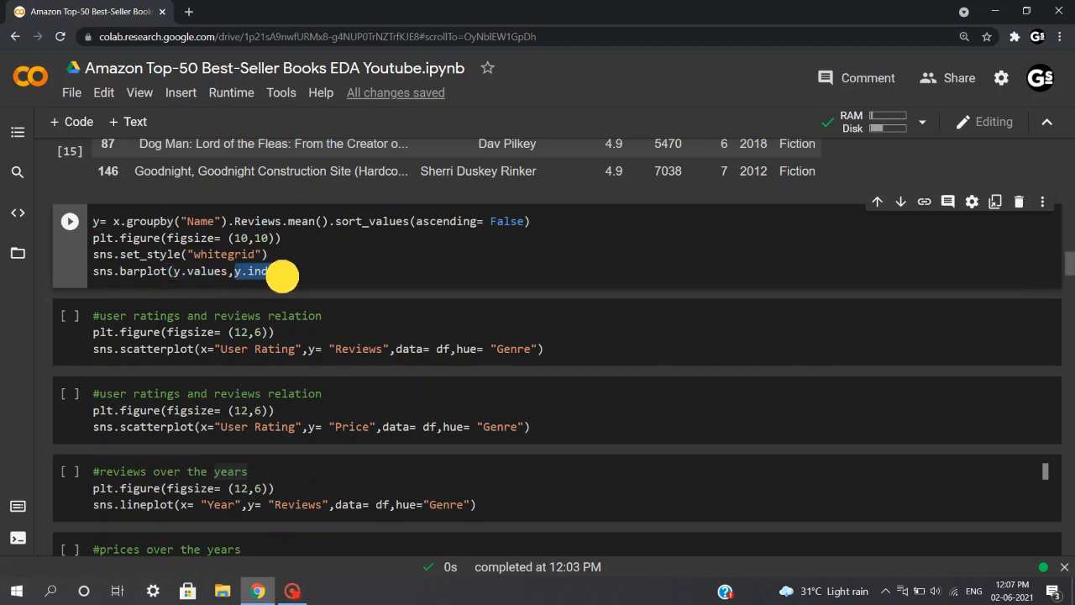
{"action": "key", "text": "shift"}
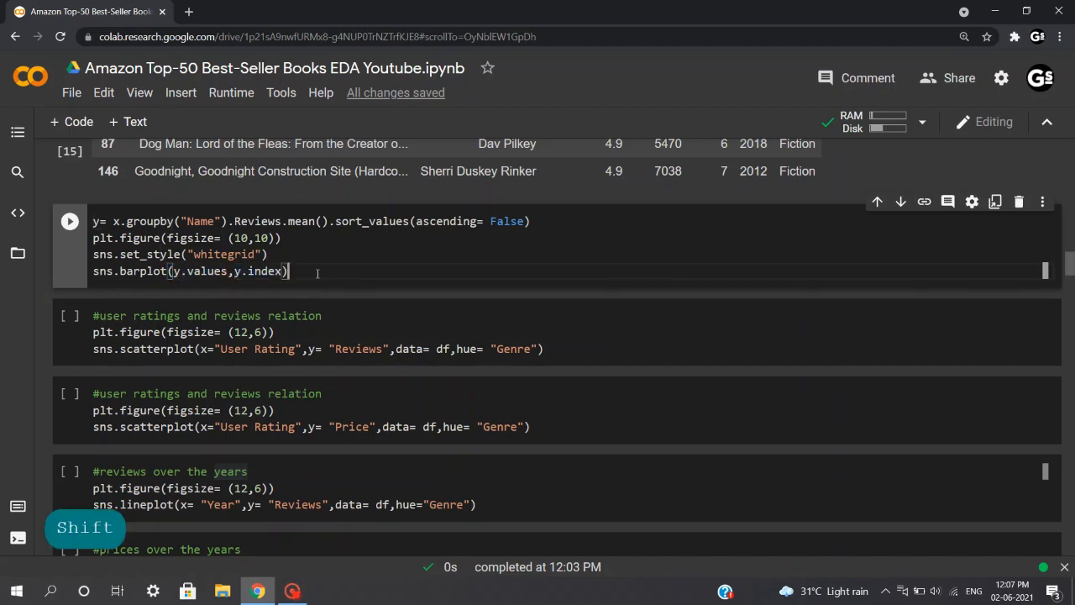
{"action": "key", "text": "shift+return"}
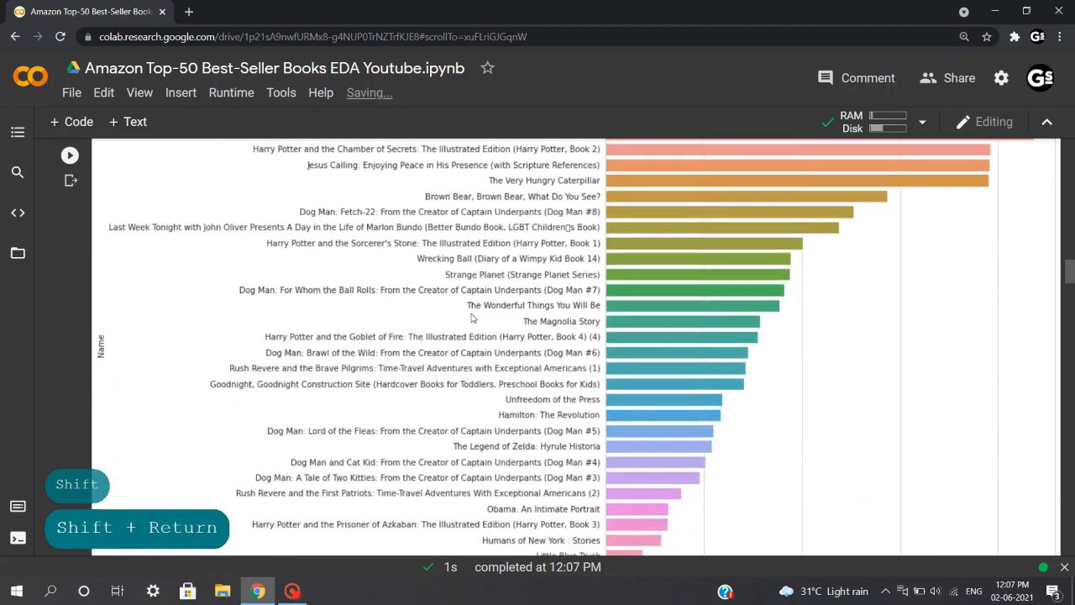
{"action": "key", "text": "shift+return"}
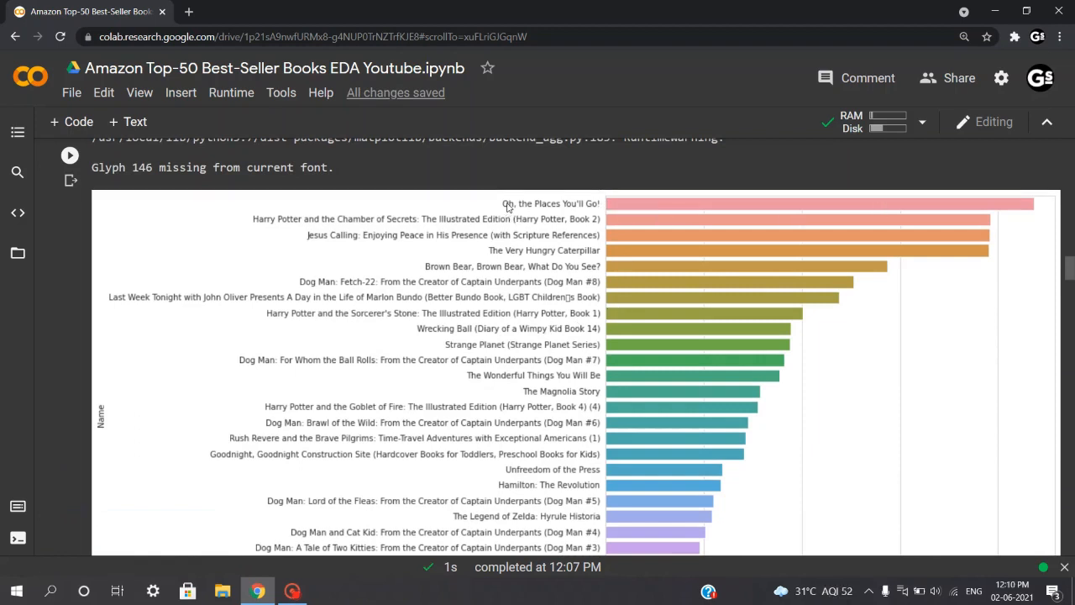
{"action": "mouse_move", "coordinate": [680, 227]}
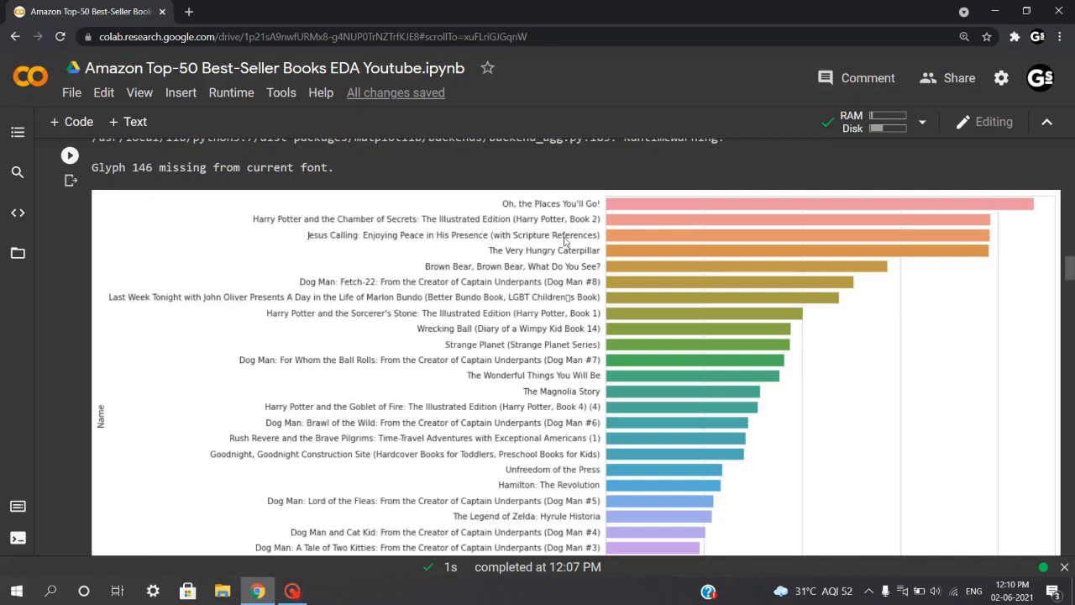
{"action": "mouse_move", "coordinate": [476, 265]}
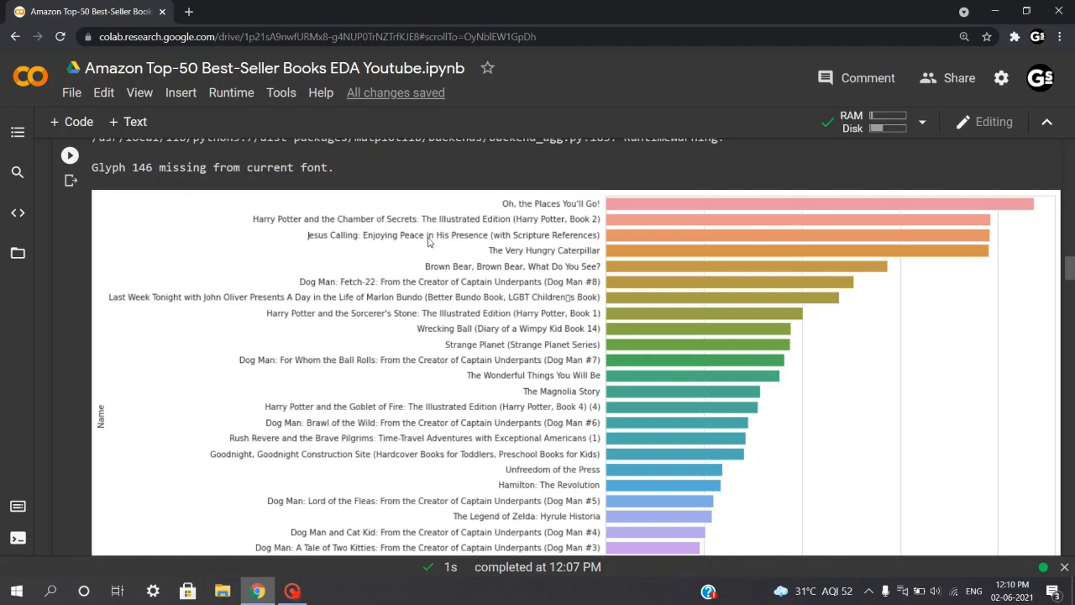
{"action": "mouse_move", "coordinate": [430, 215]}
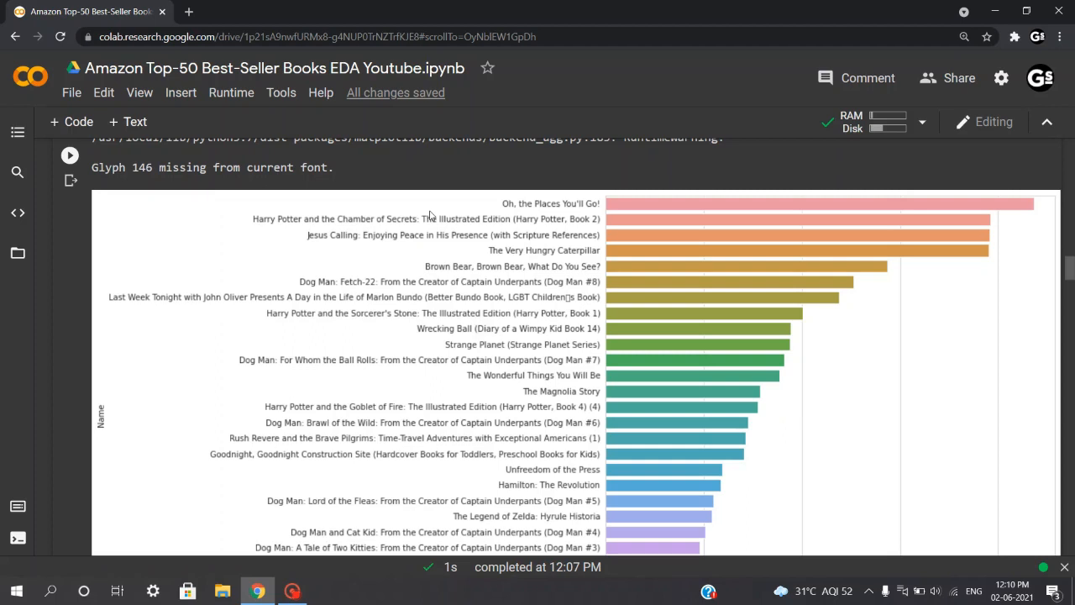
{"action": "mouse_move", "coordinate": [311, 585]}
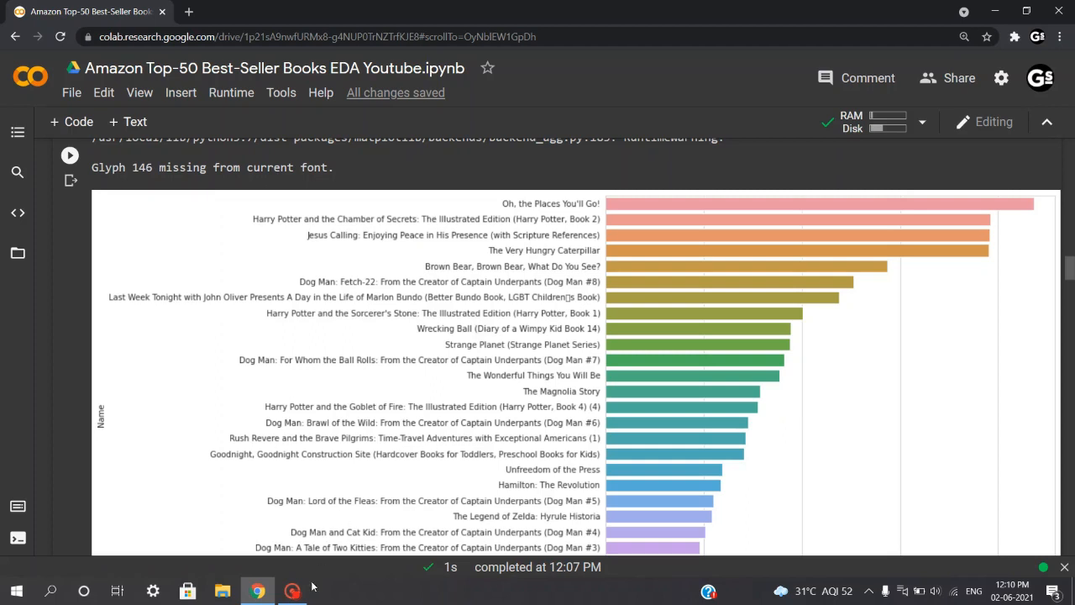
{"action": "scroll", "scroll_direction": "down", "scroll_amount": 3}
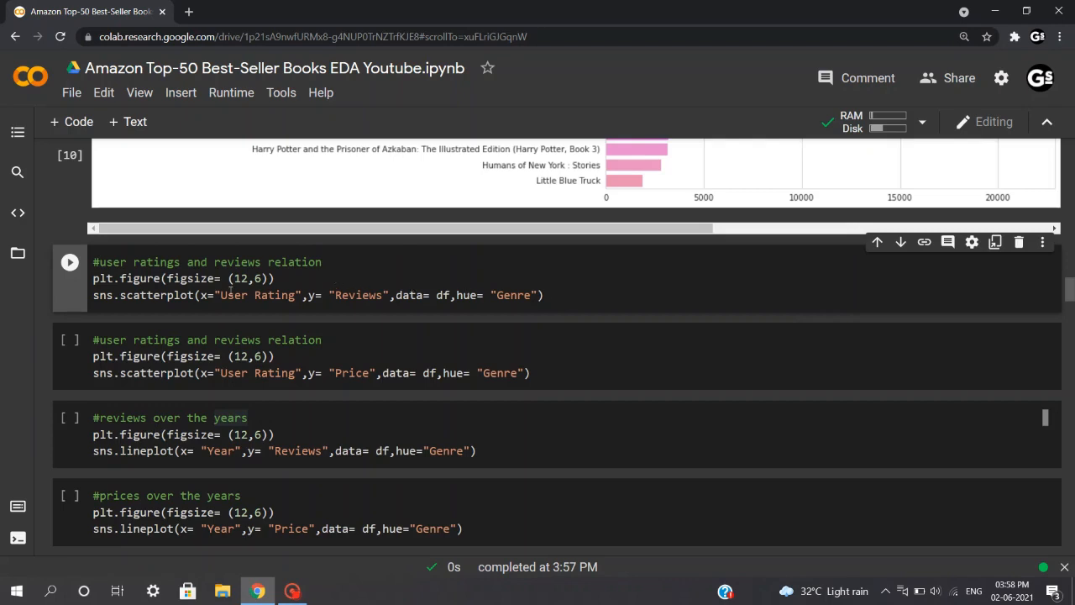
{"action": "double_click", "coordinate": [137, 261]}
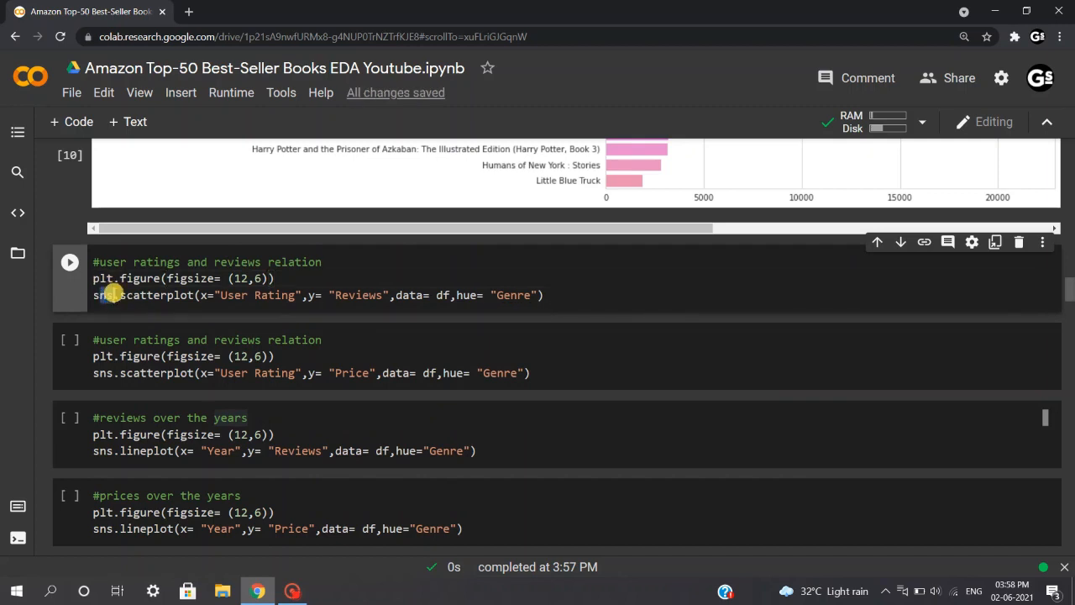
{"action": "double_click", "coordinate": [155, 295]}
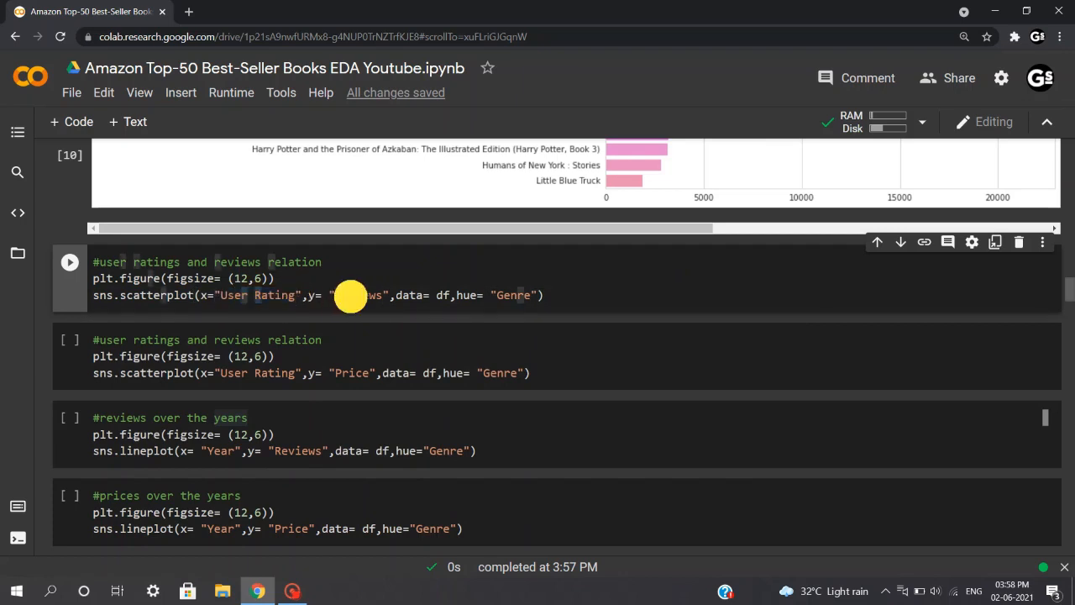
{"action": "double_click", "coordinate": [357, 295]}
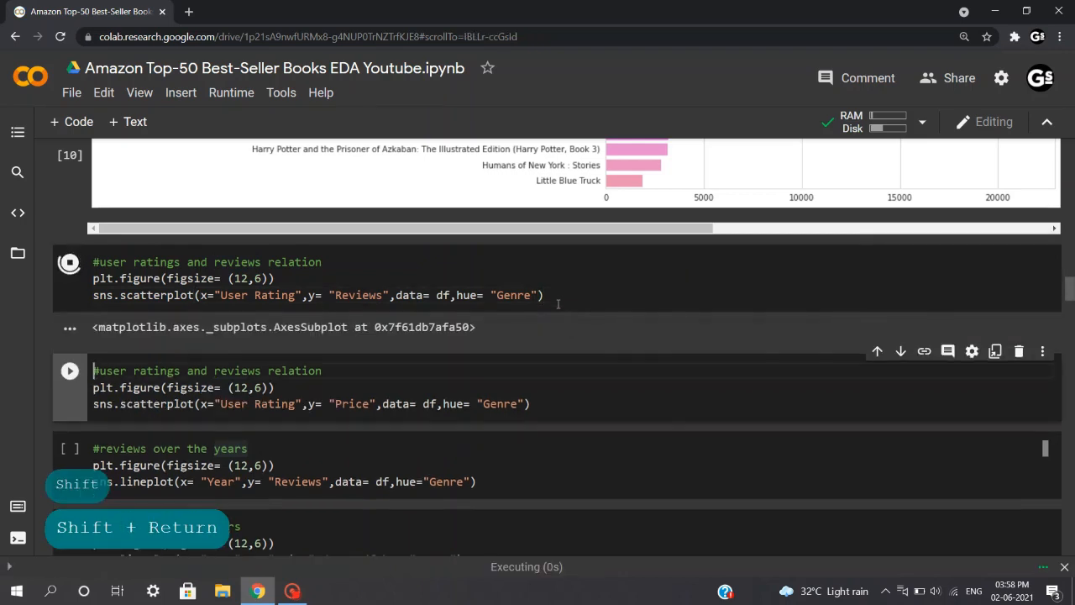
{"action": "key", "text": "shift+Return"}
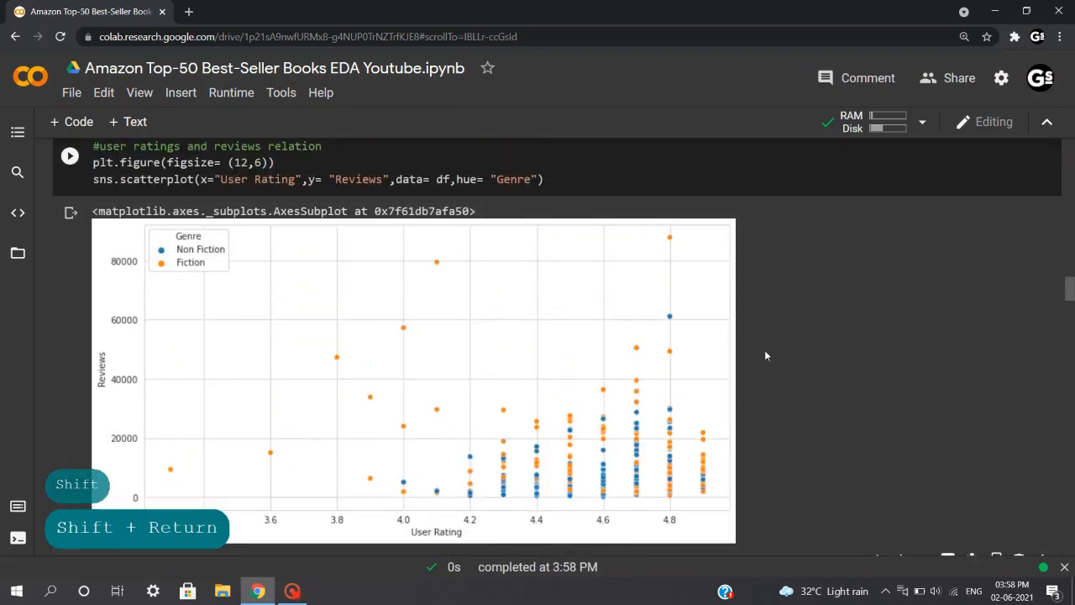
{"action": "mouse_move", "coordinate": [705, 294]}
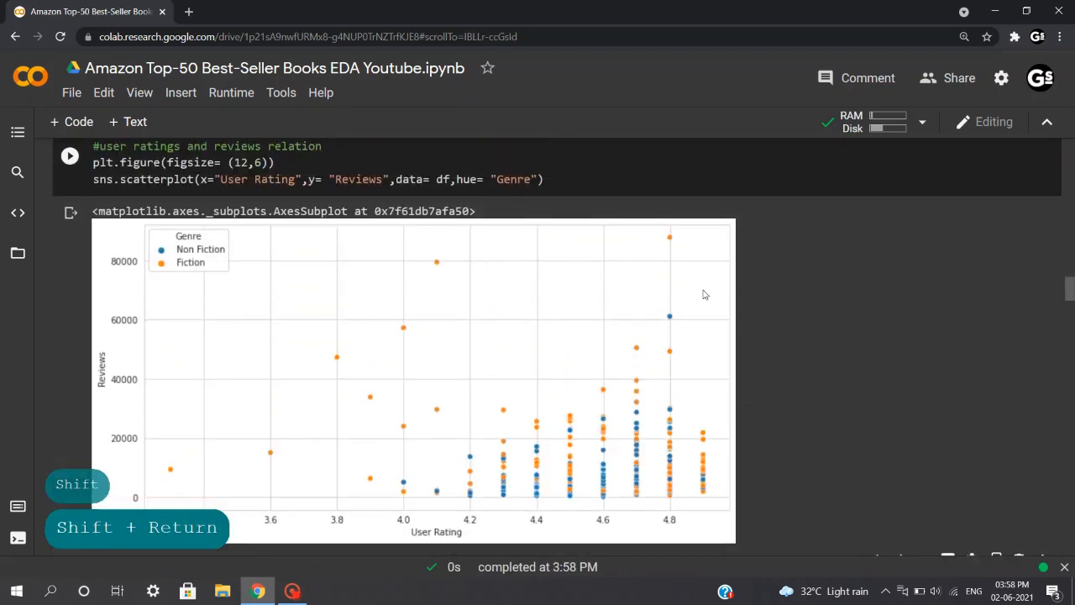
{"action": "mouse_move", "coordinate": [692, 256]}
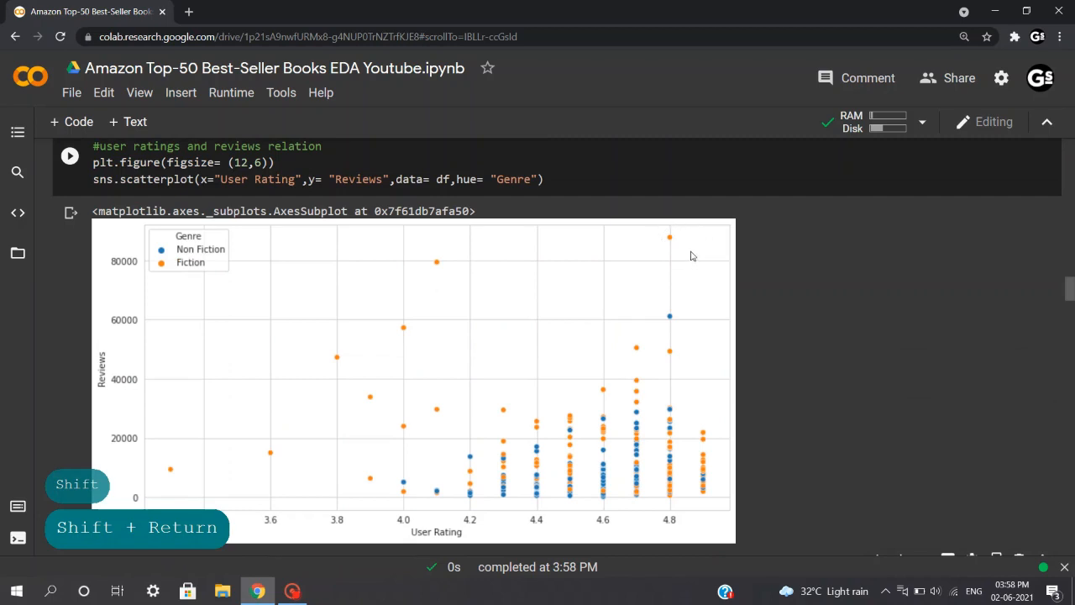
{"action": "mouse_move", "coordinate": [682, 251]}
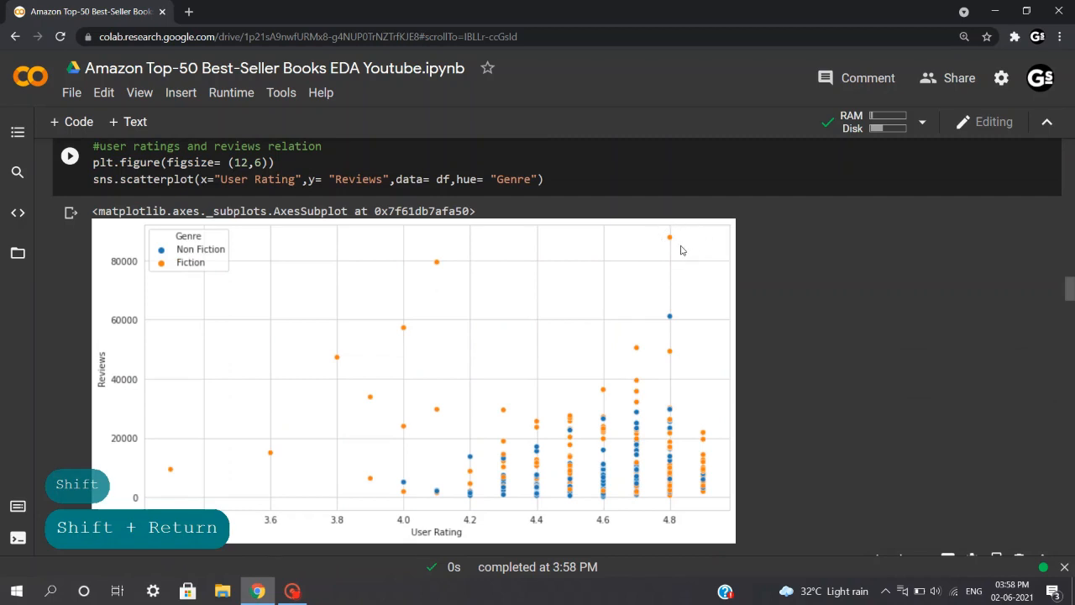
{"action": "mouse_move", "coordinate": [277, 283]}
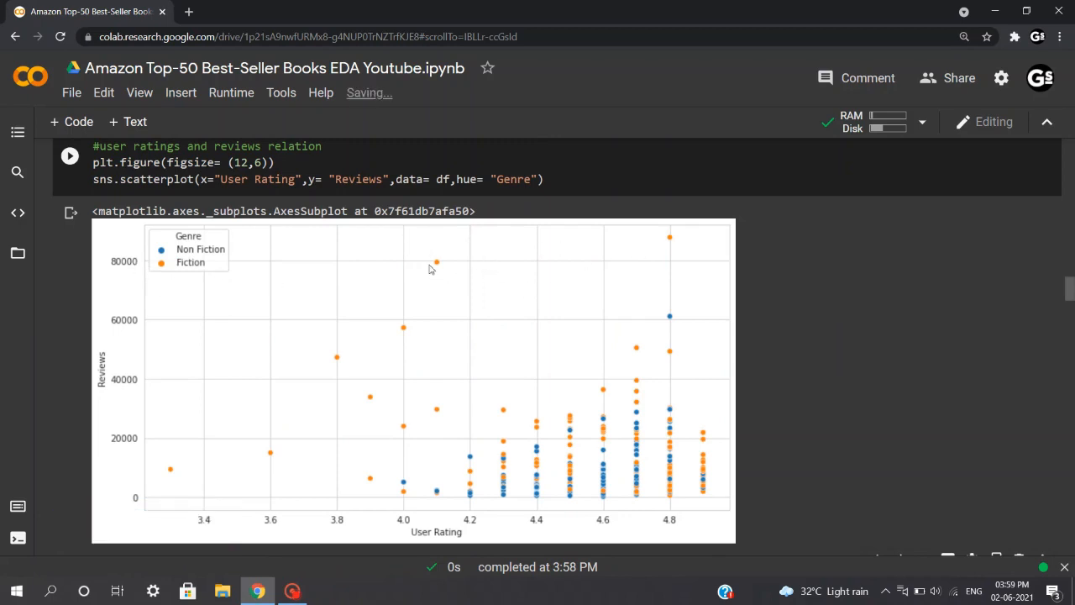
{"action": "mouse_move", "coordinate": [435, 259]}
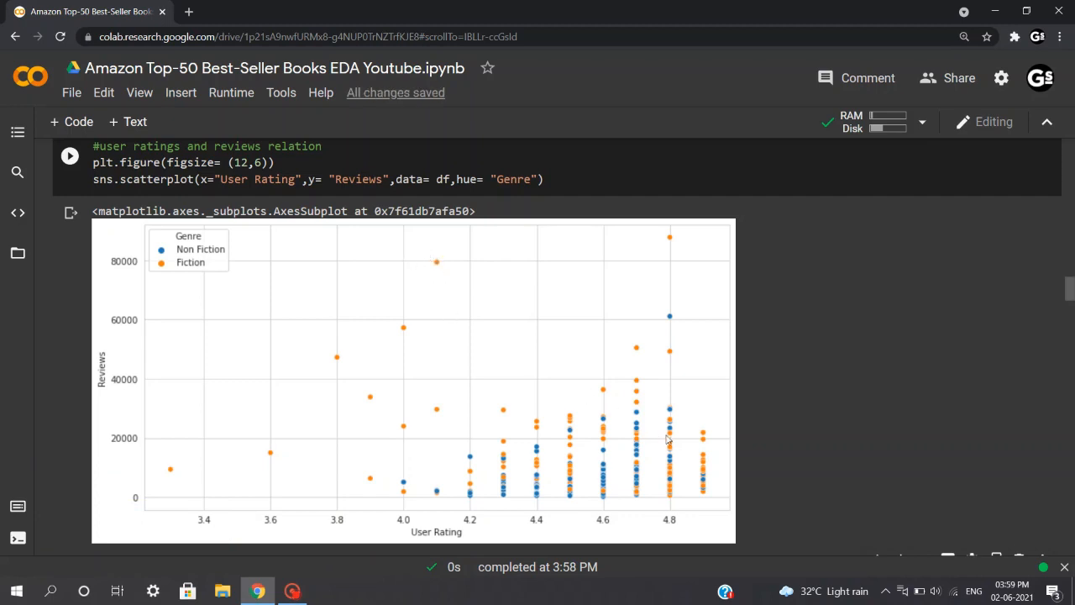
{"action": "mouse_move", "coordinate": [706, 431]}
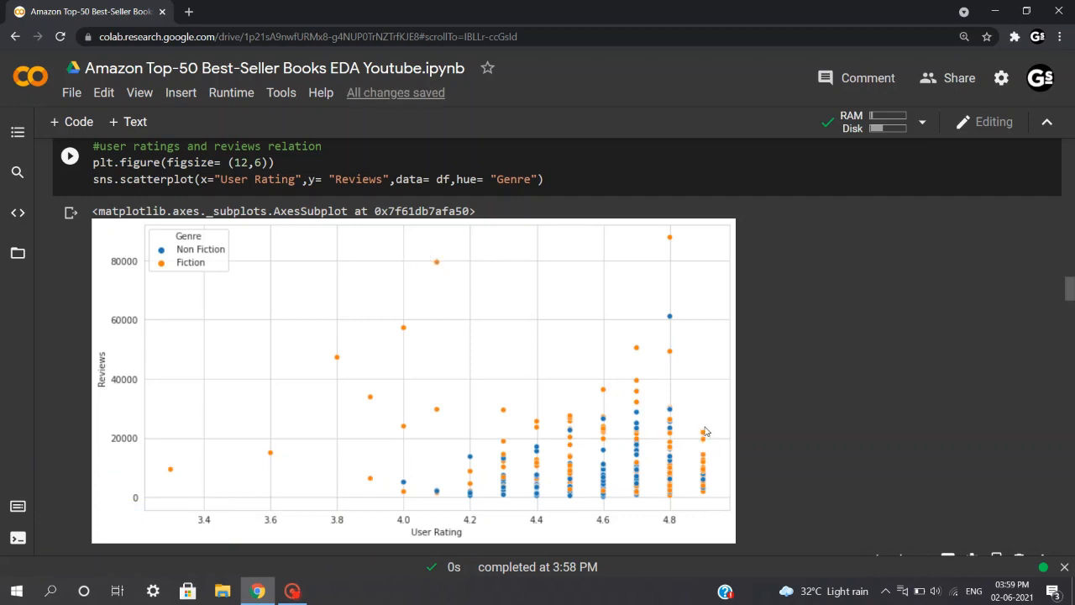
{"action": "mouse_move", "coordinate": [697, 442]}
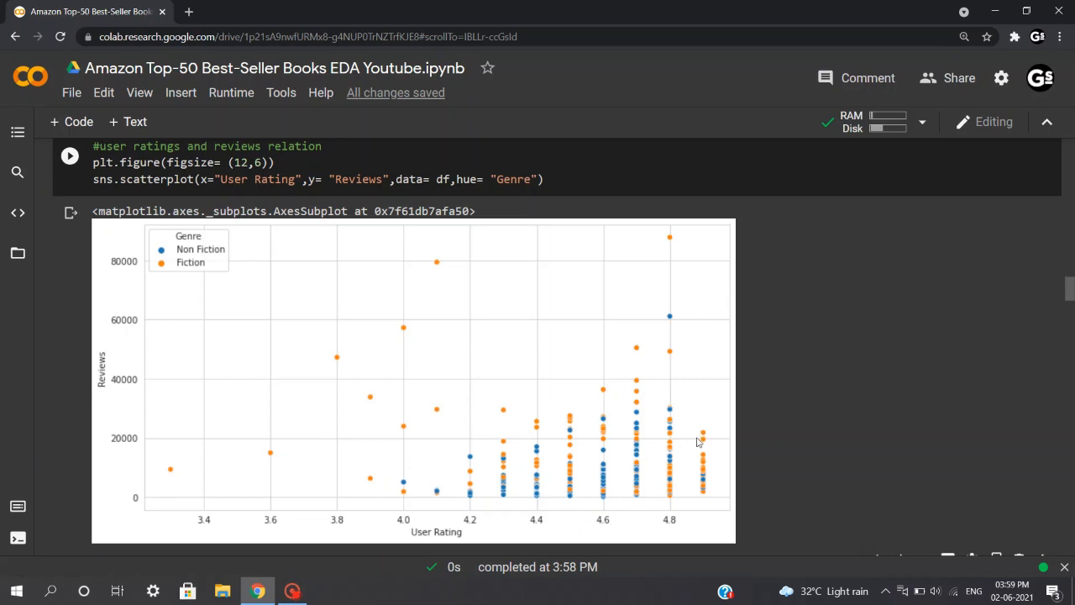
{"action": "mouse_move", "coordinate": [717, 489]}
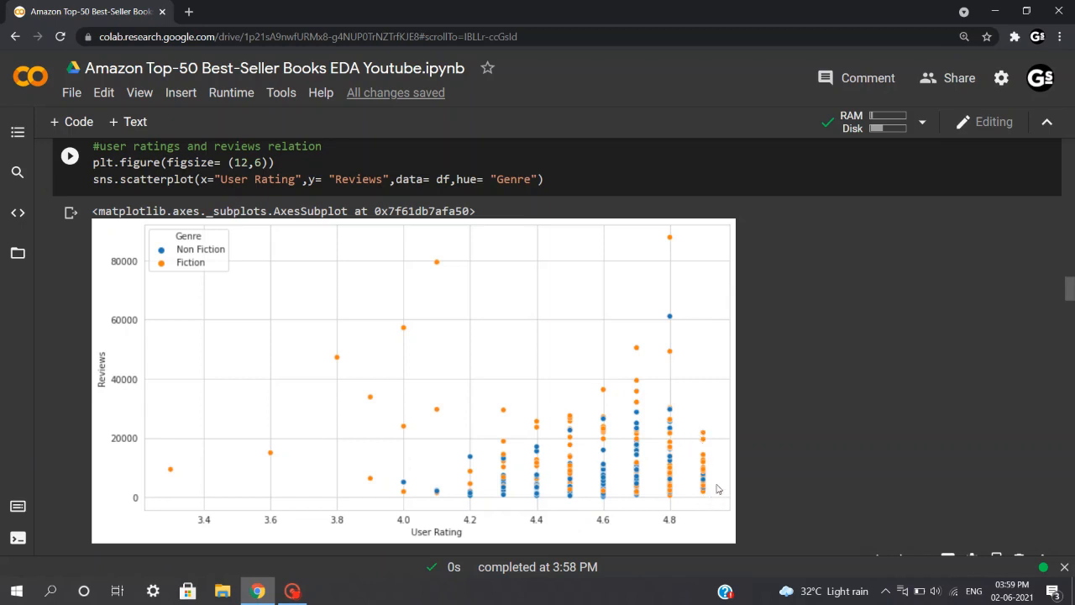
{"action": "mouse_move", "coordinate": [708, 456]}
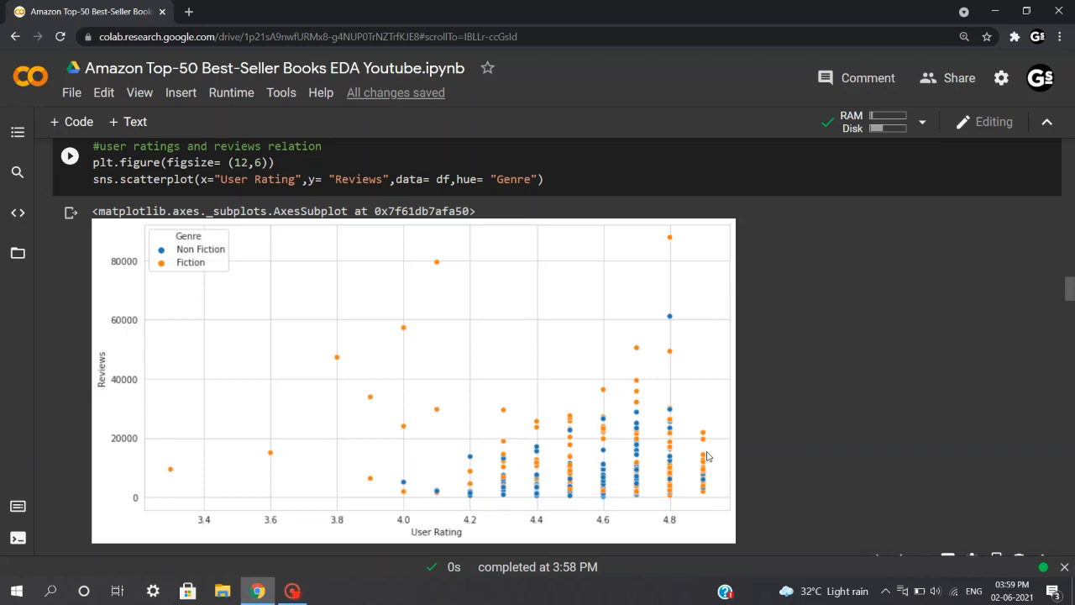
Scroll to the 'user ratings and Price relation' cell and highlight Price in its scatterplot code.
{"action": "scroll", "scroll_direction": "down", "scroll_amount": 3}
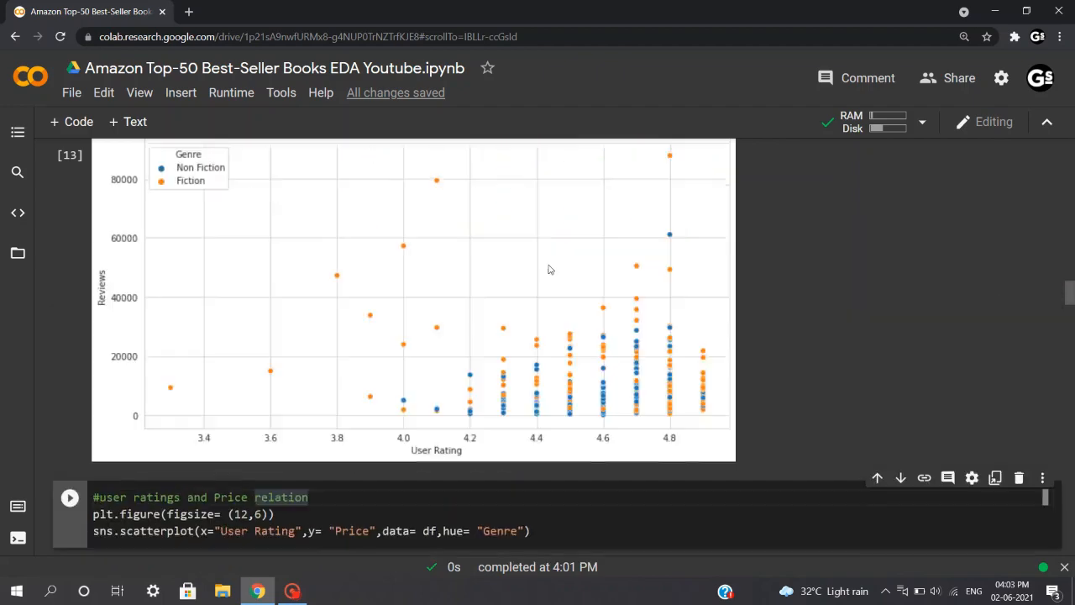
{"action": "scroll", "scroll_direction": "down", "scroll_amount": 3}
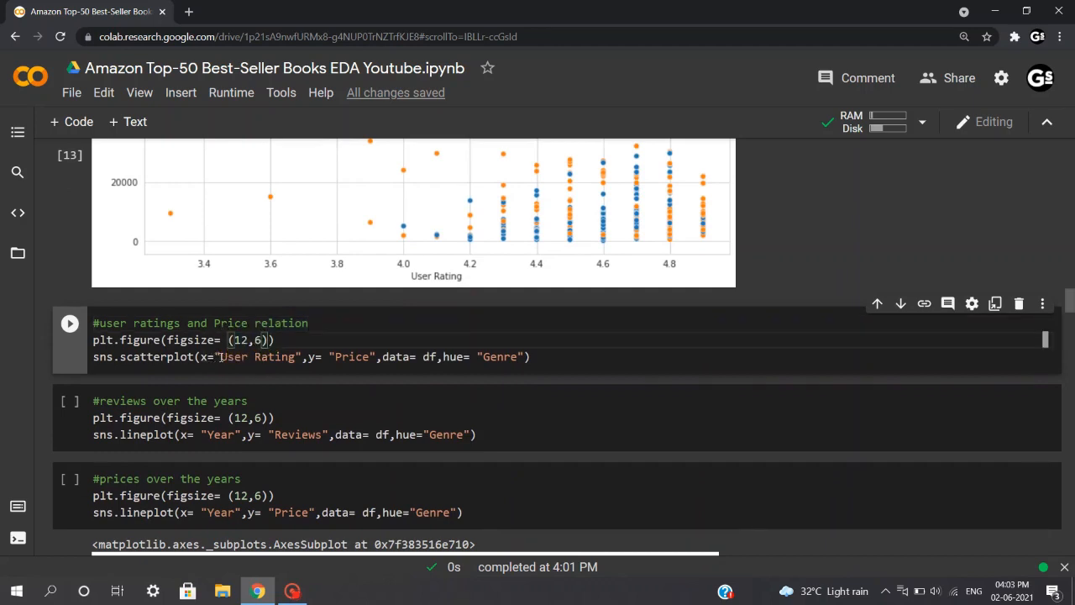
{"action": "double_click", "coordinate": [254, 356]}
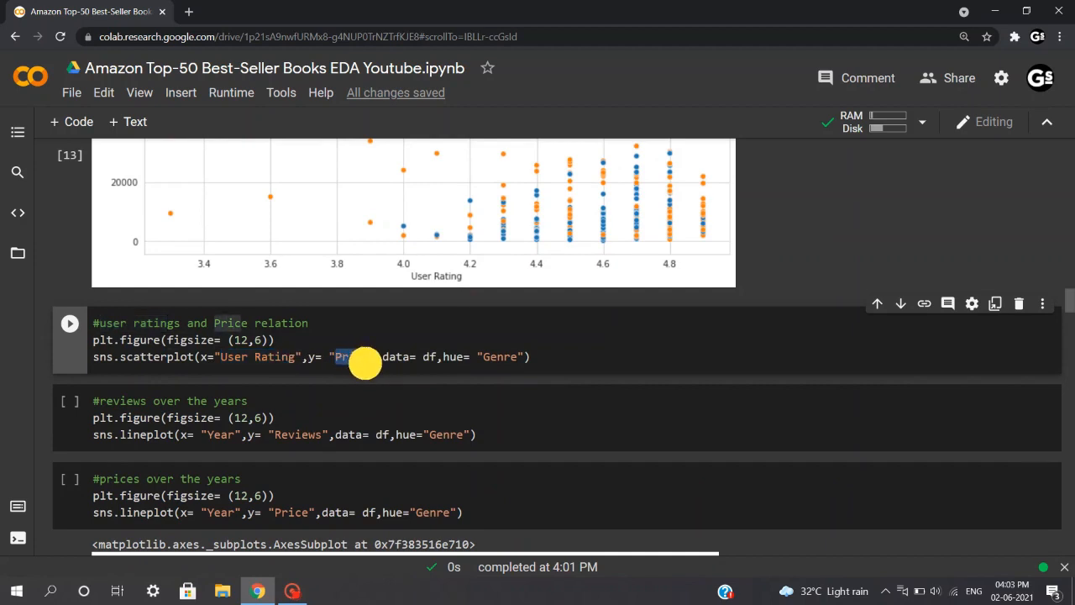
{"action": "double_click", "coordinate": [351, 357]}
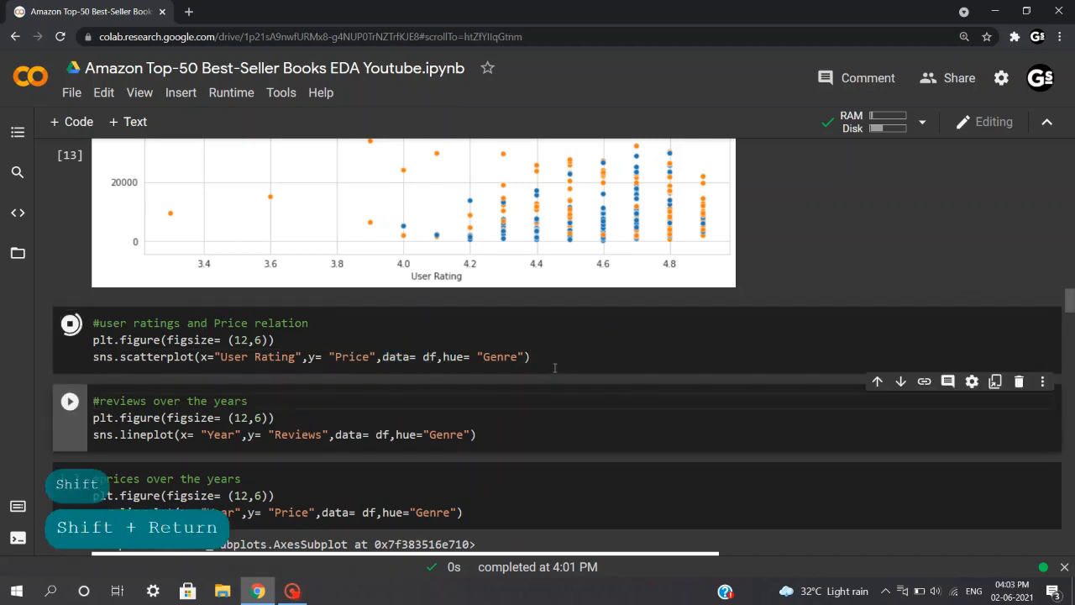
Run the scatterplot cell plotting user rating against price, coloured by genre.
{"action": "key", "text": "shift+return"}
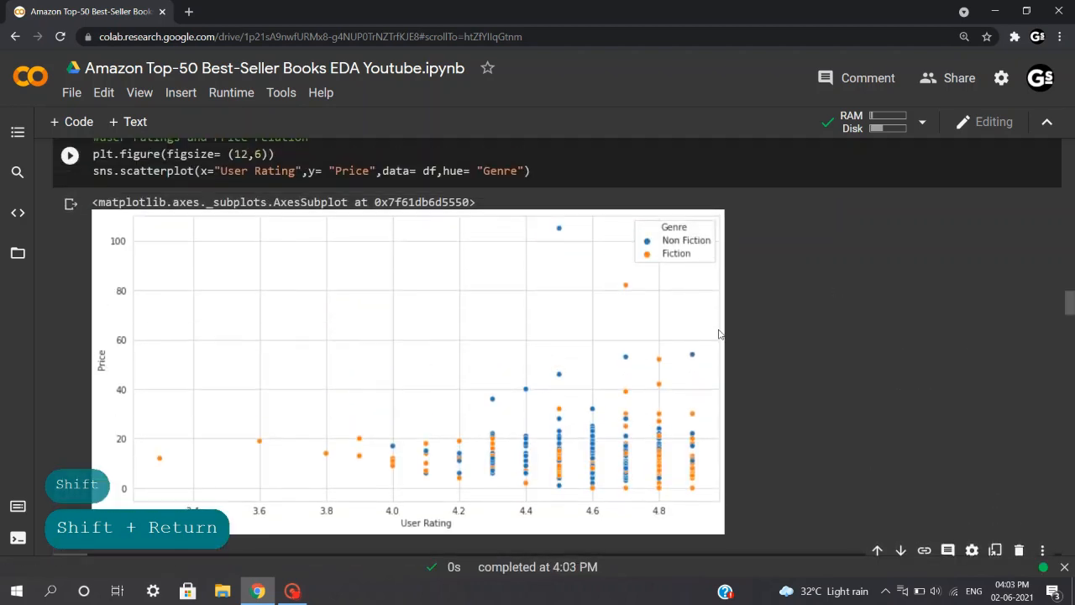
{"action": "mouse_move", "coordinate": [458, 443]}
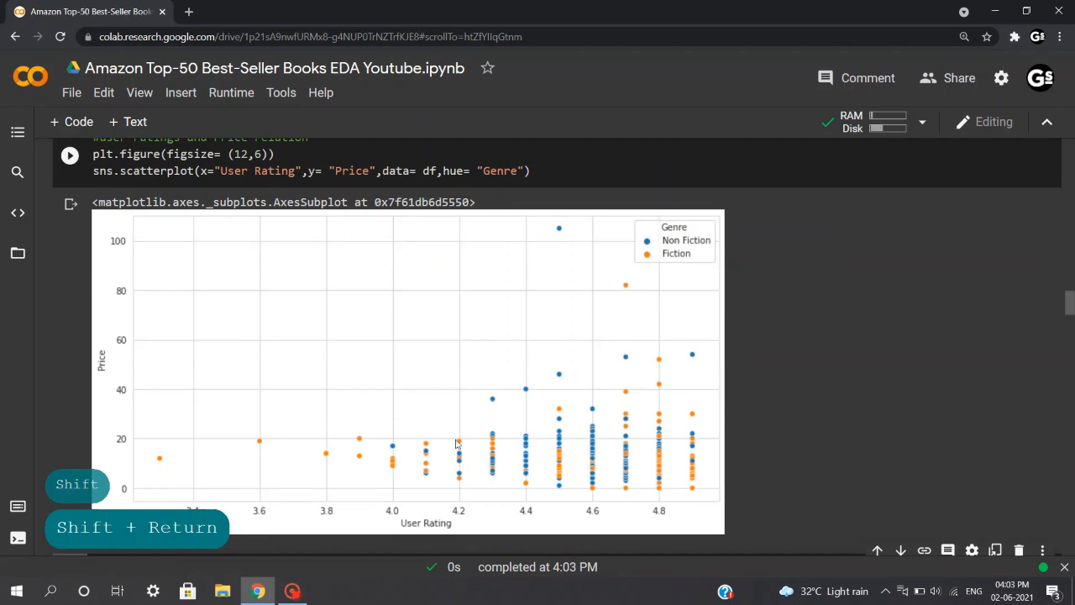
{"action": "mouse_move", "coordinate": [688, 485]}
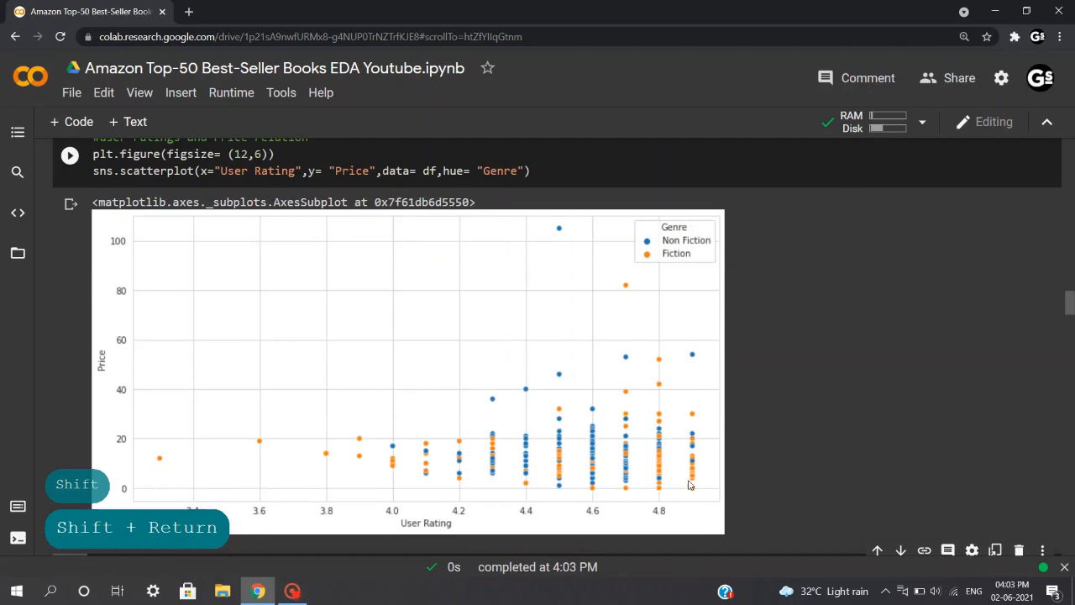
{"action": "mouse_move", "coordinate": [590, 237]}
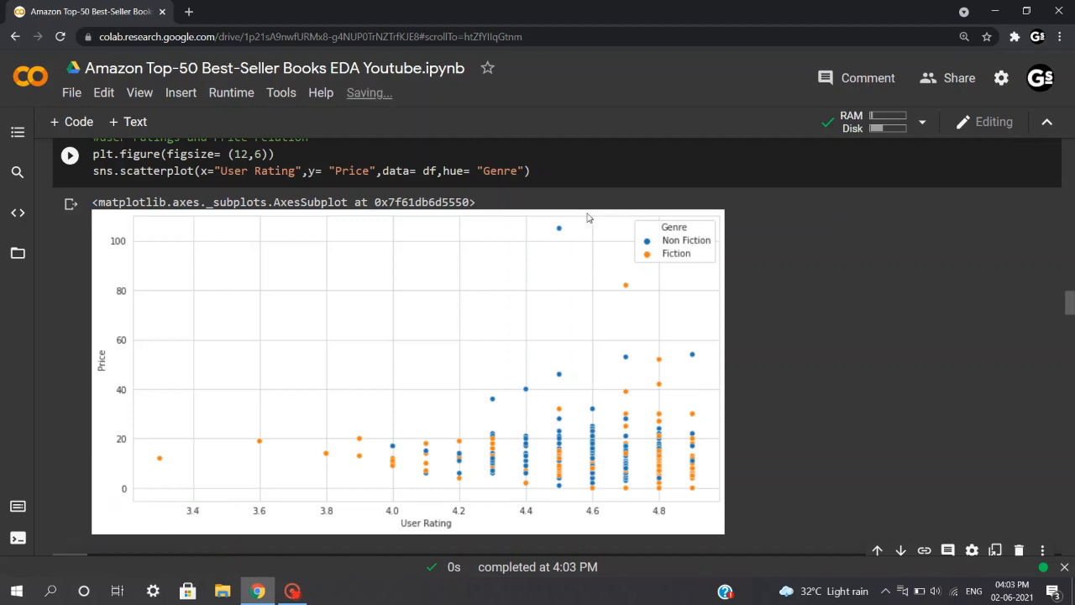
{"action": "mouse_move", "coordinate": [366, 465]}
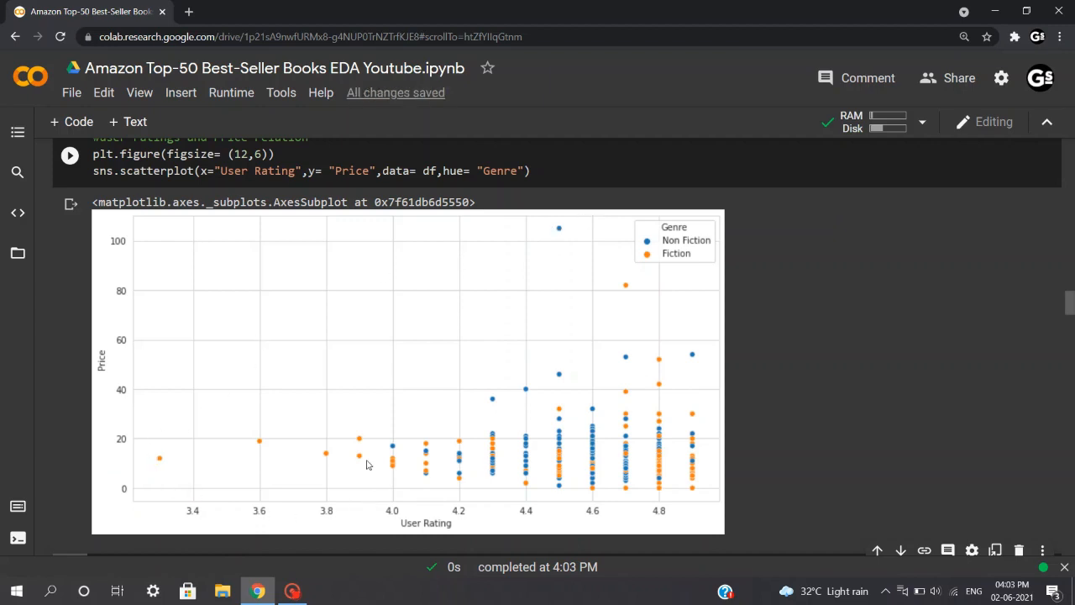
{"action": "mouse_move", "coordinate": [341, 495]}
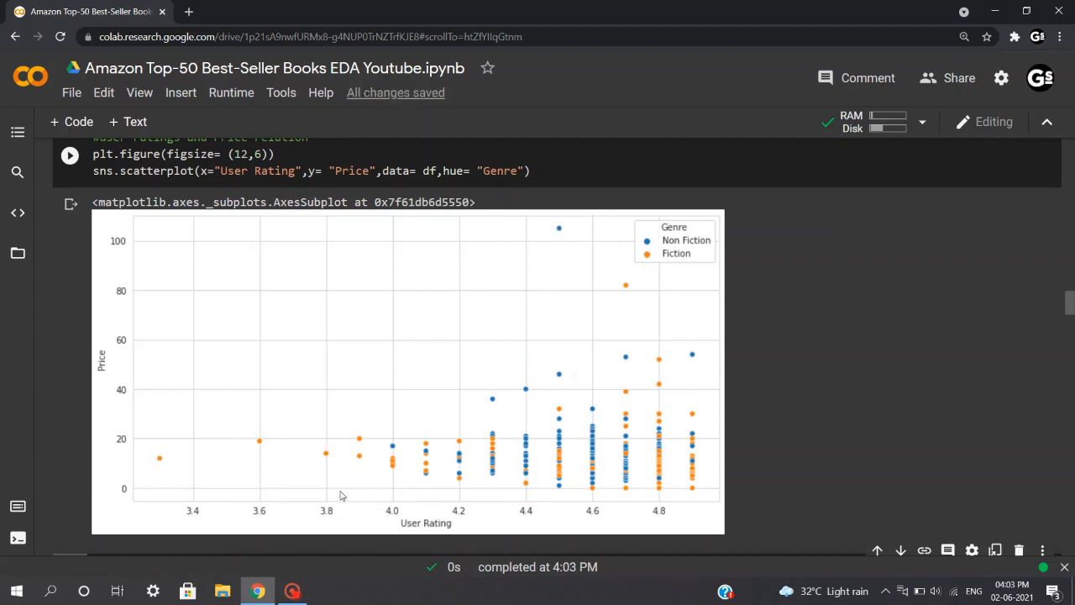
{"action": "mouse_move", "coordinate": [167, 477]}
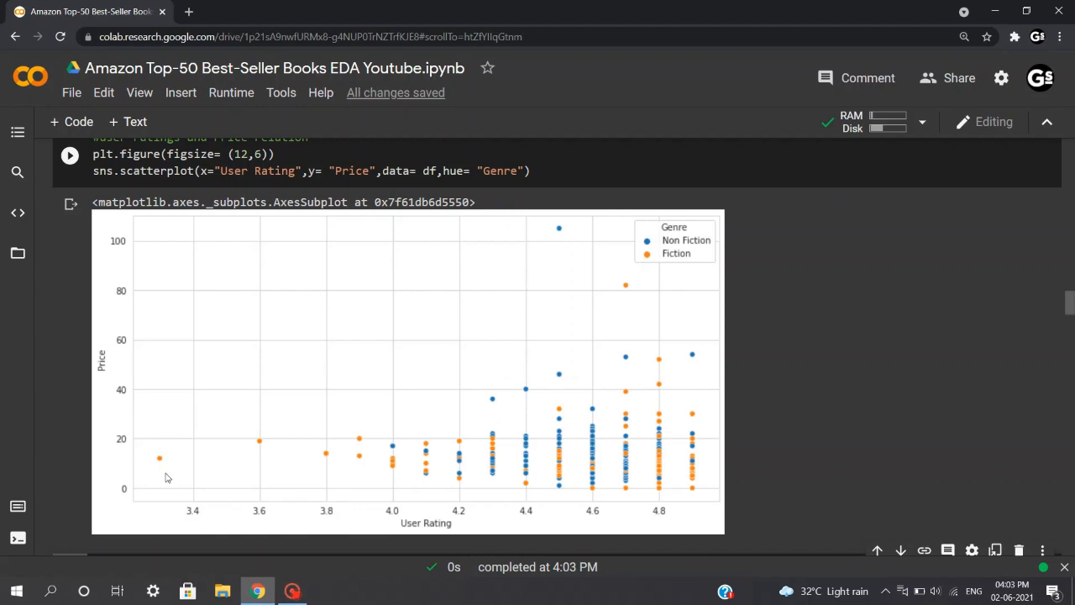
Scroll to the 'reviews over the years' cell and highlight Year and df in the lineplot code.
{"action": "scroll", "scroll_direction": "down", "scroll_amount": 3}
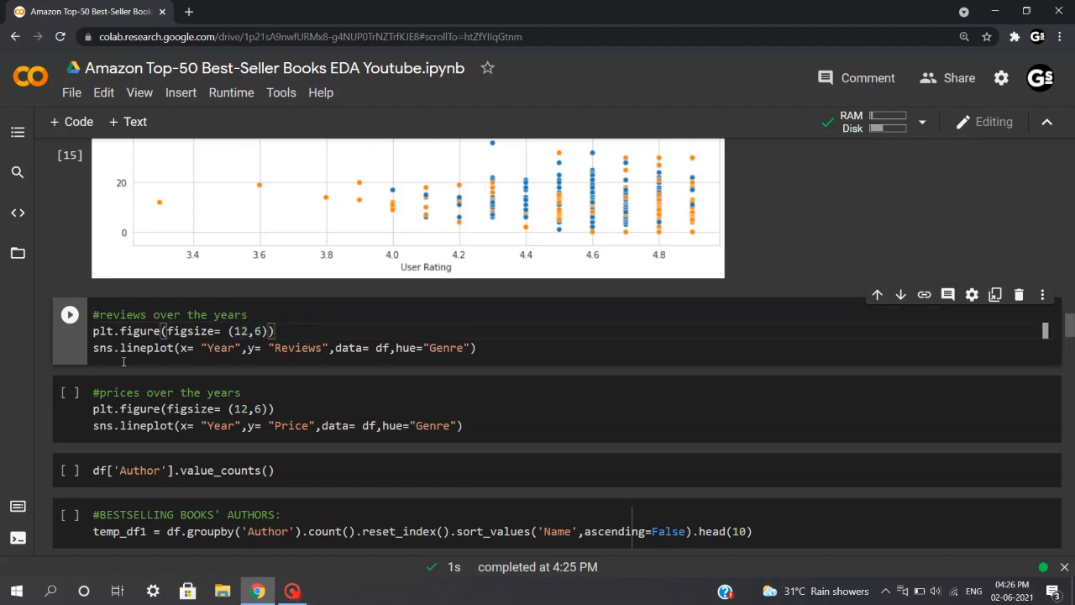
{"action": "double_click", "coordinate": [139, 348]}
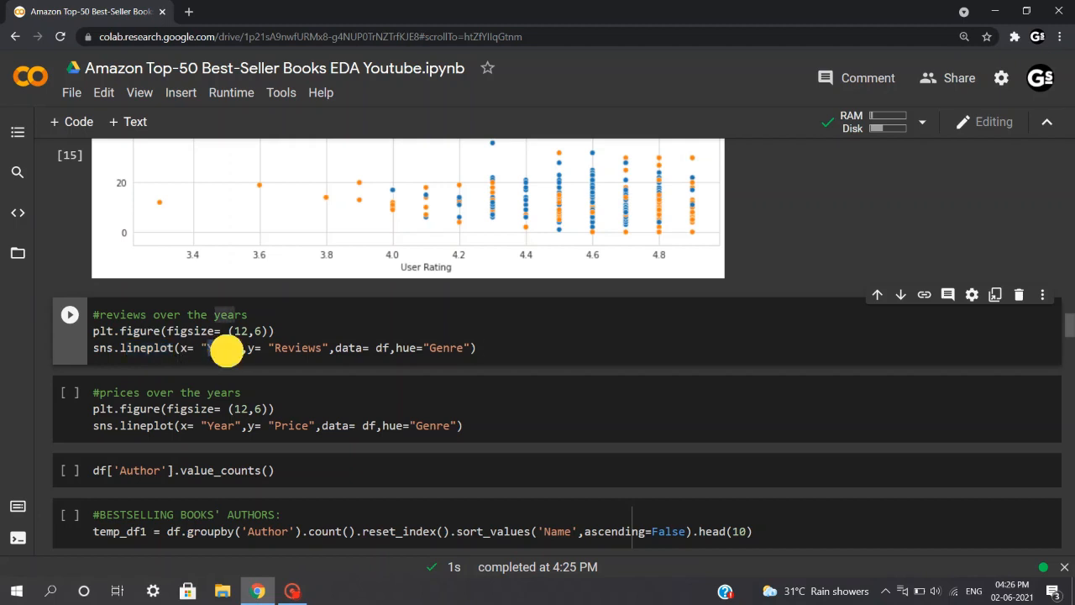
{"action": "double_click", "coordinate": [297, 348]}
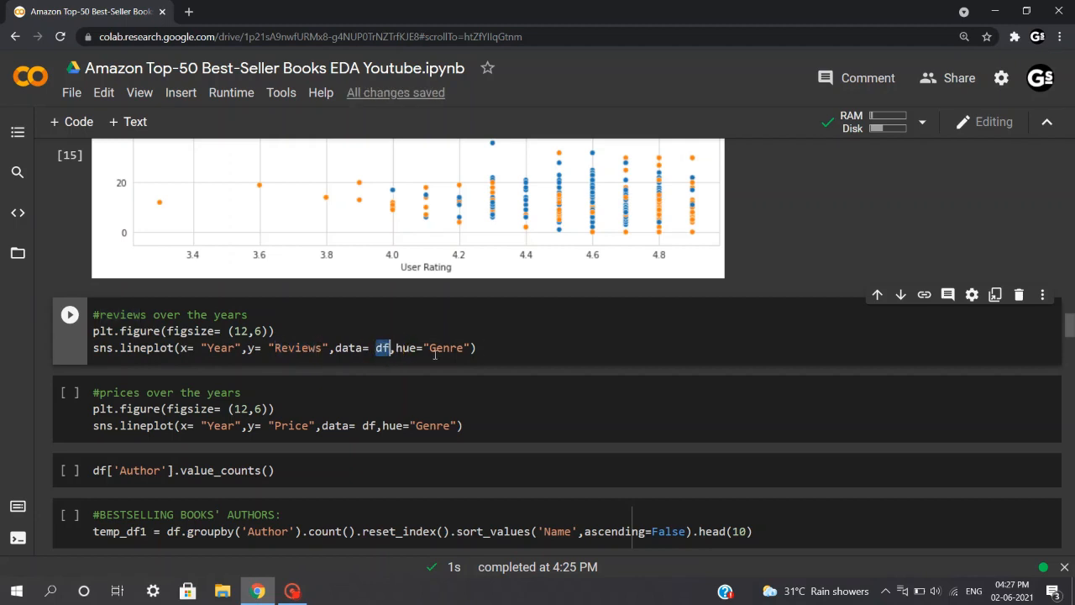
{"action": "left_click", "coordinate": [511, 348]}
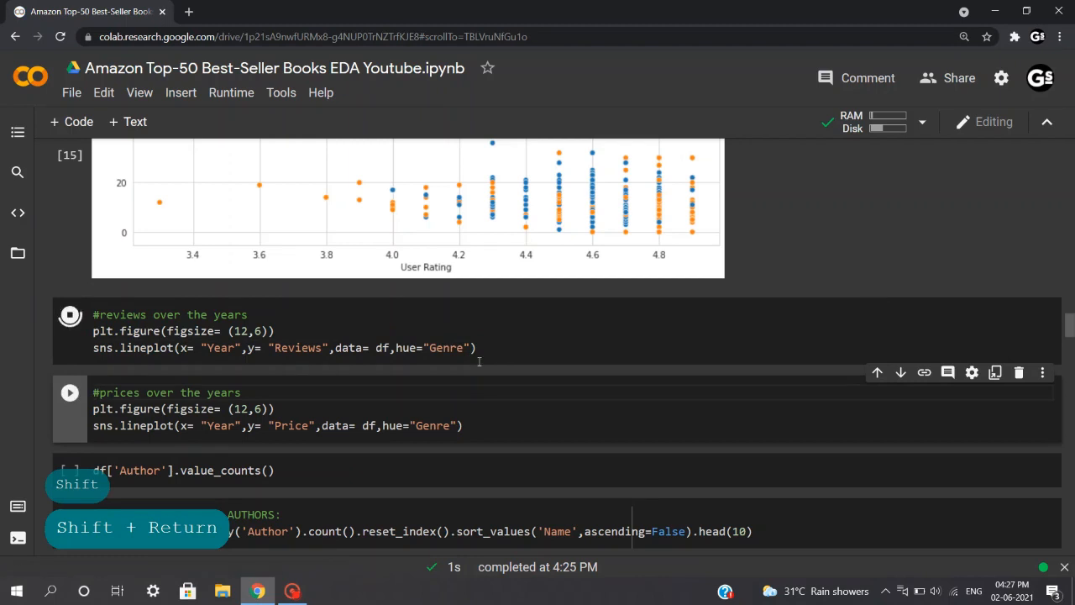
{"action": "left_click", "coordinate": [69, 314]}
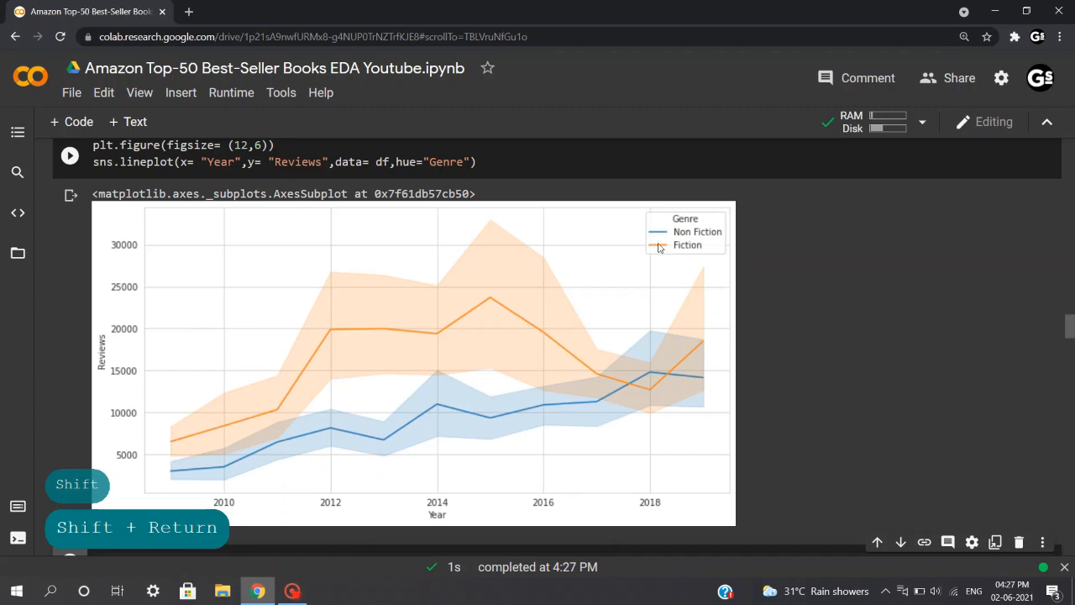
{"action": "mouse_move", "coordinate": [314, 351]}
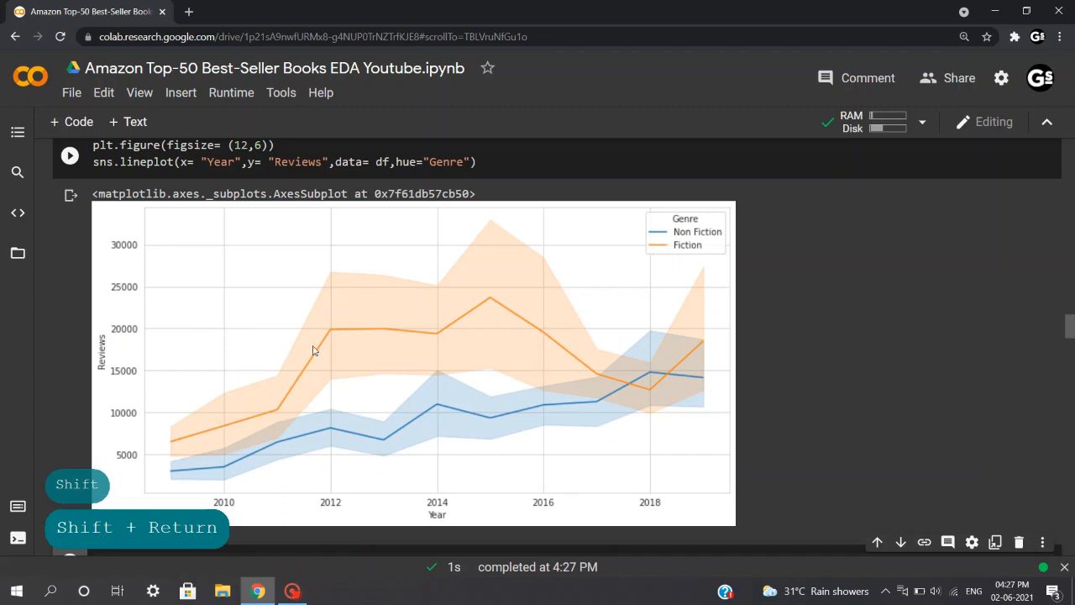
{"action": "mouse_move", "coordinate": [354, 344]}
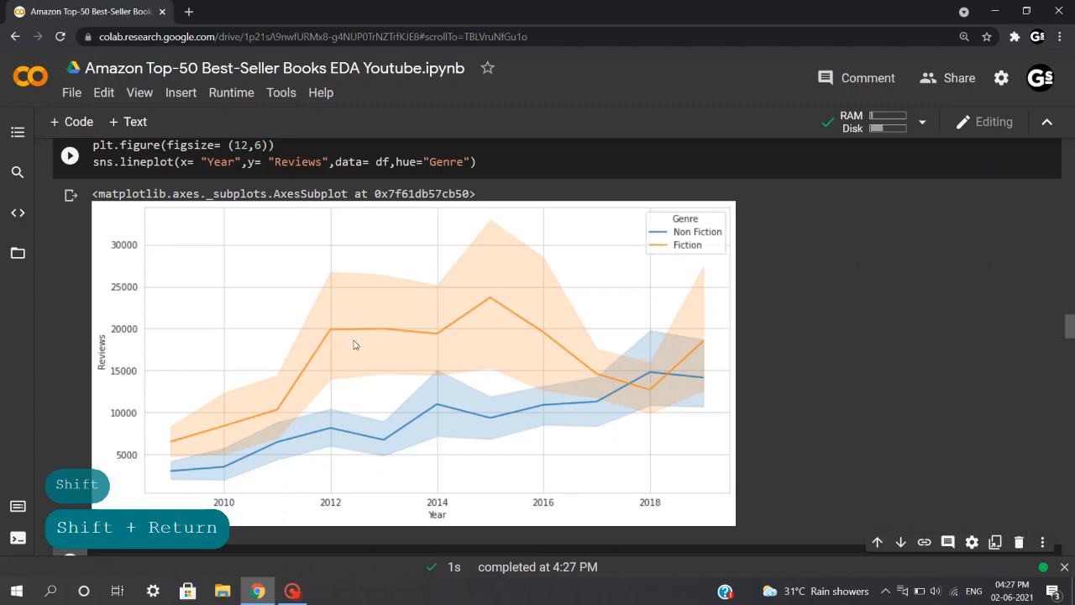
{"action": "mouse_move", "coordinate": [516, 325]}
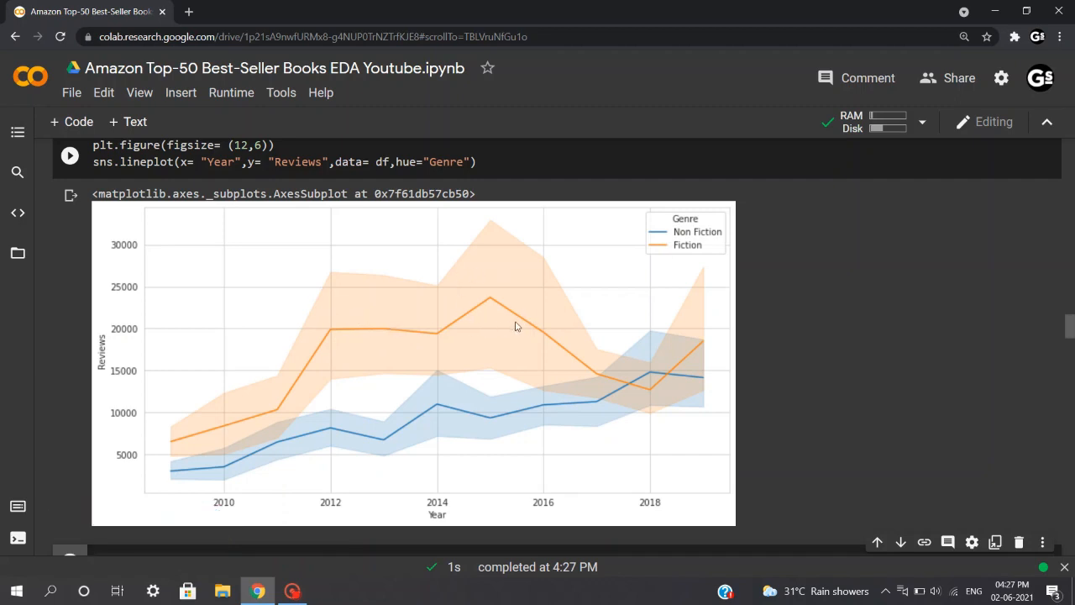
{"action": "mouse_move", "coordinate": [482, 311]}
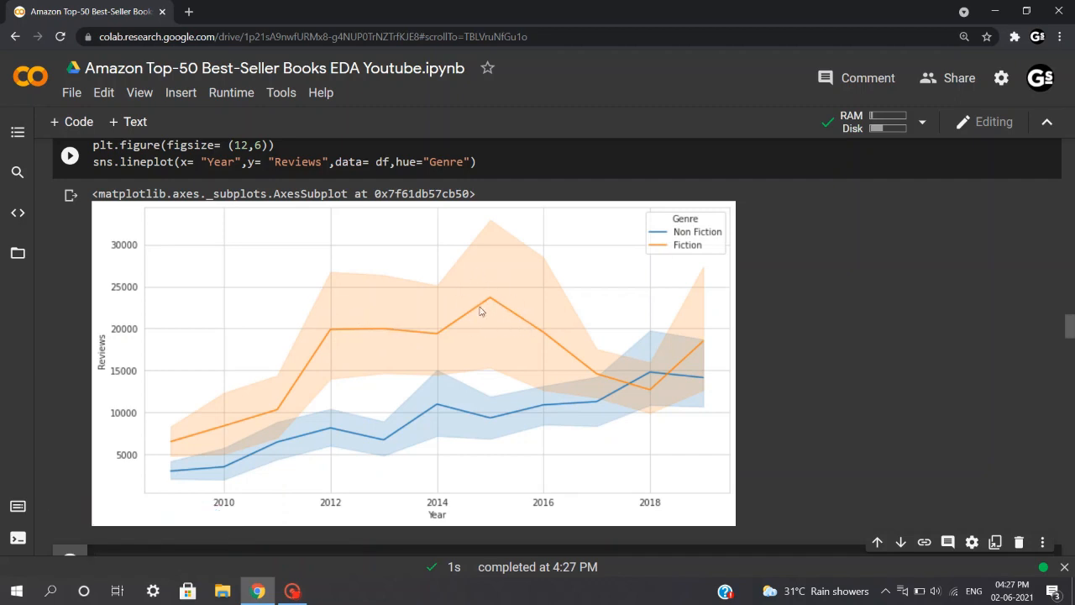
{"action": "mouse_move", "coordinate": [601, 391]}
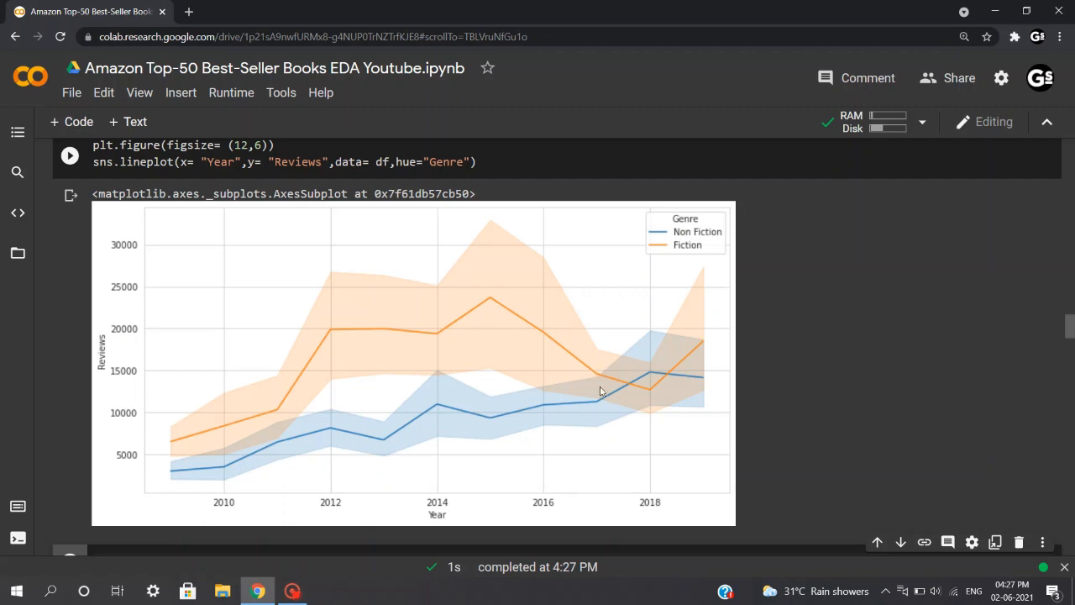
{"action": "mouse_move", "coordinate": [372, 390]}
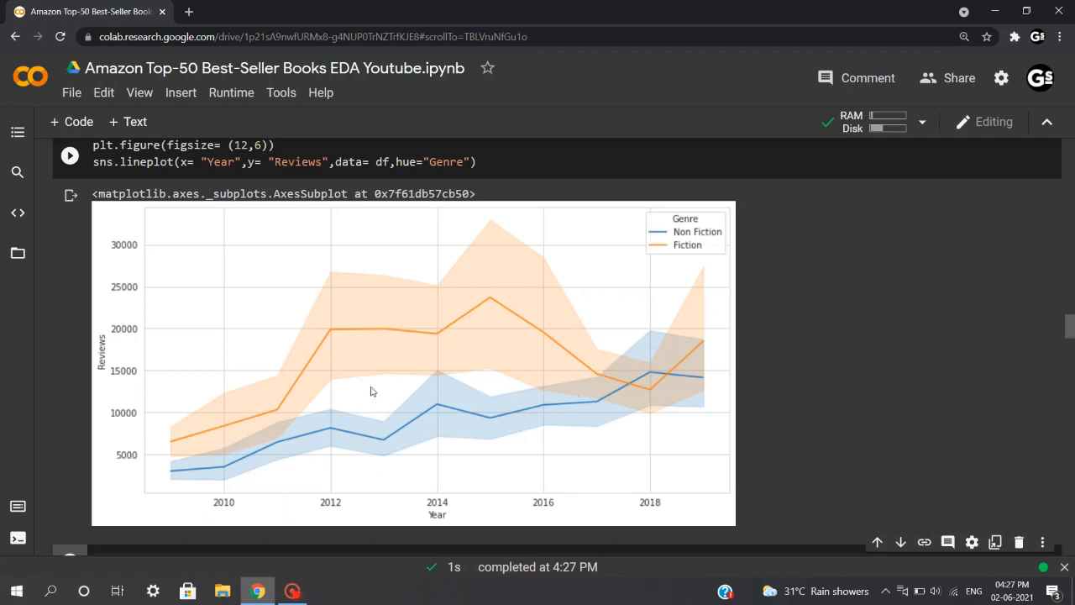
{"action": "mouse_move", "coordinate": [176, 454]}
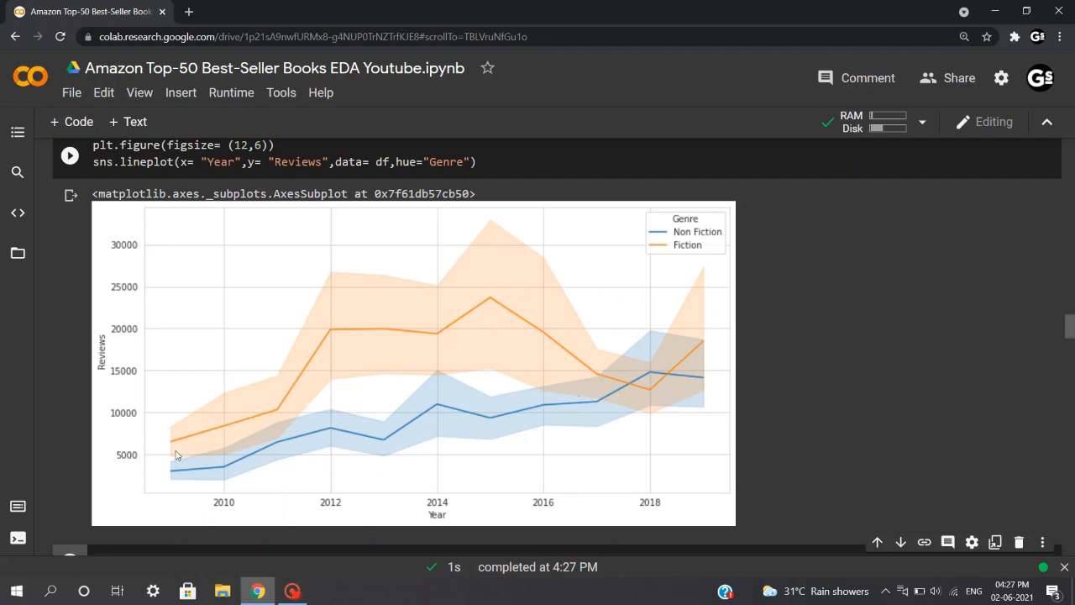
{"action": "mouse_move", "coordinate": [219, 473]}
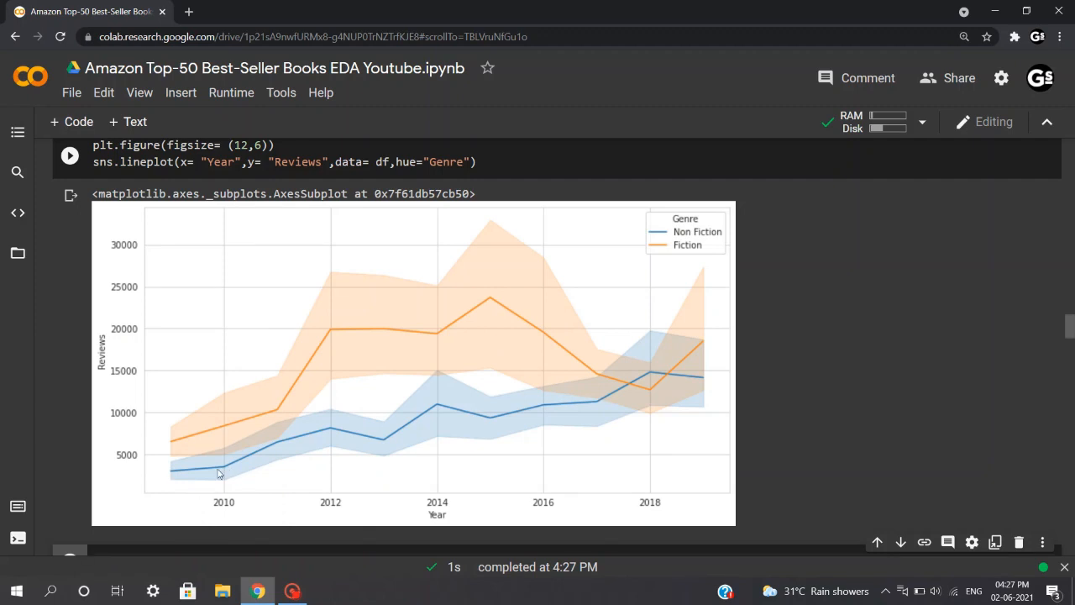
{"action": "mouse_move", "coordinate": [685, 383]}
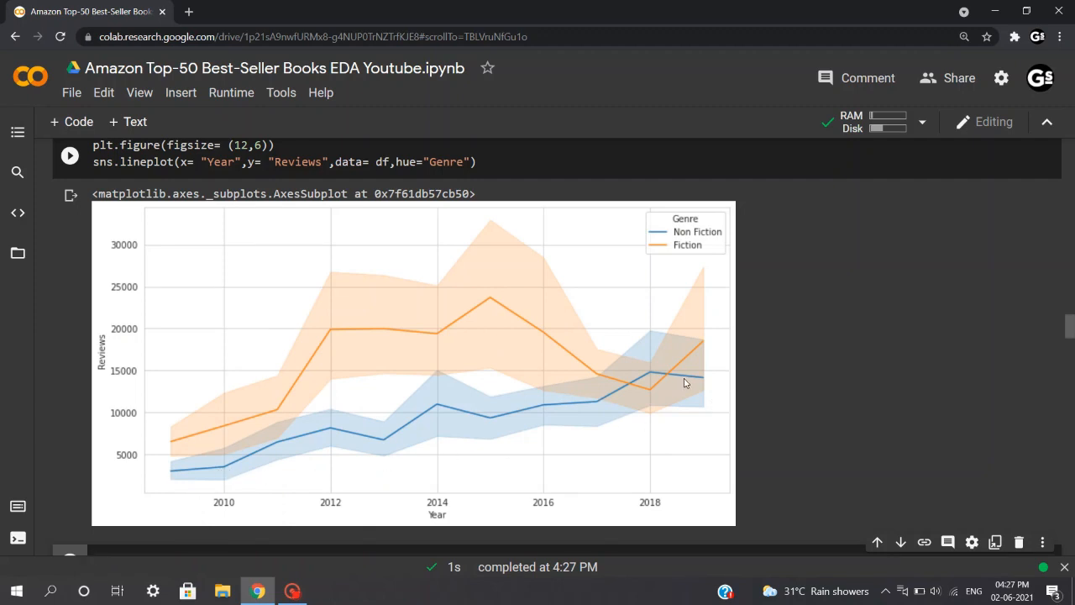
{"action": "scroll", "scroll_direction": "down", "scroll_amount": 3}
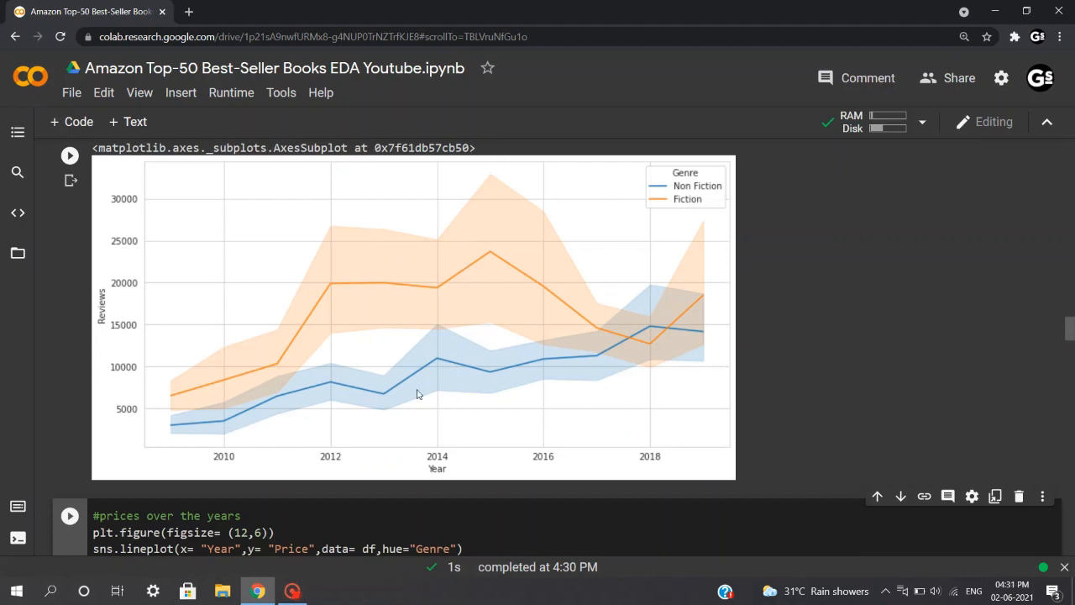
{"action": "mouse_move", "coordinate": [495, 427]}
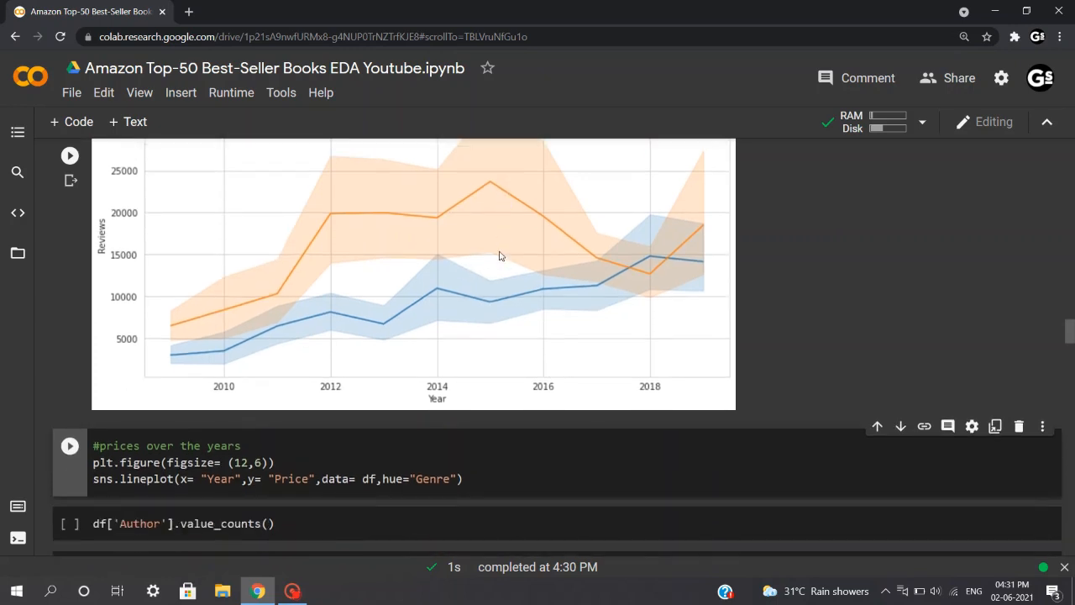
Highlight Price, df and the figure size in the prices-over-years cell, then run it.
{"action": "scroll", "scroll_direction": "down", "scroll_amount": 3}
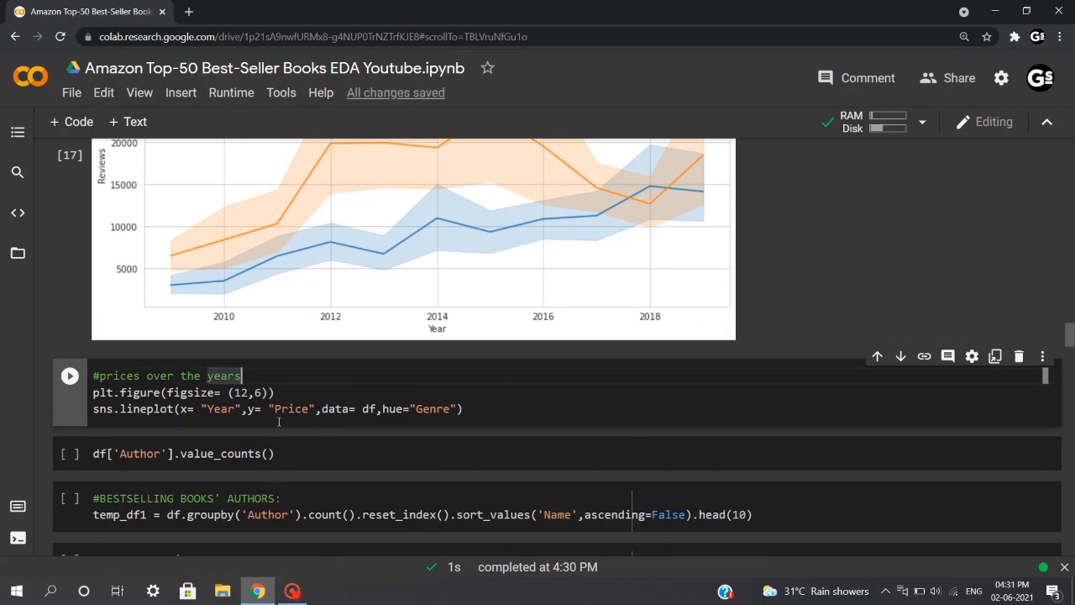
{"action": "double_click", "coordinate": [290, 409]}
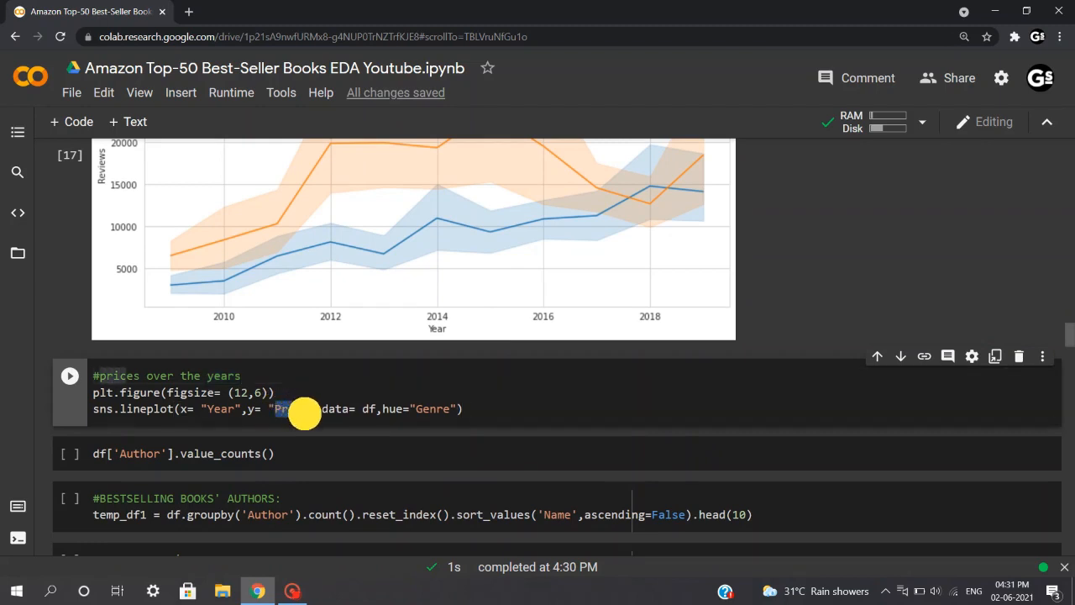
{"action": "double_click", "coordinate": [291, 409]}
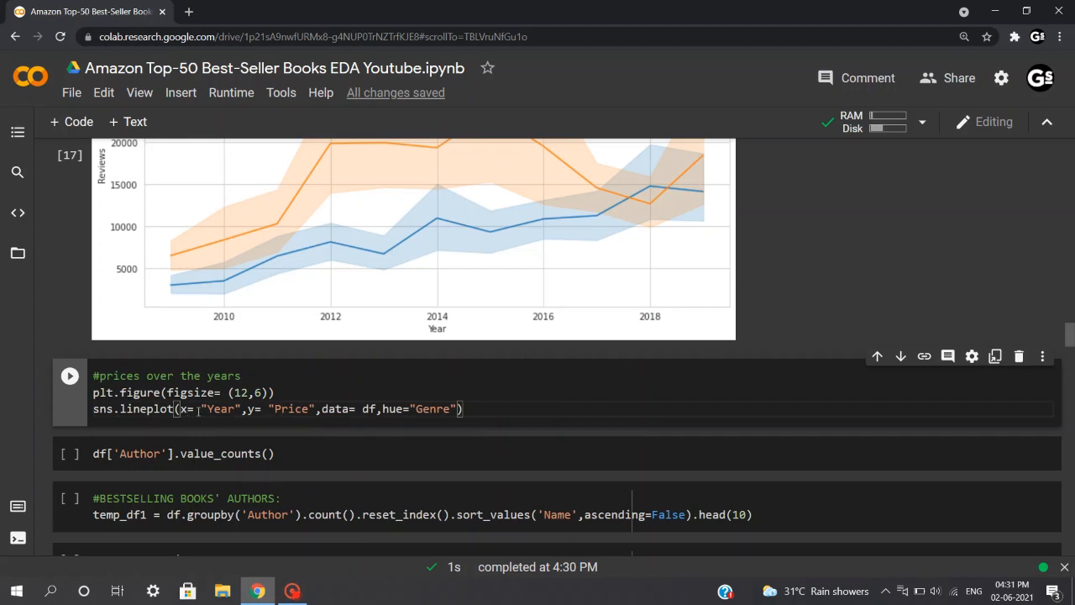
{"action": "double_click", "coordinate": [221, 409]}
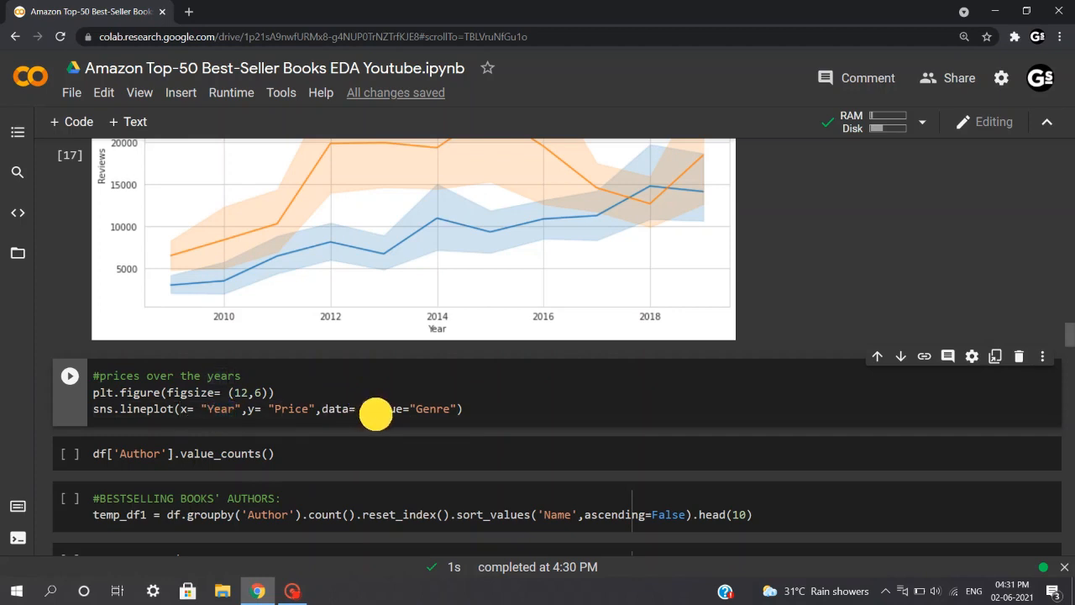
{"action": "double_click", "coordinate": [368, 409]}
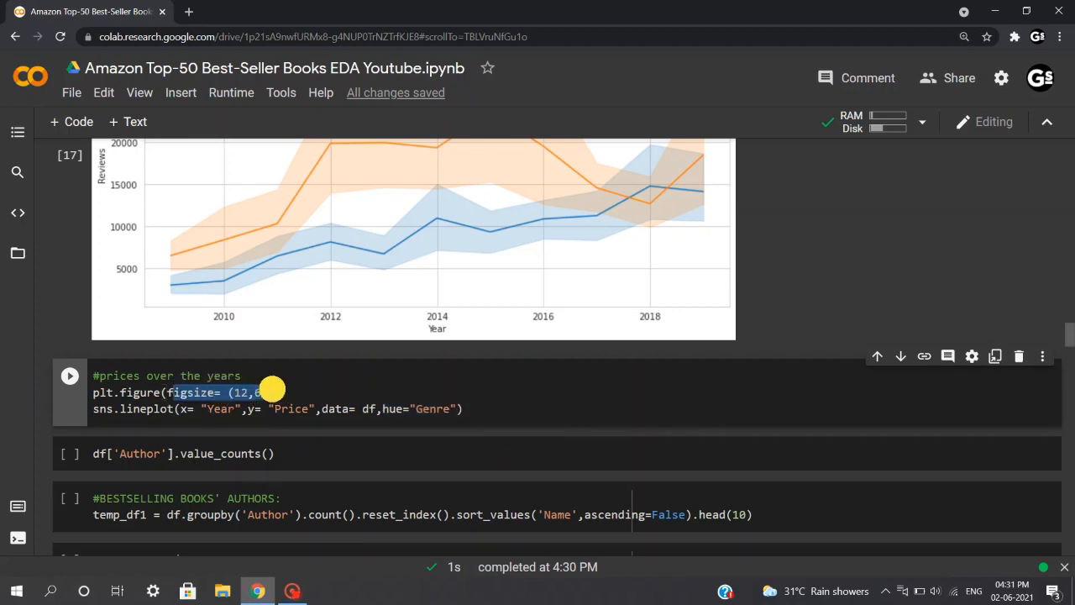
{"action": "key", "text": "shift+Return"}
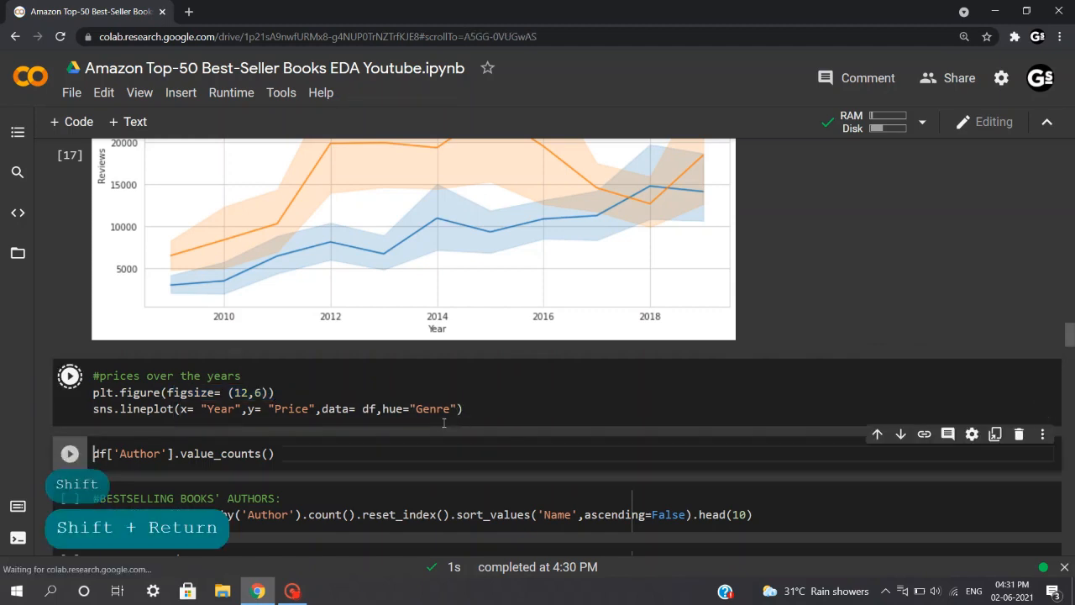
Rerun the sns.lineplot cell to show Price by Year with a Genre legend.
{"action": "left_click", "coordinate": [69, 376]}
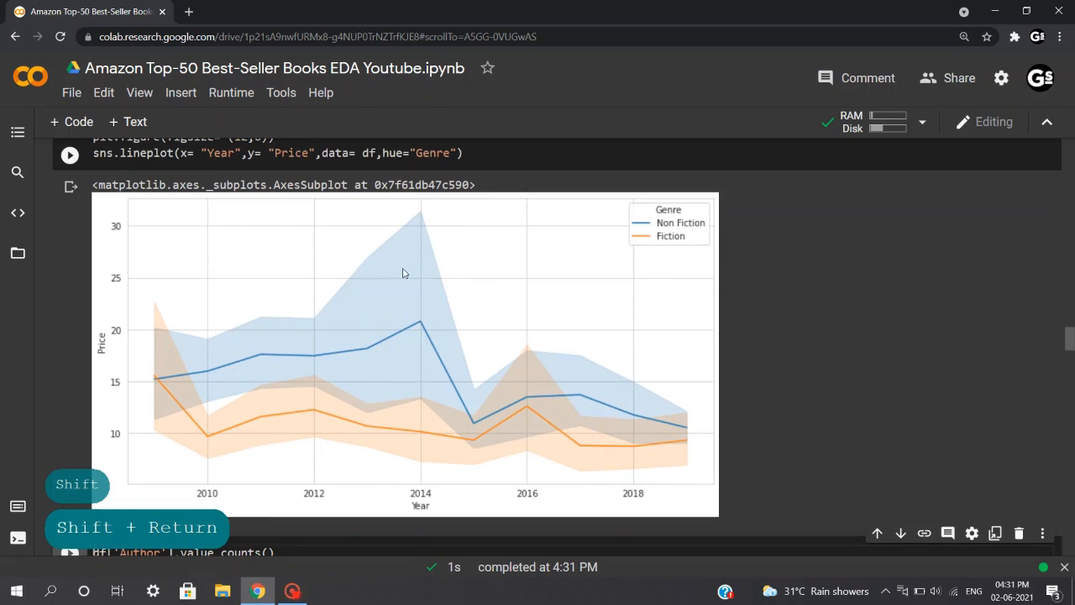
{"action": "mouse_move", "coordinate": [260, 341]}
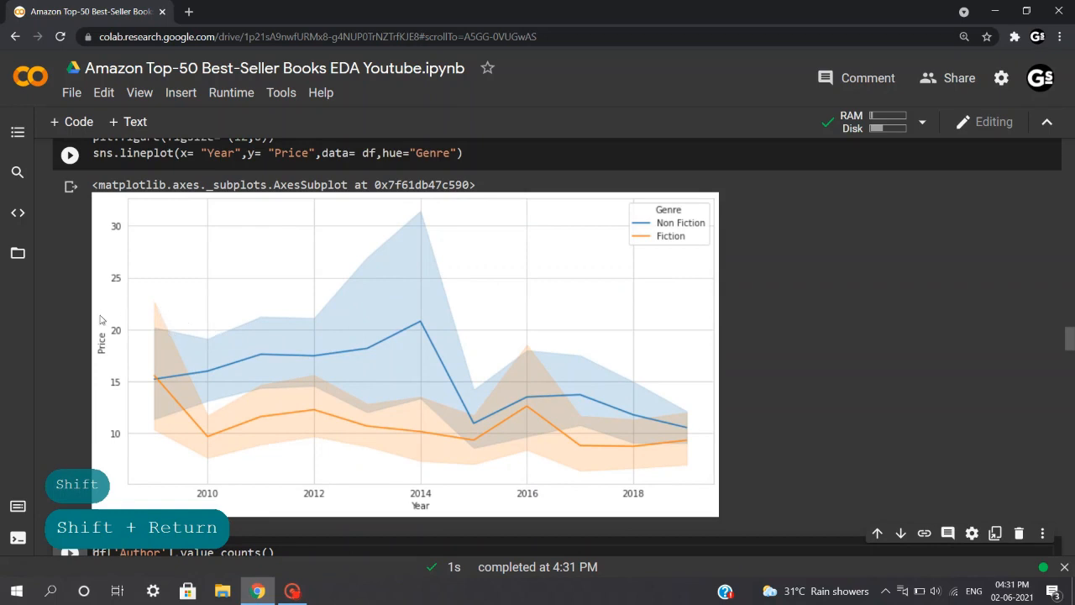
{"action": "key", "text": "shift+return"}
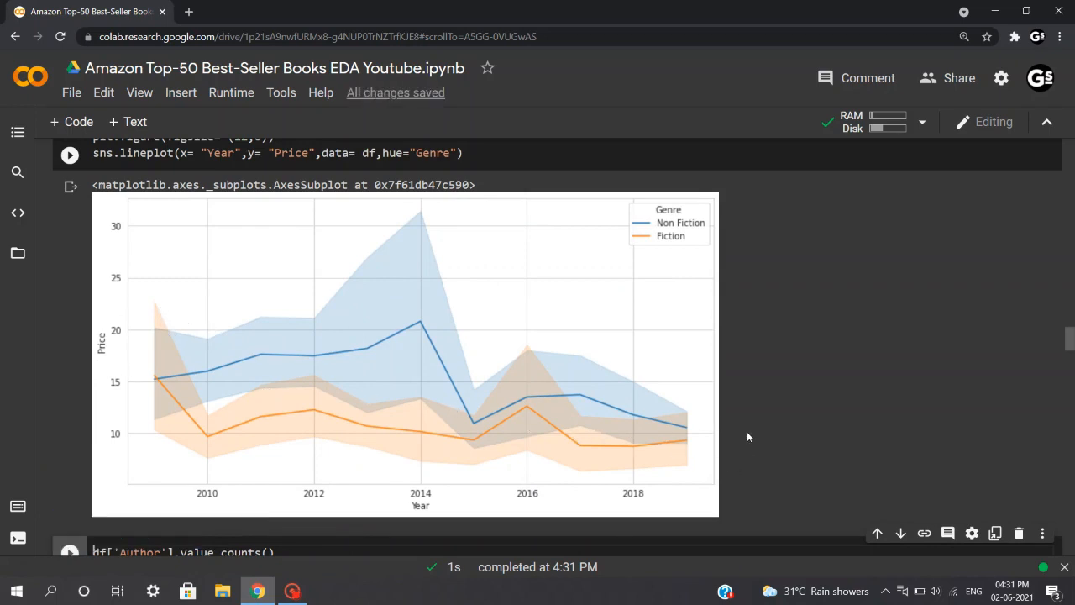
{"action": "mouse_move", "coordinate": [294, 332]}
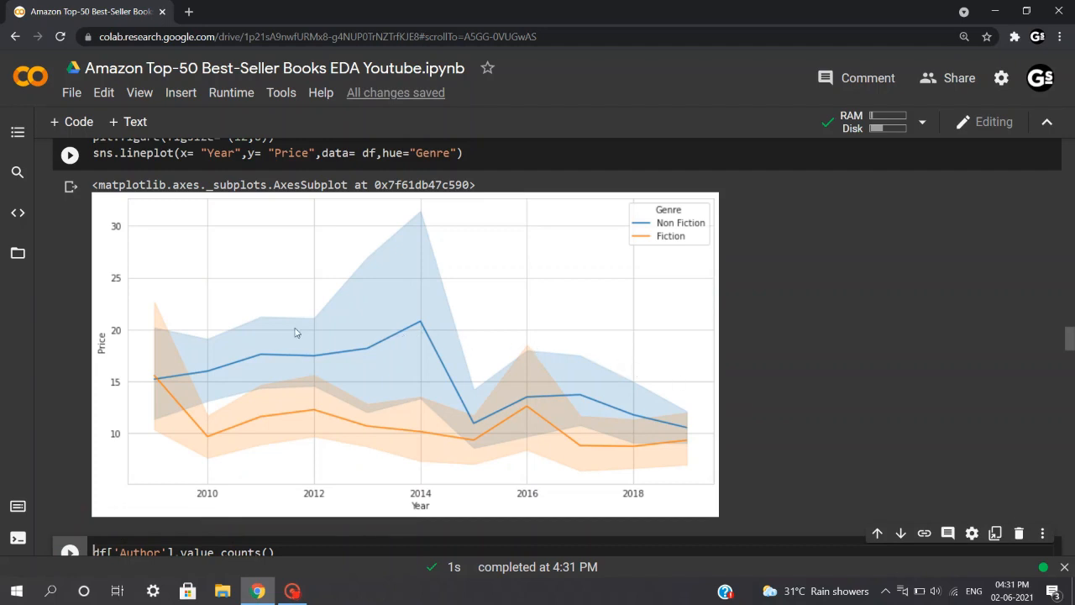
{"action": "mouse_move", "coordinate": [444, 314]}
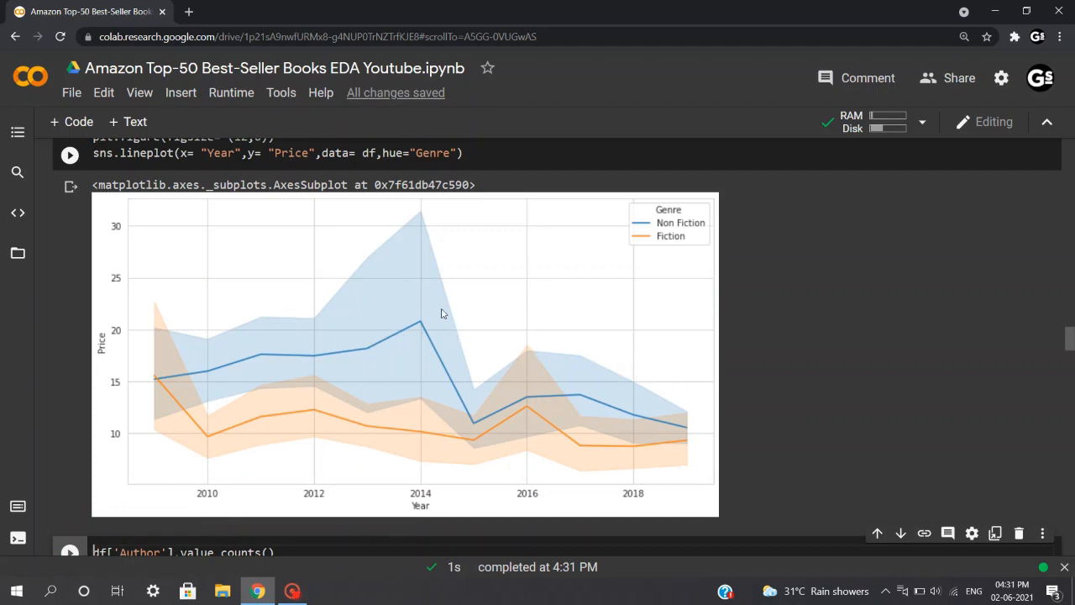
{"action": "mouse_move", "coordinate": [400, 331]}
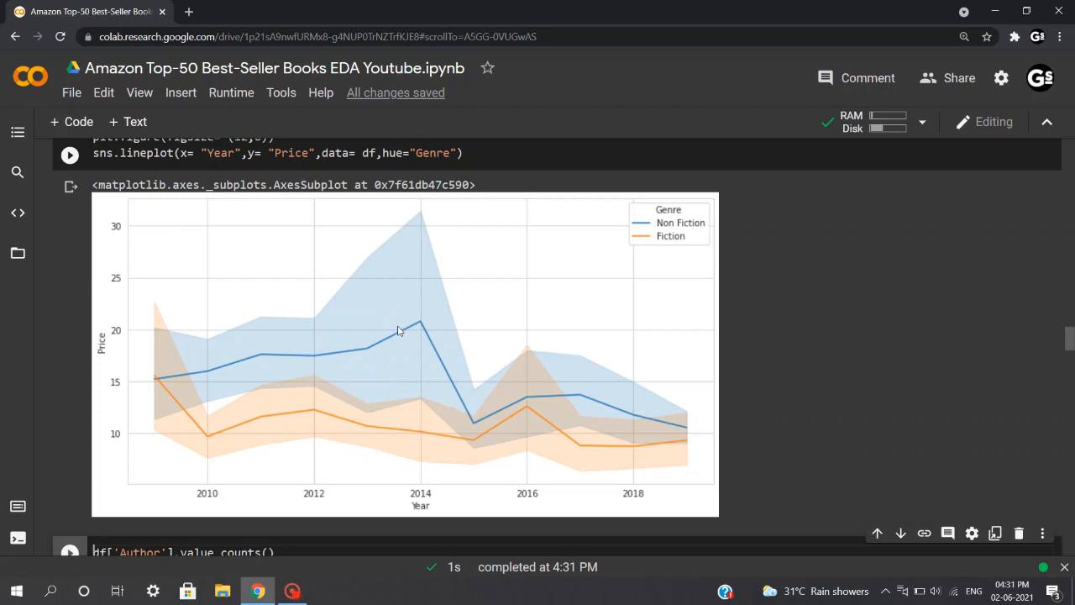
{"action": "mouse_move", "coordinate": [356, 347]}
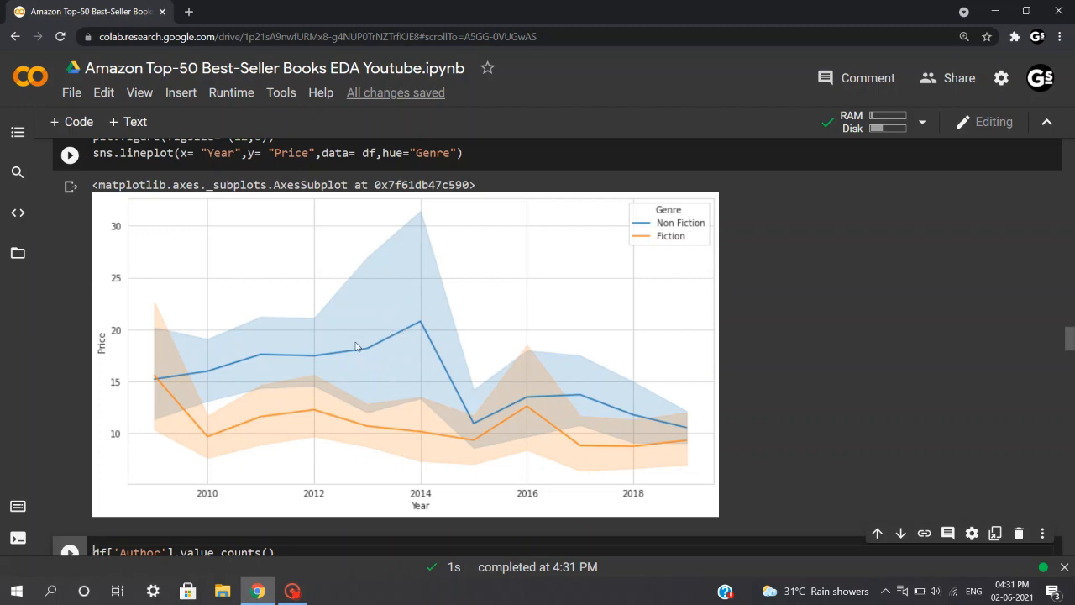
{"action": "mouse_move", "coordinate": [444, 425]}
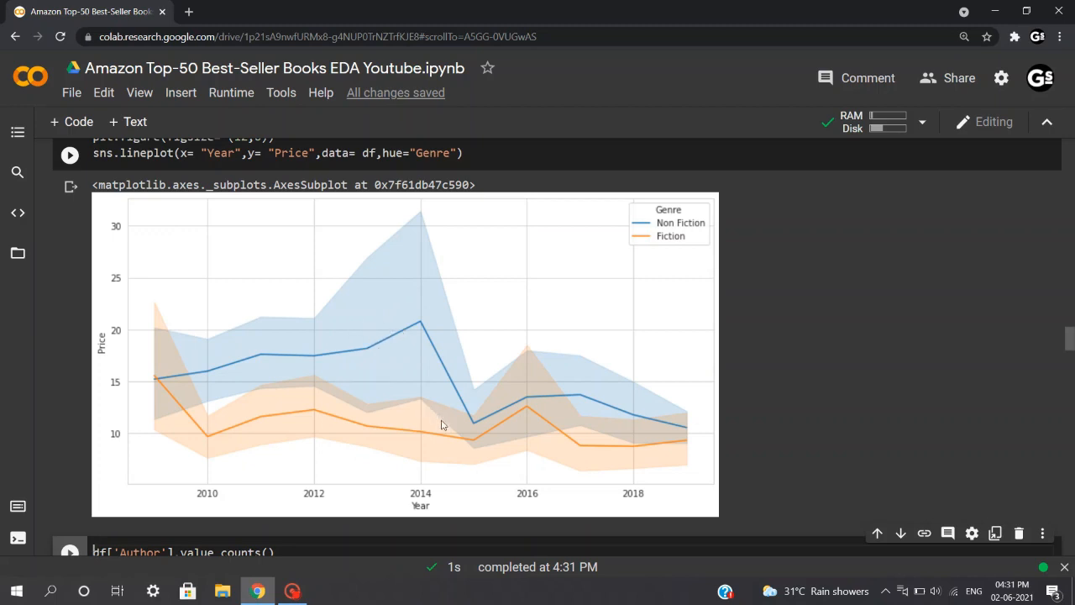
{"action": "mouse_move", "coordinate": [510, 409]}
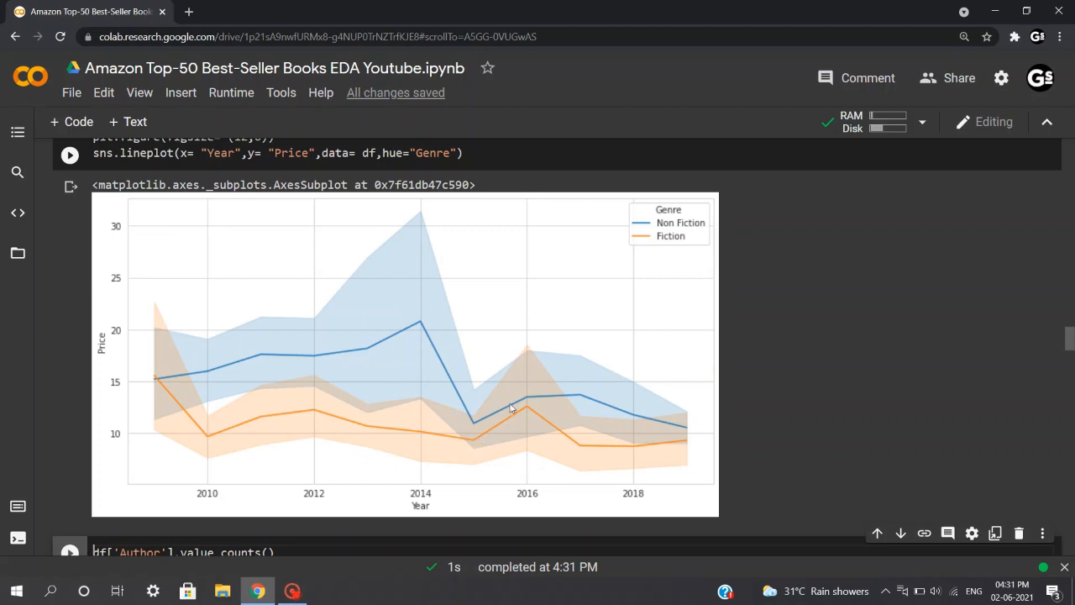
{"action": "mouse_move", "coordinate": [499, 405]}
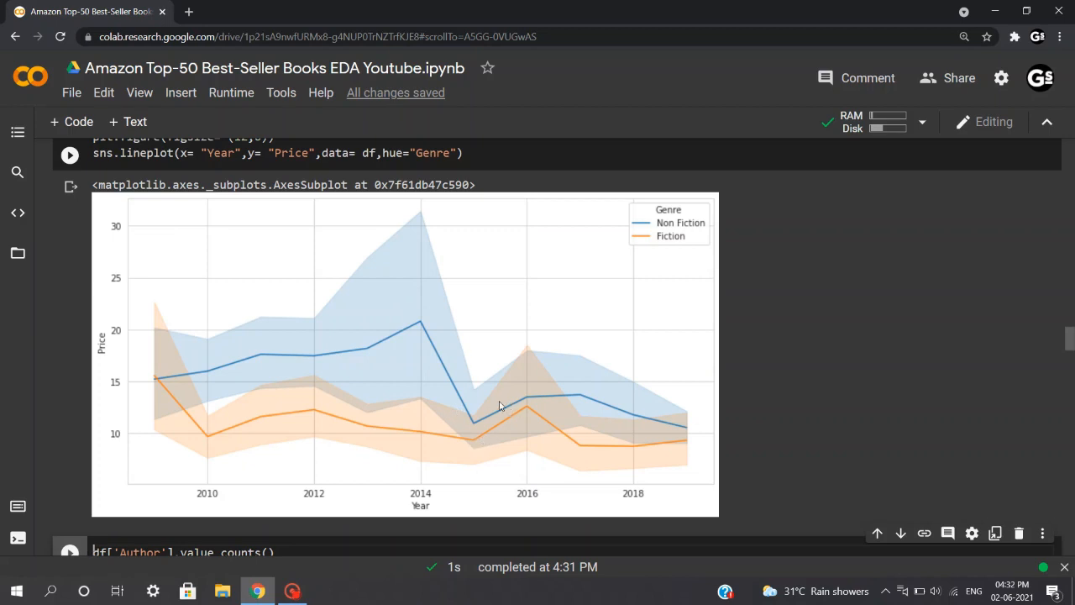
Review the top-10 authors go.Bar code, highlighting Name, the marker and the outline line settings.
{"action": "scroll", "scroll_direction": "down", "scroll_amount": 3}
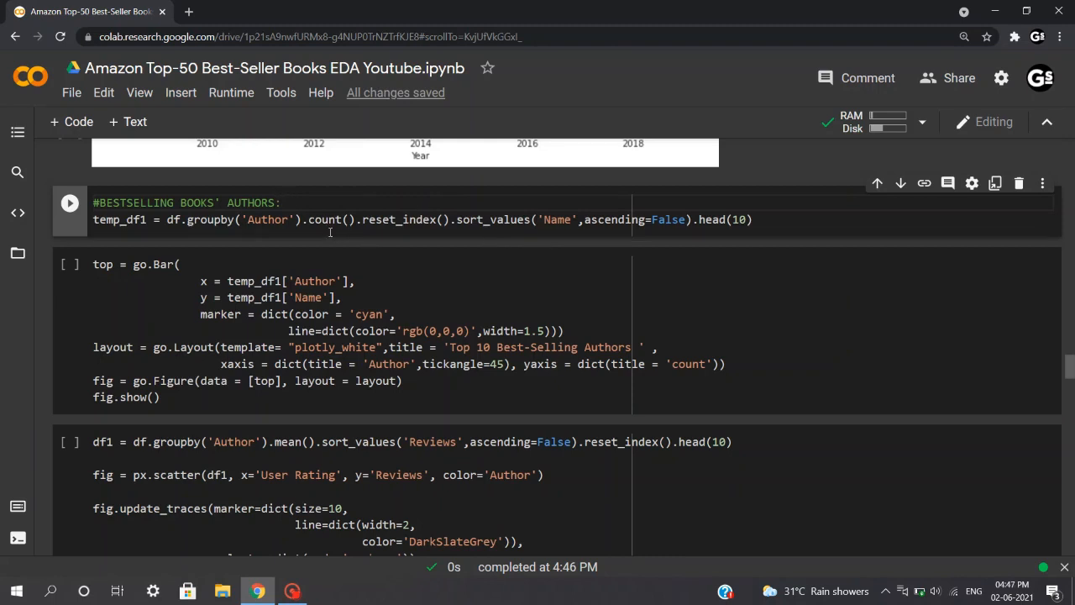
{"action": "double_click", "coordinate": [269, 219]}
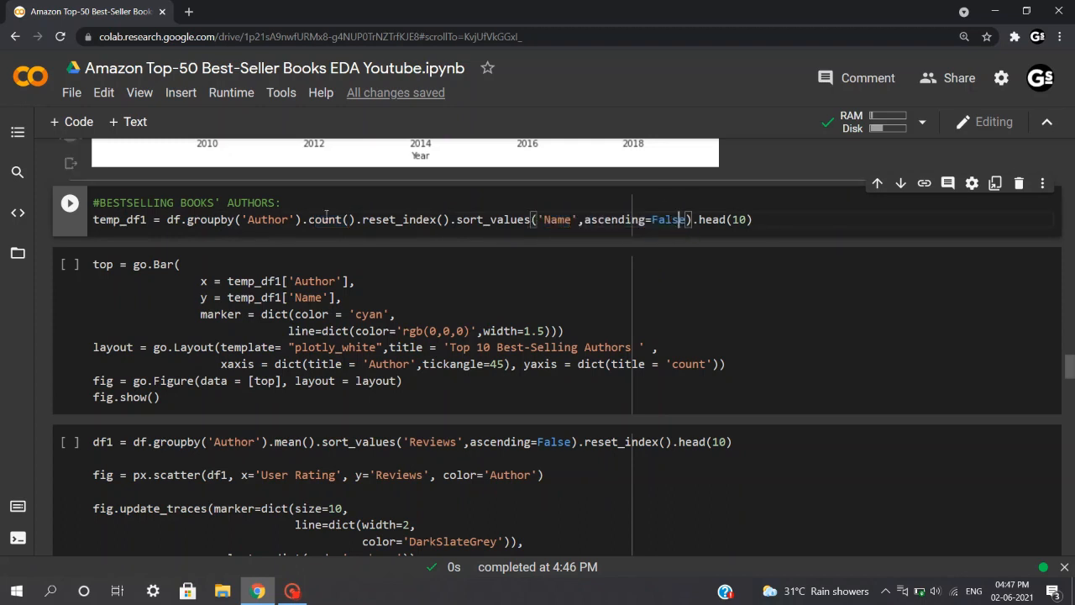
{"action": "double_click", "coordinate": [136, 220]}
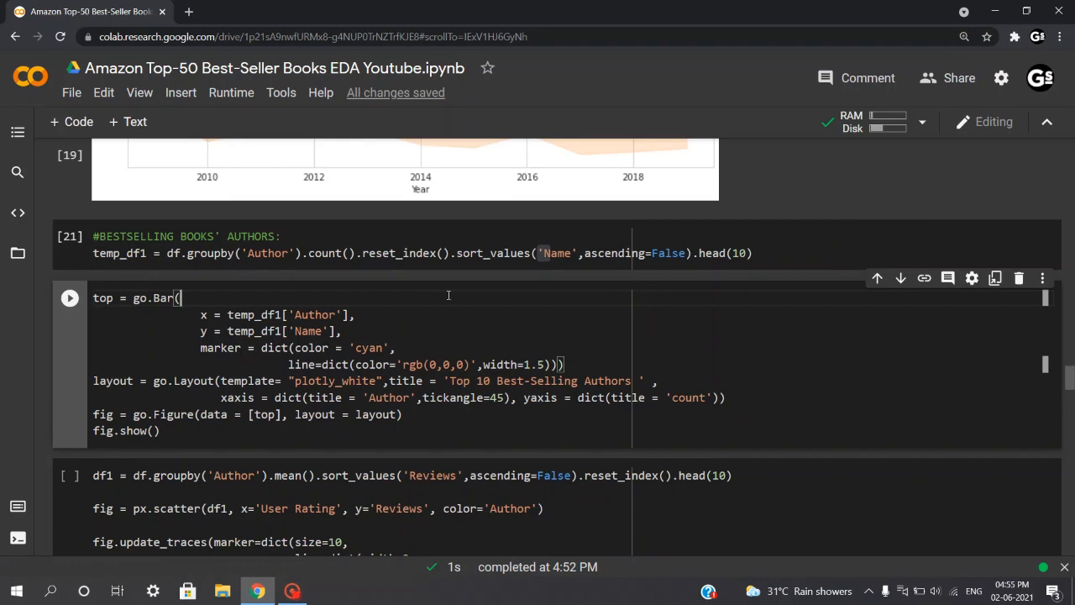
{"action": "mouse_move", "coordinate": [187, 336]}
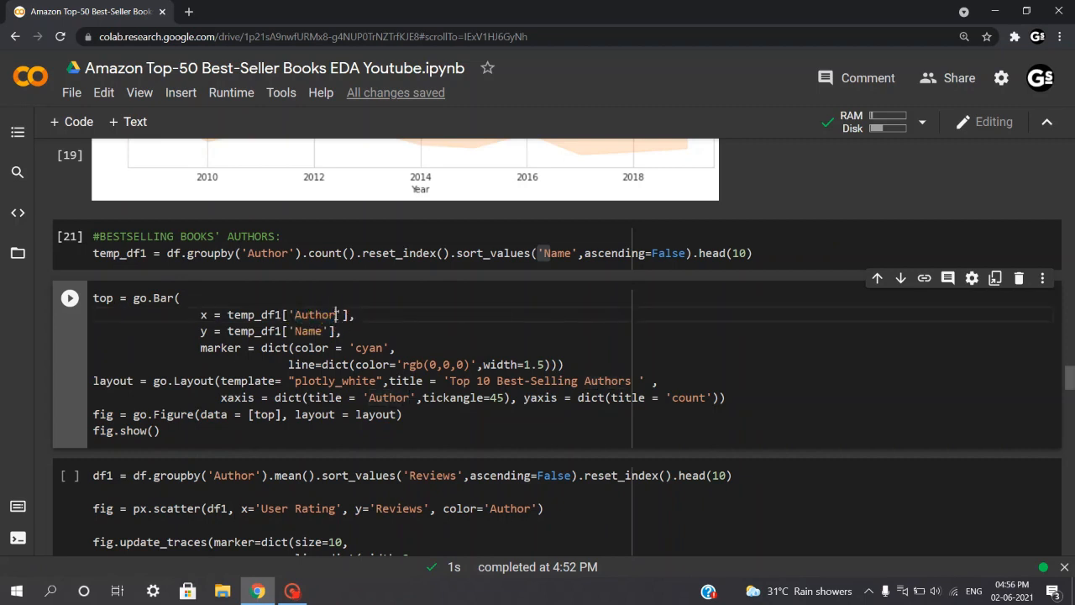
{"action": "double_click", "coordinate": [252, 314]}
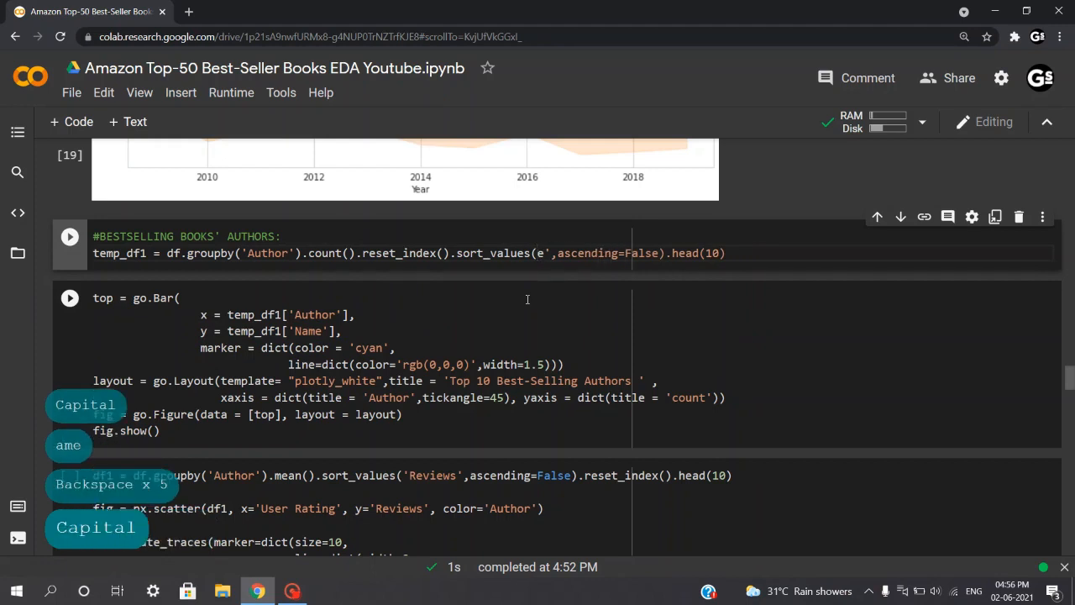
{"action": "type", "text": "Name"}
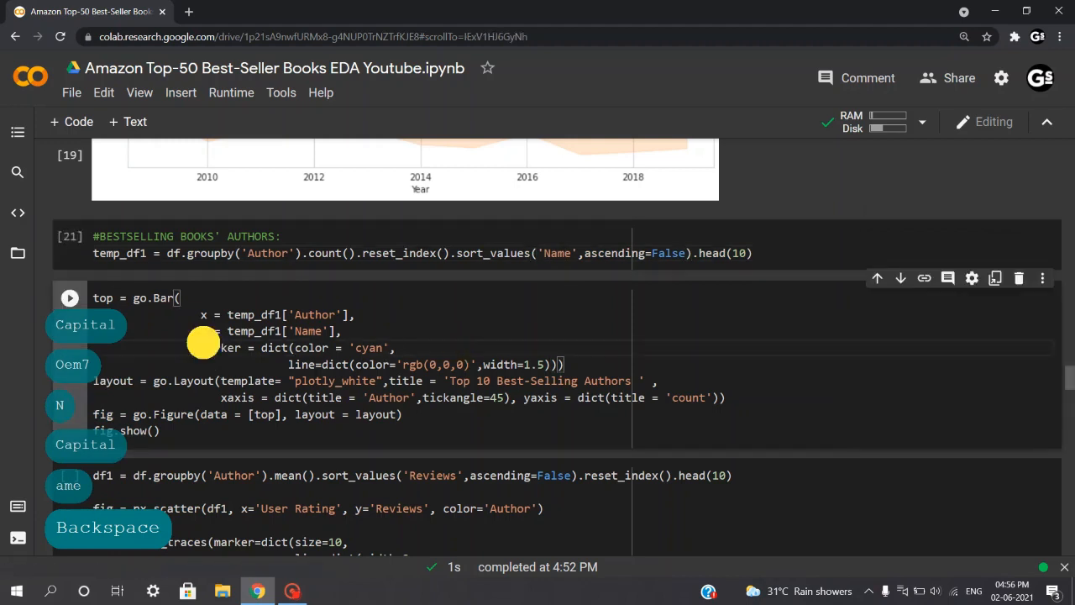
{"action": "double_click", "coordinate": [220, 348]}
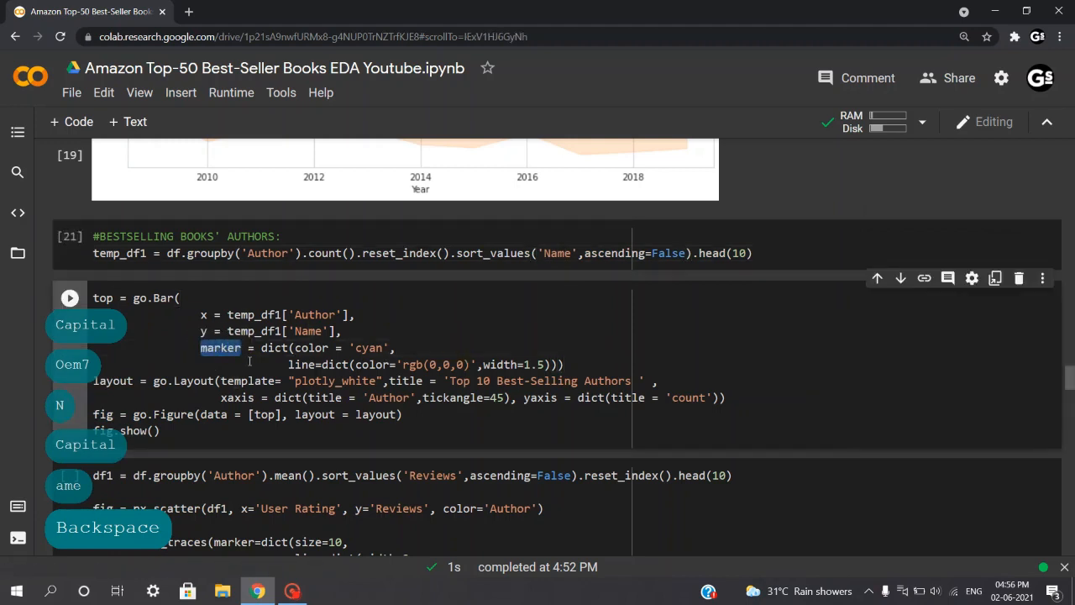
{"action": "double_click", "coordinate": [314, 348]}
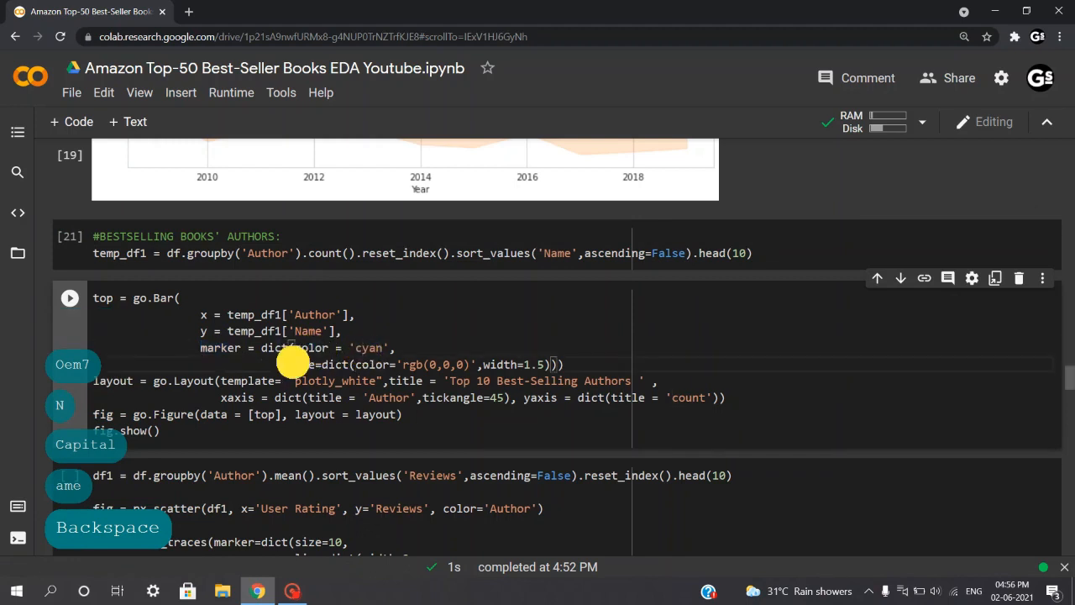
{"action": "double_click", "coordinate": [300, 364]}
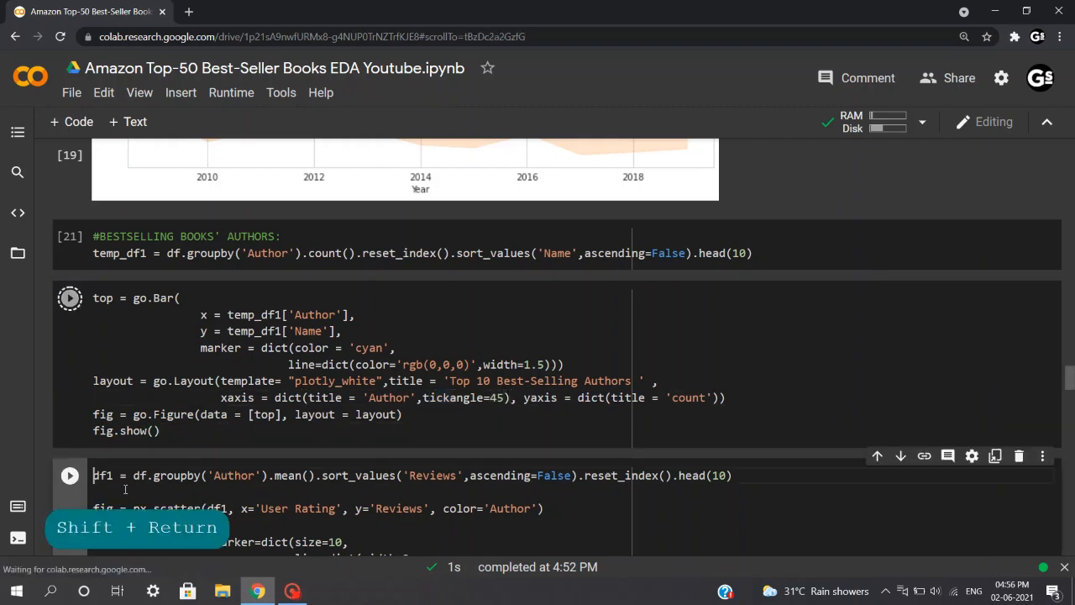
Run the go.Bar cell to display the top 10 authors, led by Jeff Kinney with 12.
{"action": "key", "text": "shift+Return"}
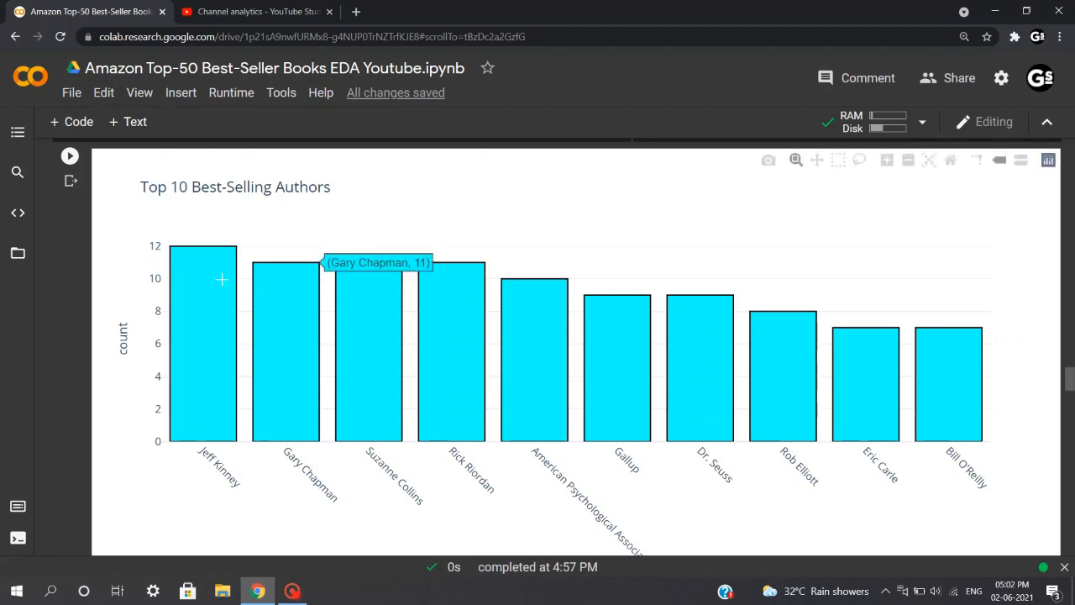
{"action": "mouse_move", "coordinate": [207, 287]}
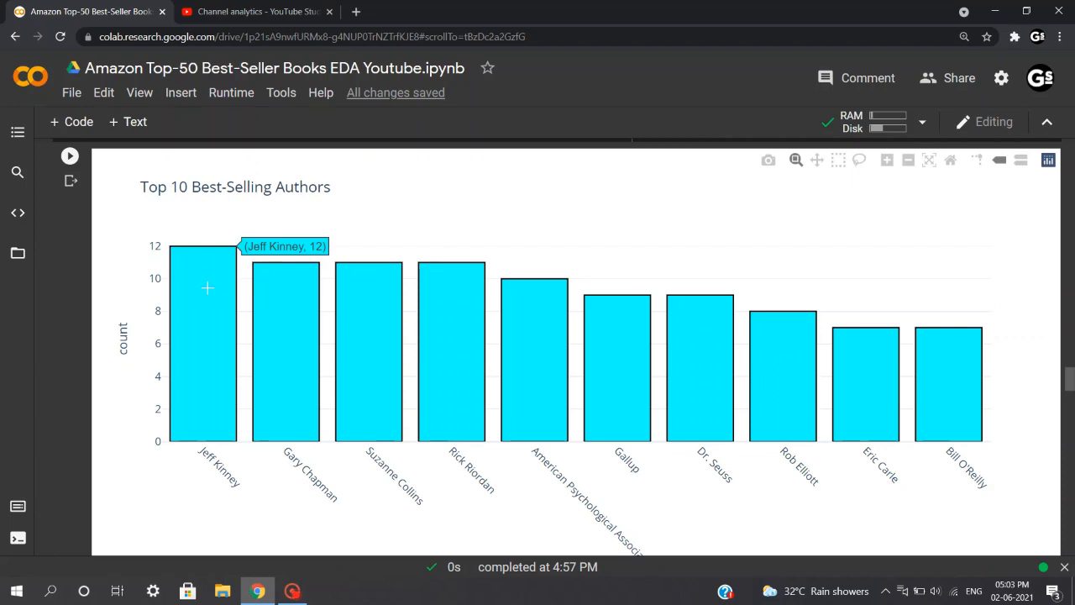
{"action": "mouse_move", "coordinate": [284, 305]}
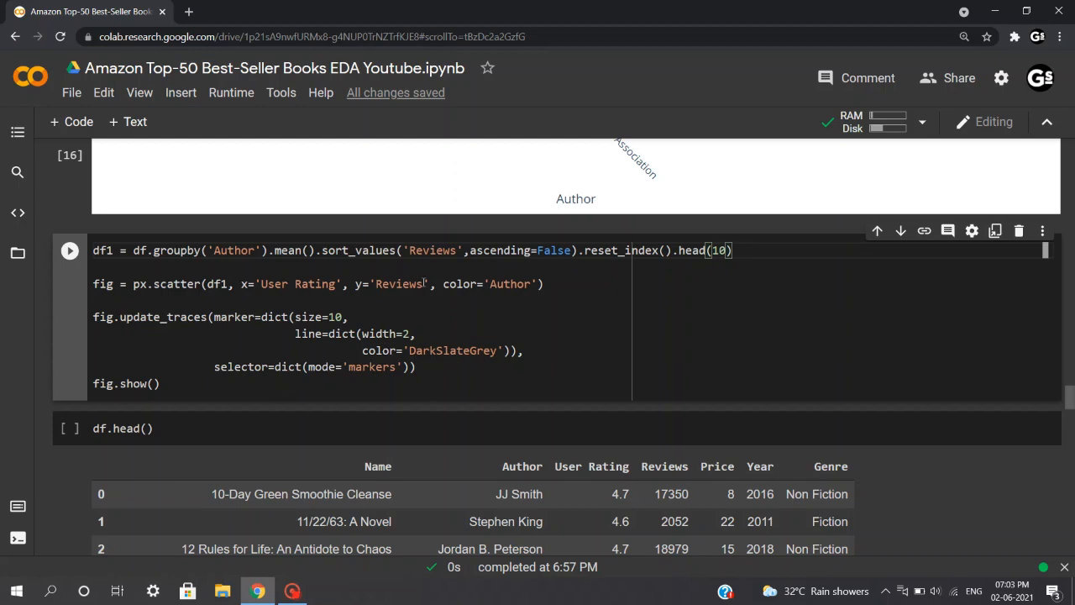
{"action": "double_click", "coordinate": [432, 250]}
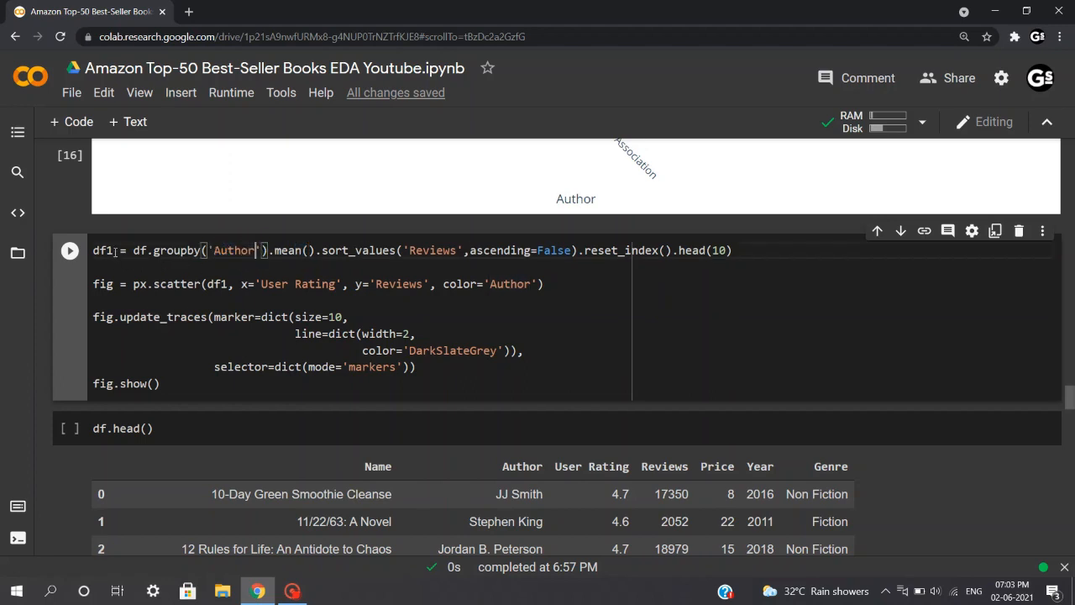
{"action": "double_click", "coordinate": [104, 251]}
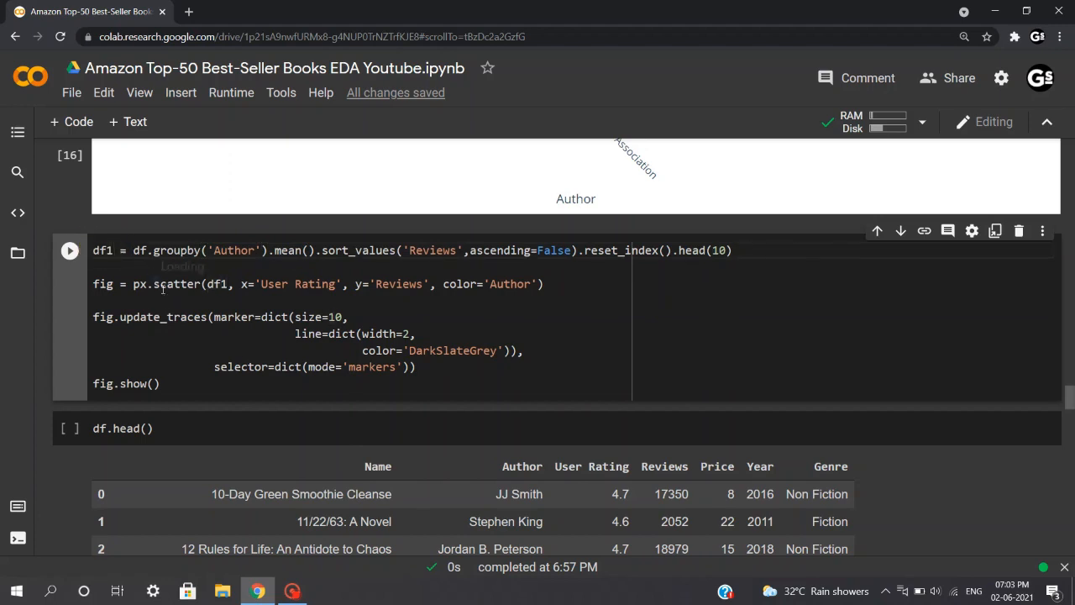
{"action": "left_click", "coordinate": [215, 284]}
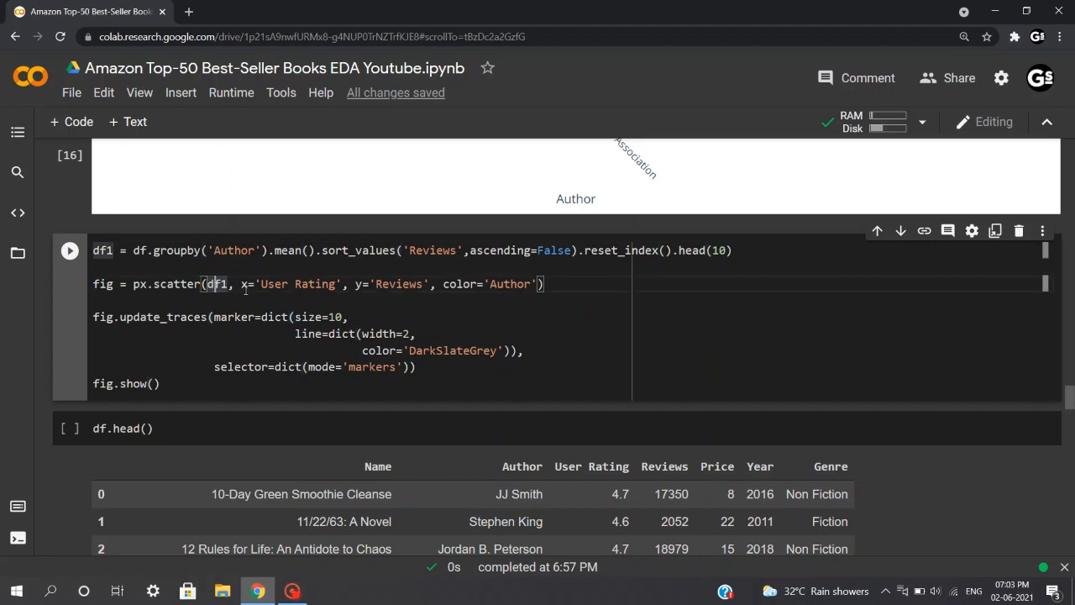
{"action": "double_click", "coordinate": [299, 284]}
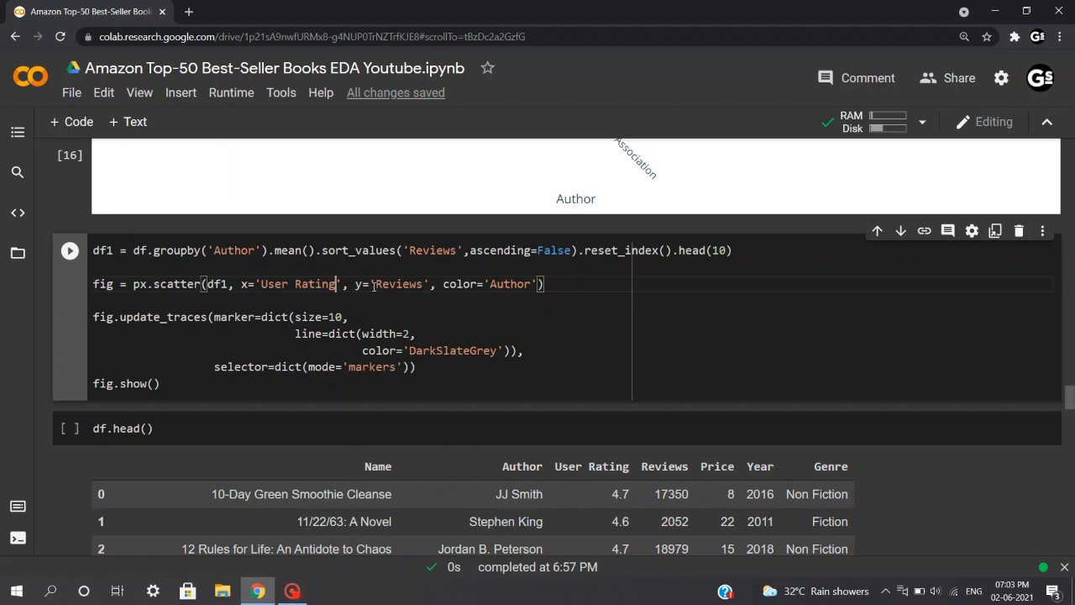
{"action": "double_click", "coordinate": [399, 283]}
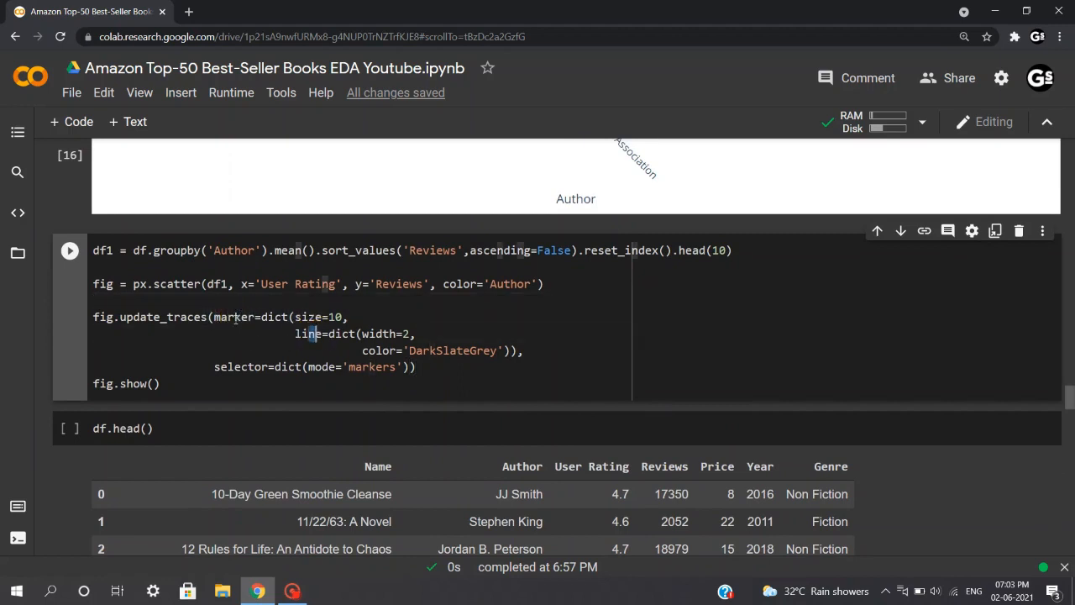
{"action": "double_click", "coordinate": [310, 316]}
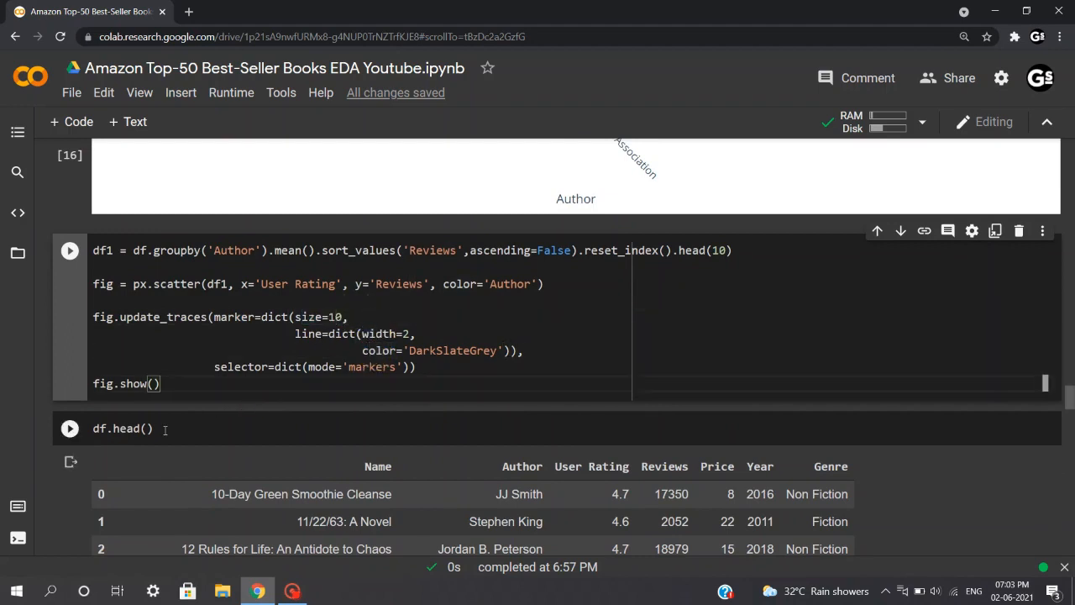
Run the px.scatter cell plotting User Rating against Reviews for the ten most-reviewed authors.
{"action": "key", "text": "shift+return"}
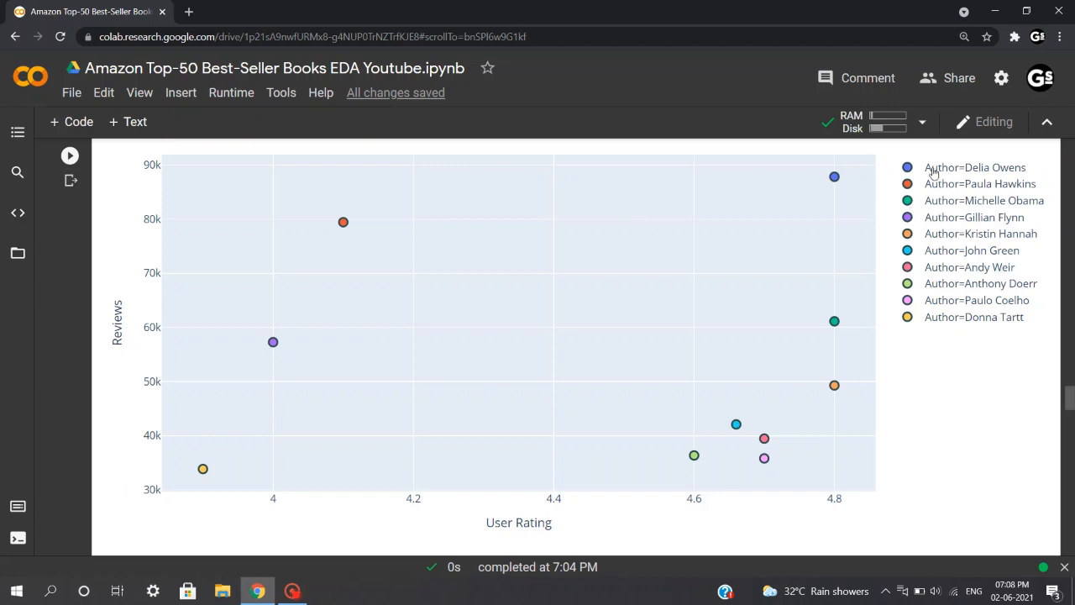
{"action": "mouse_move", "coordinate": [833, 176]}
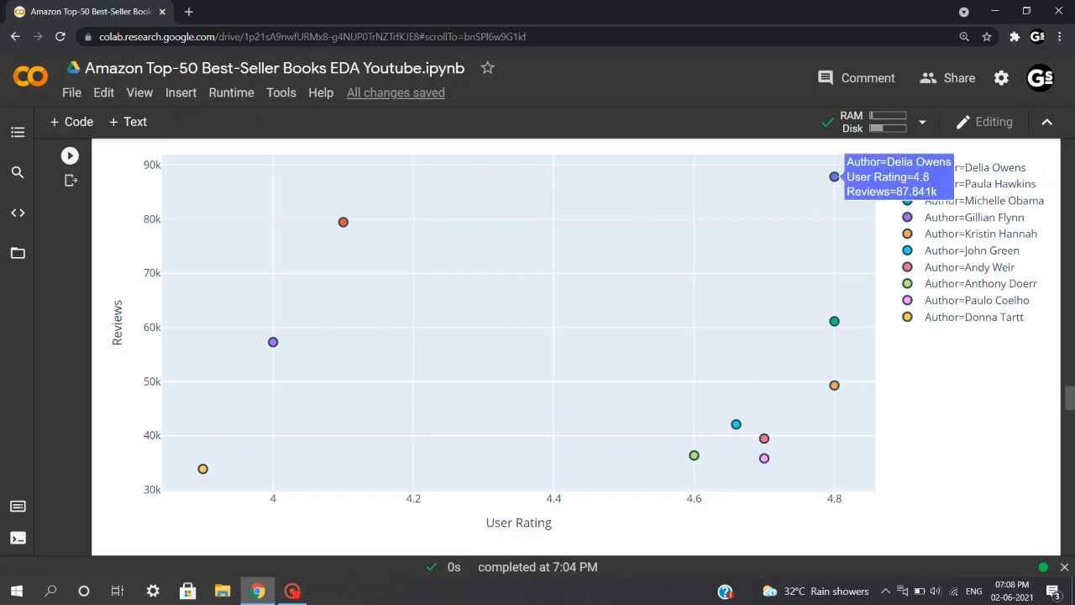
{"action": "mouse_move", "coordinate": [834, 176]}
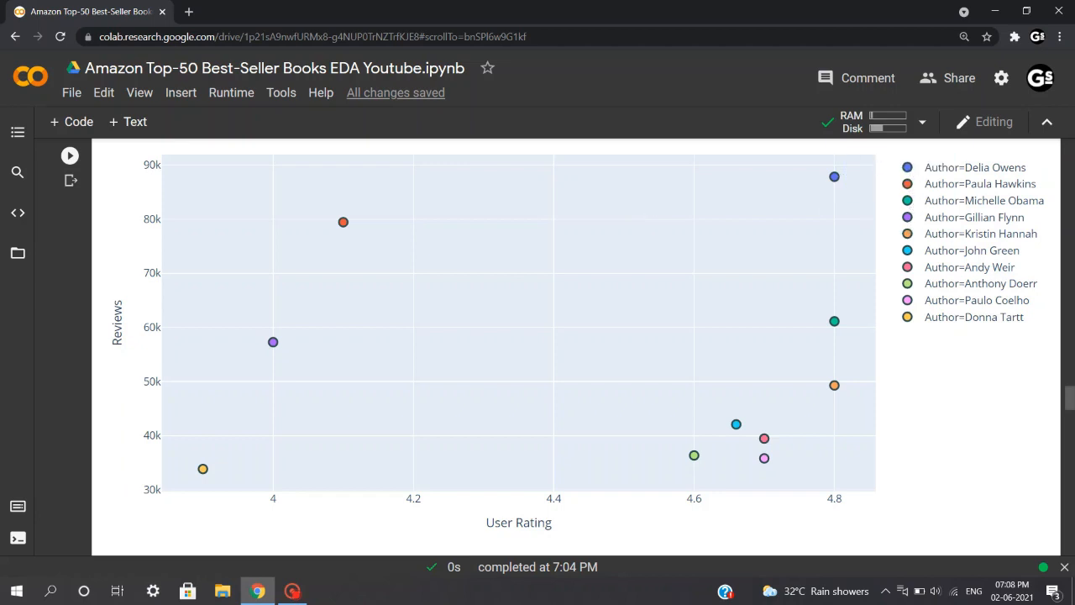
{"action": "mouse_move", "coordinate": [834, 176]}
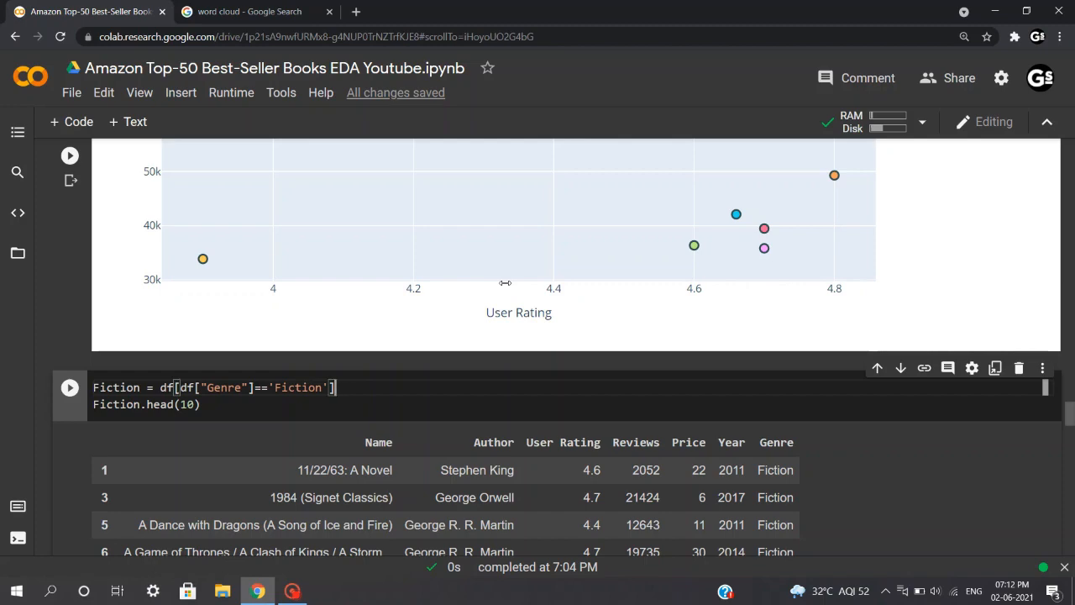
Browse the Google image results for word cloud examples, then return to the notebook.
{"action": "left_click", "coordinate": [249, 11]}
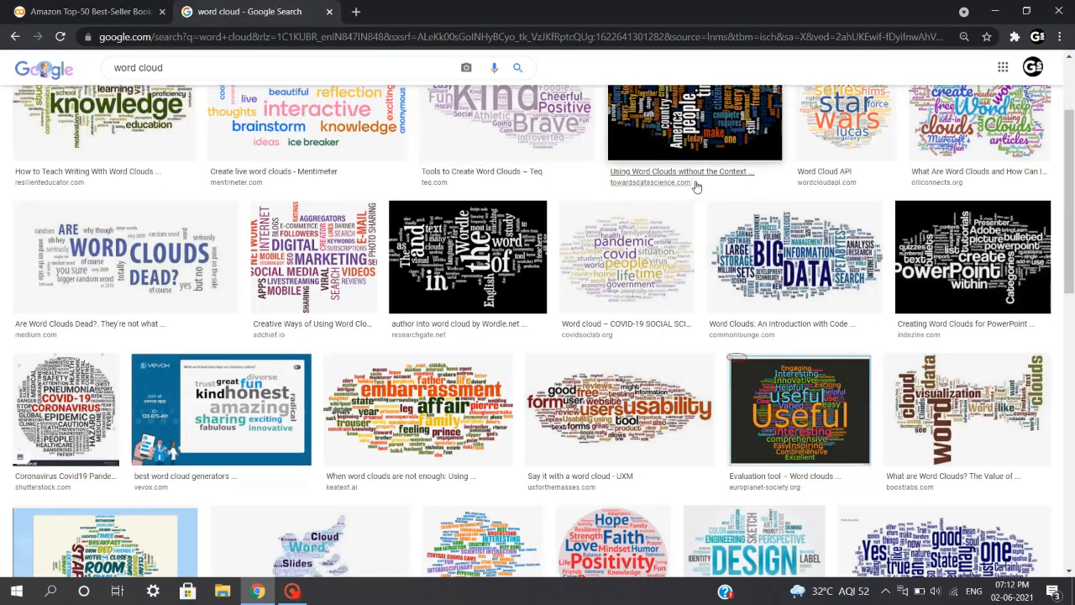
{"action": "scroll", "scroll_direction": "down", "scroll_amount": 3}
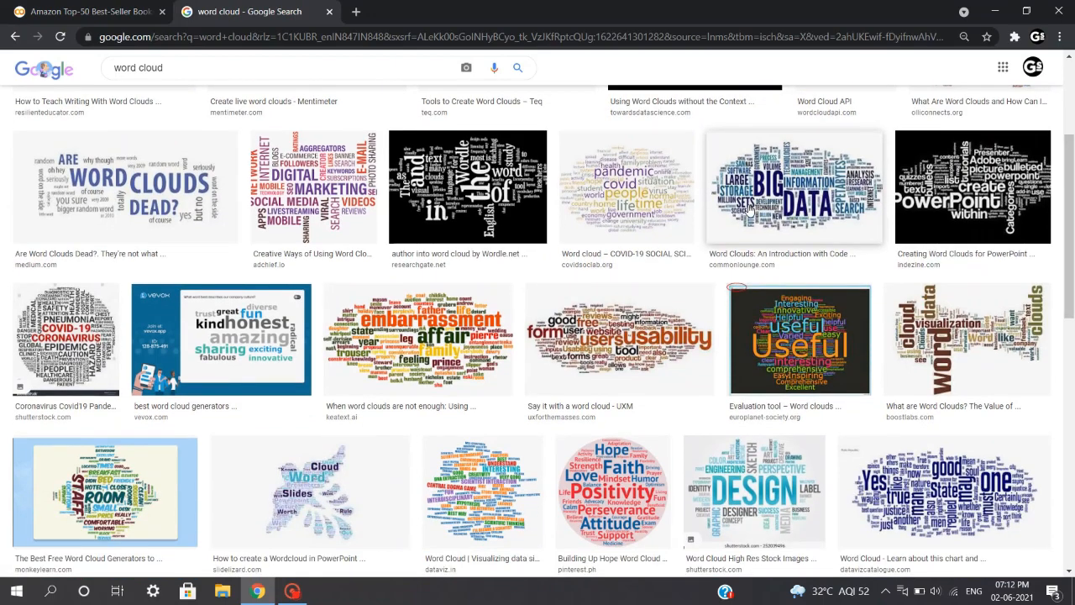
{"action": "scroll", "scroll_direction": "down", "scroll_amount": 3}
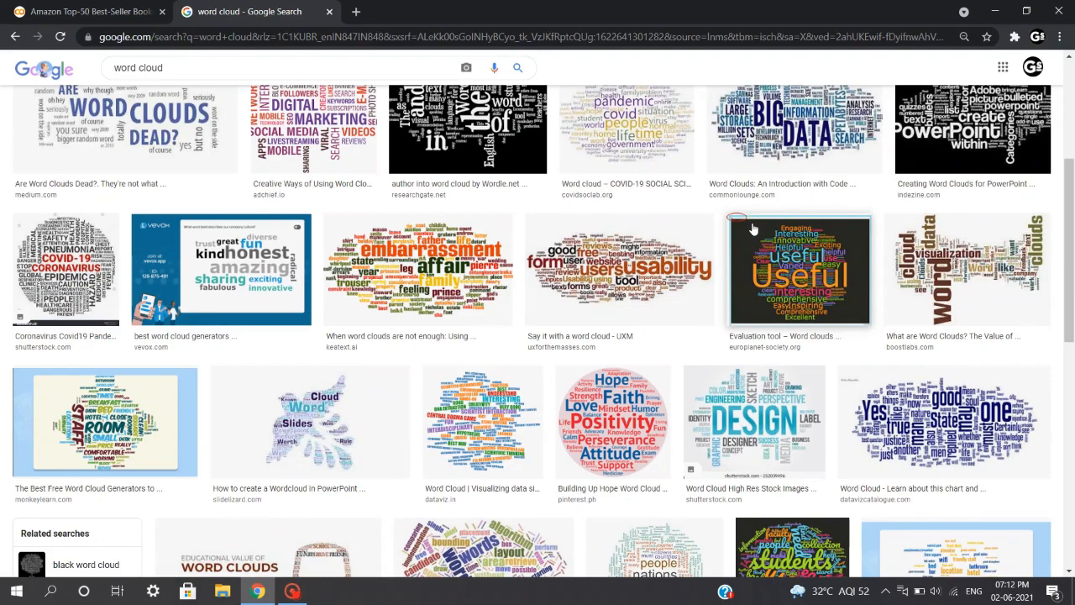
{"action": "scroll", "scroll_direction": "down", "scroll_amount": 3}
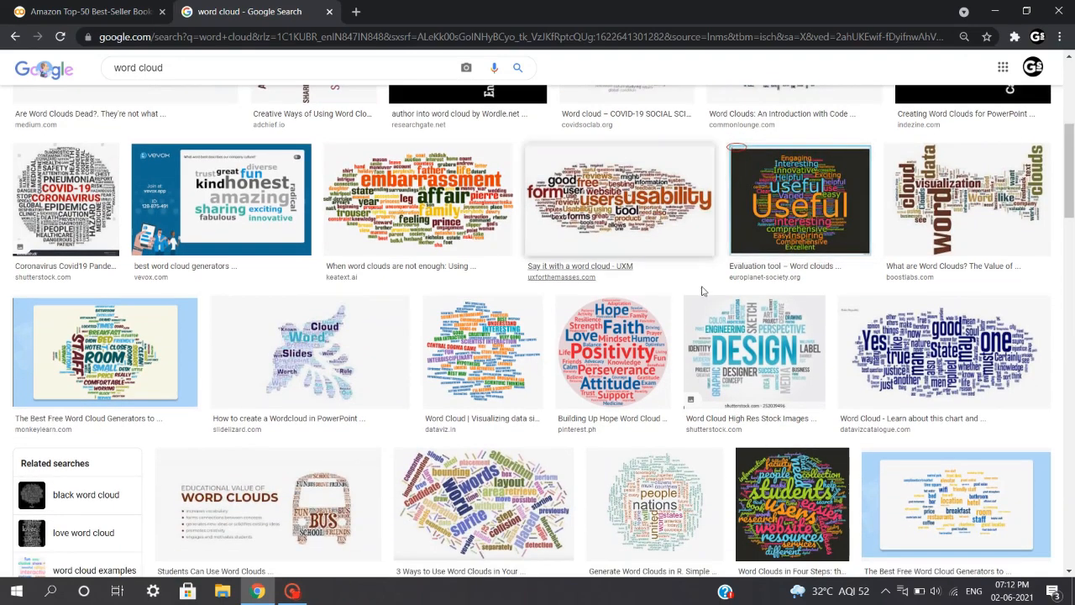
{"action": "mouse_move", "coordinate": [701, 290]}
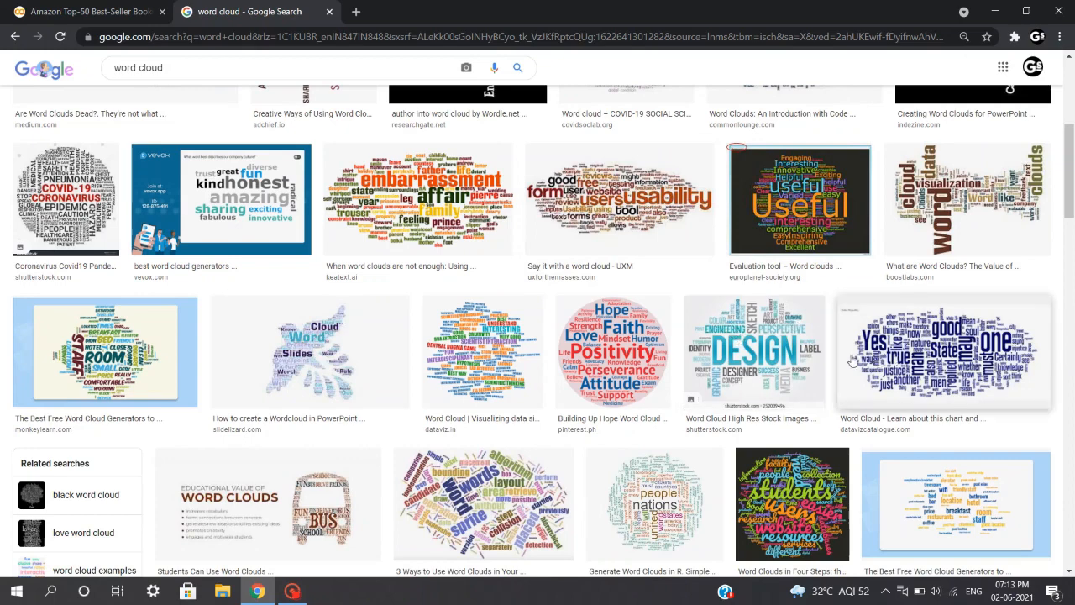
{"action": "left_click", "coordinate": [84, 12]}
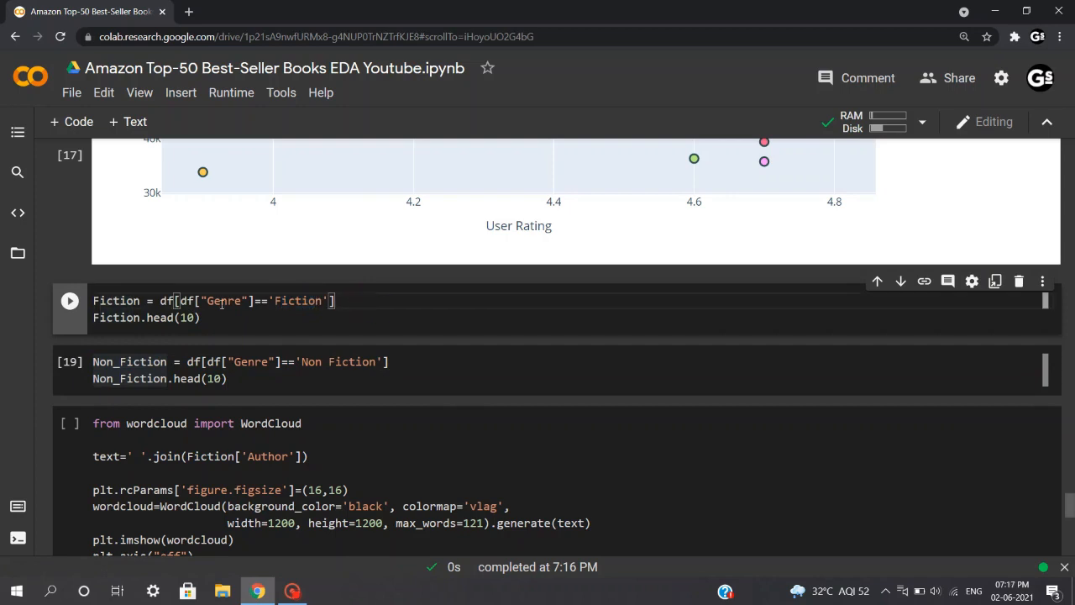
Filter the books by Genre into Fiction and Non Fiction tables and show ten rows of each.
{"action": "double_click", "coordinate": [186, 300]}
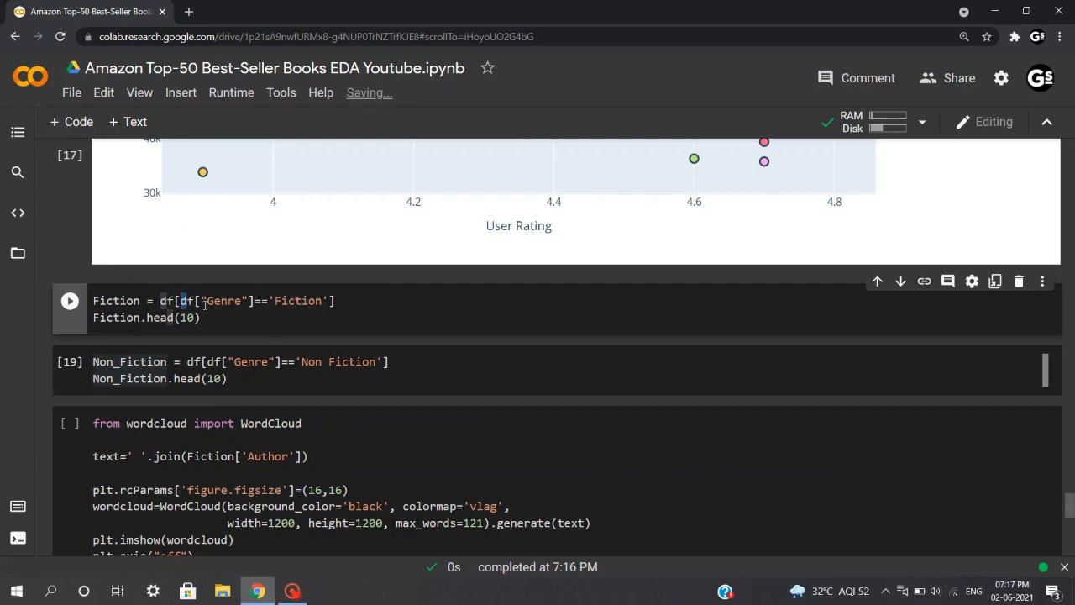
{"action": "double_click", "coordinate": [116, 301]}
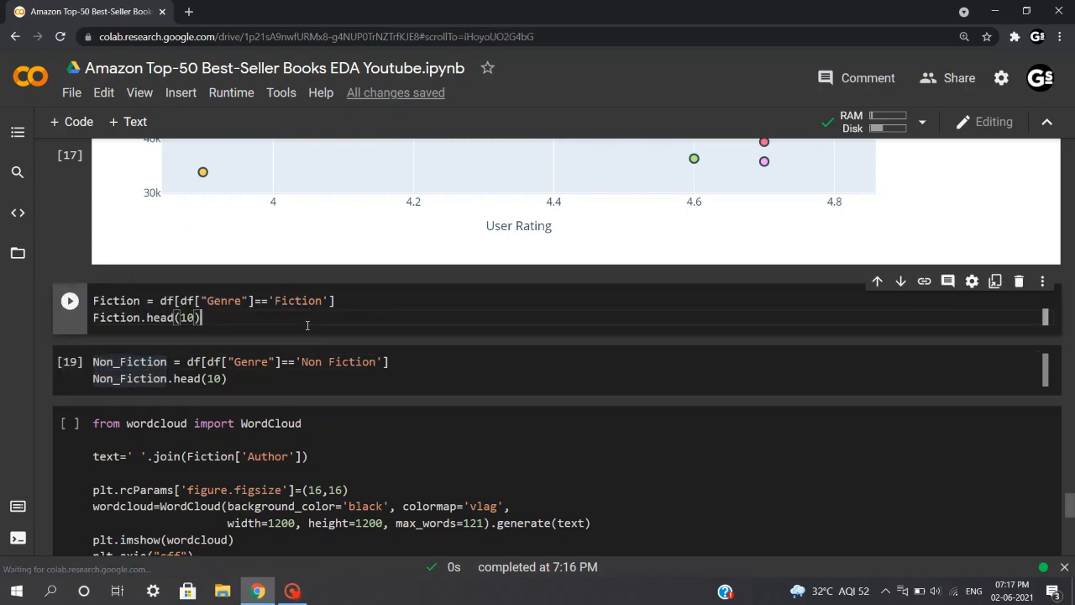
{"action": "key", "text": "shift+return"}
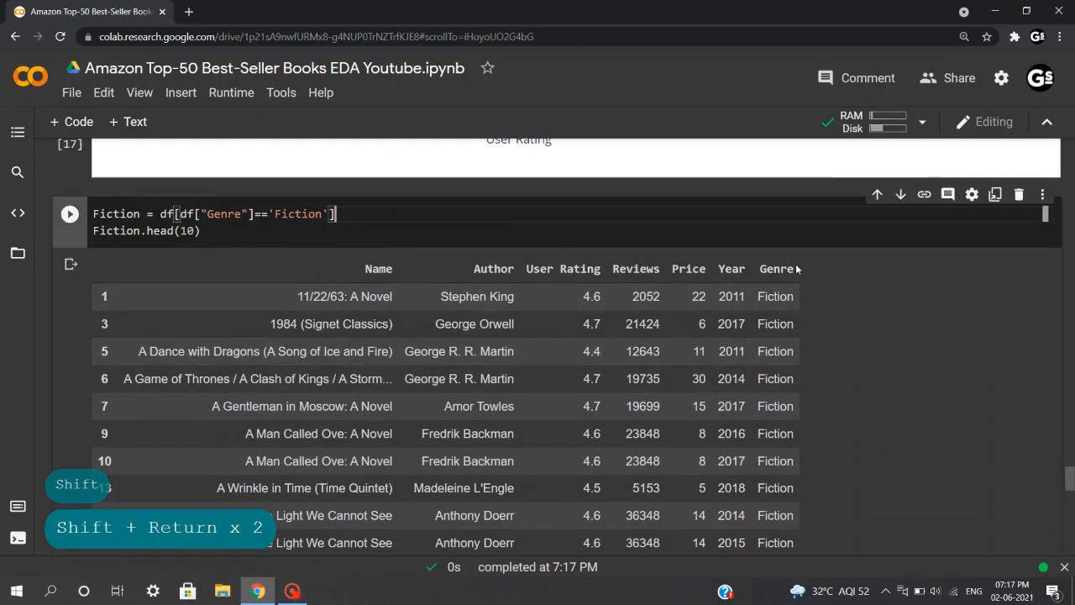
{"action": "scroll", "scroll_direction": "down", "scroll_amount": 3}
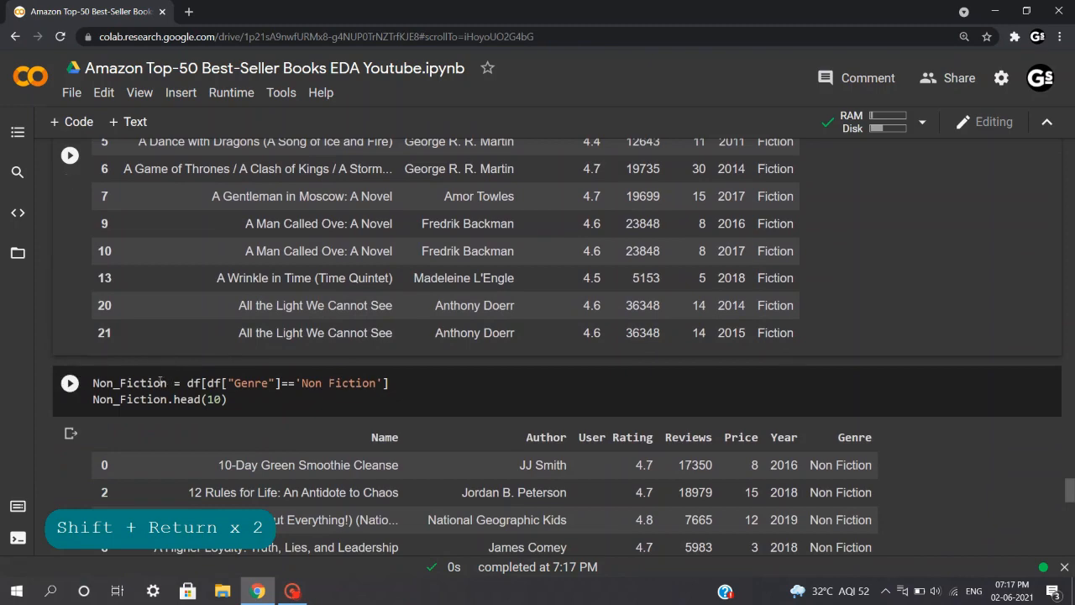
{"action": "scroll", "scroll_direction": "down", "scroll_amount": 3}
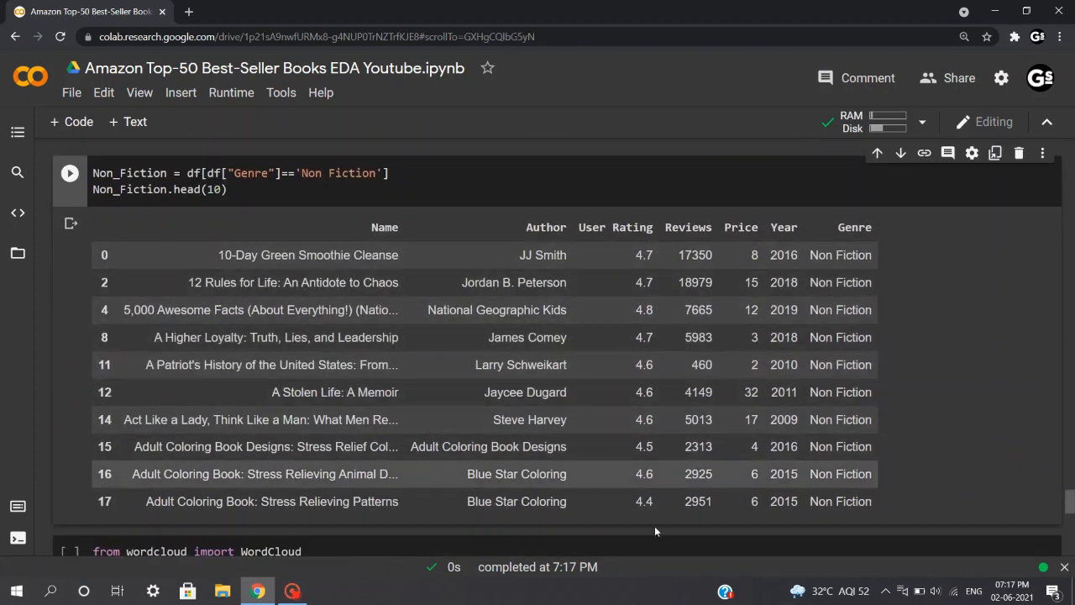
{"action": "scroll", "scroll_direction": "down", "scroll_amount": 3}
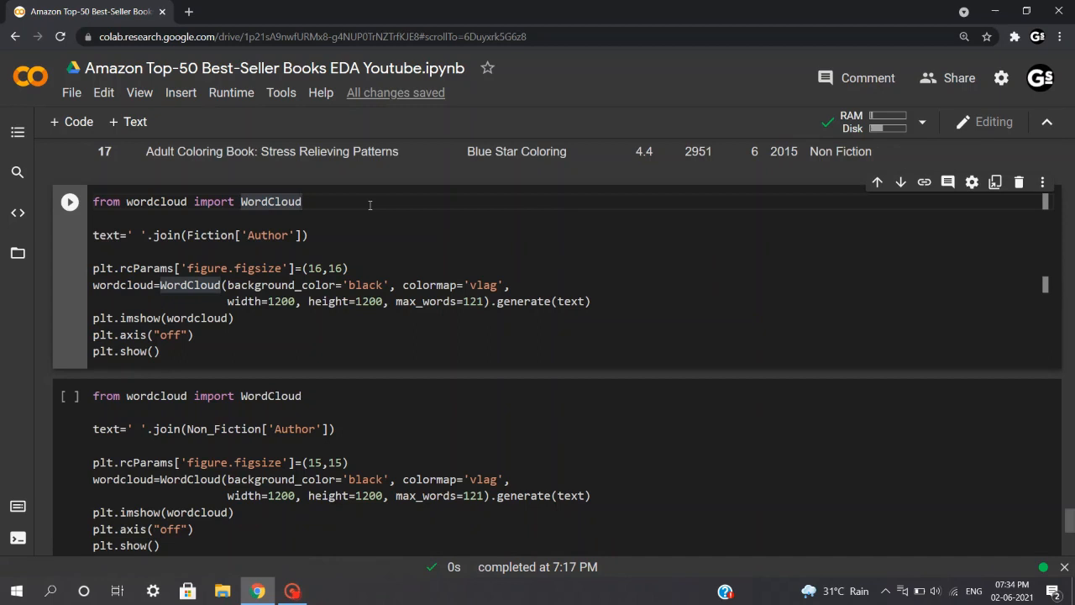
Run the WordCloud cell for Fiction authors with a black background.
{"action": "triple_click", "coordinate": [198, 201]}
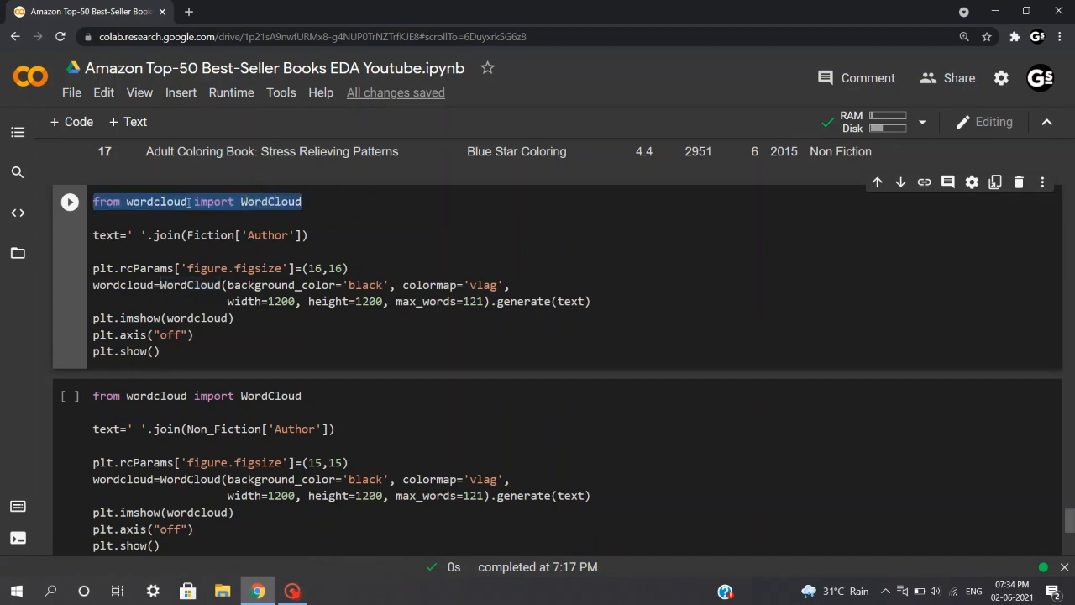
{"action": "left_click", "coordinate": [302, 202]}
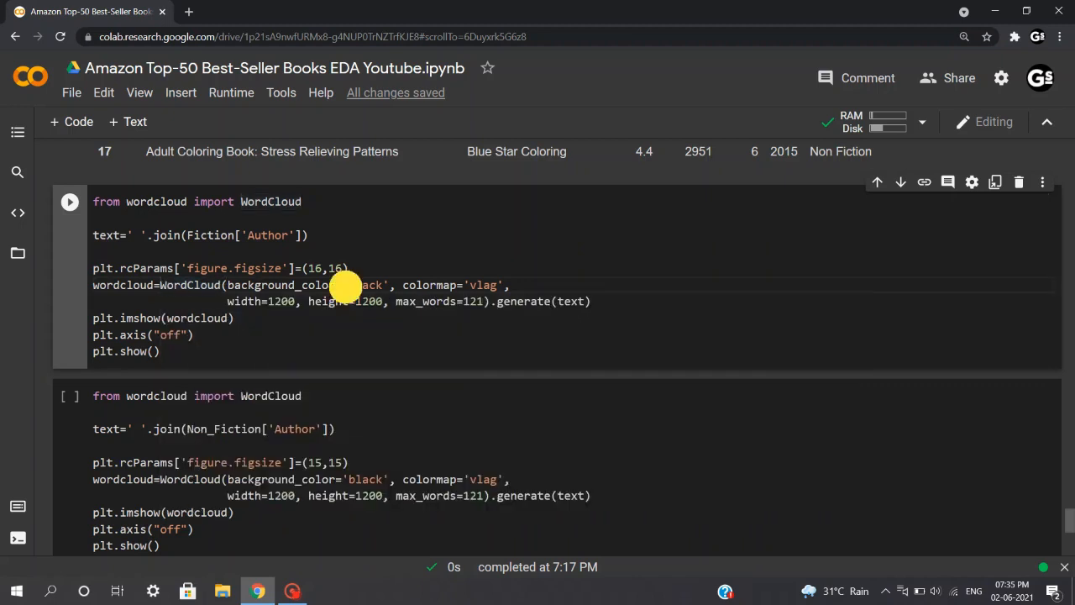
{"action": "double_click", "coordinate": [365, 285]}
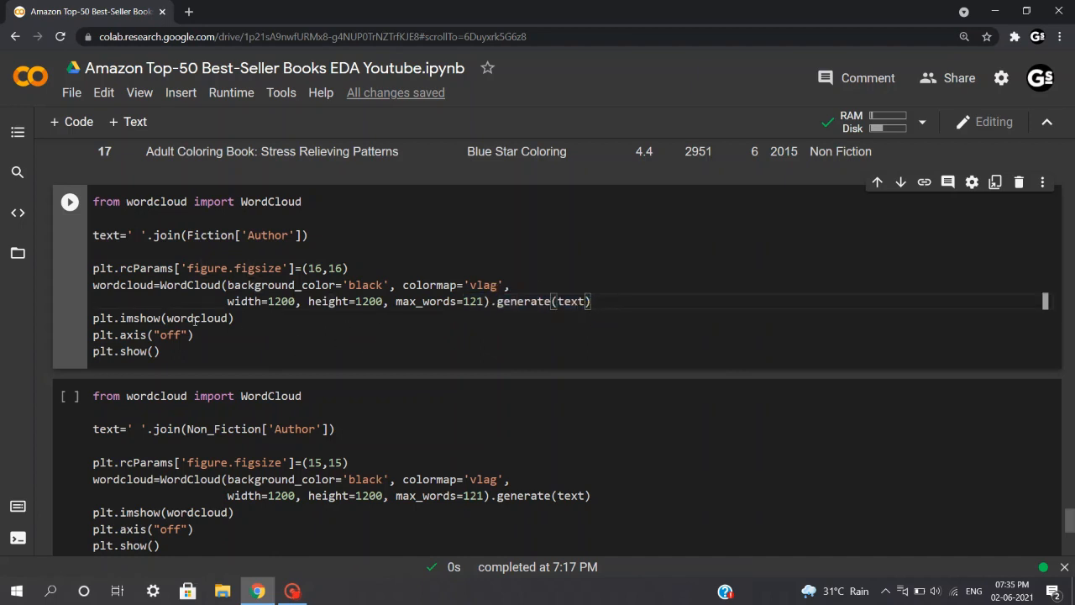
{"action": "double_click", "coordinate": [123, 285]}
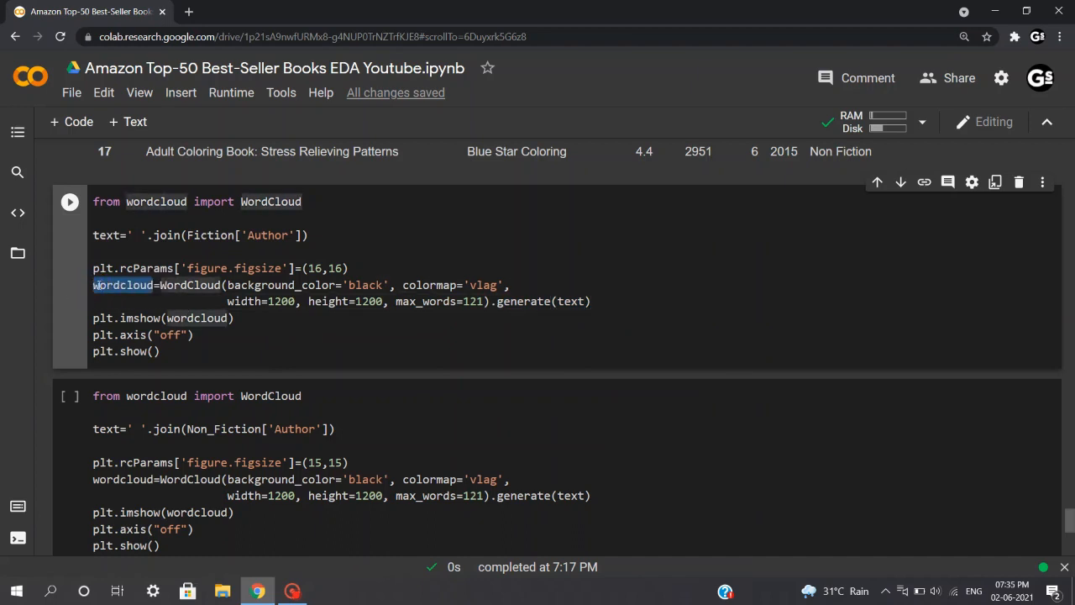
{"action": "left_click", "coordinate": [158, 351]}
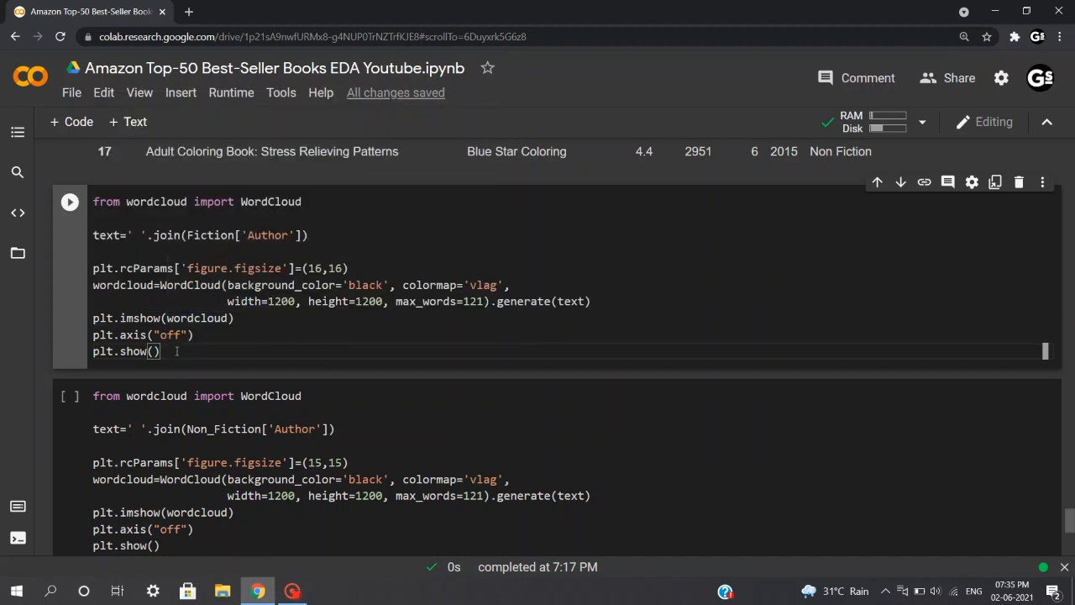
{"action": "key", "text": "shift+return"}
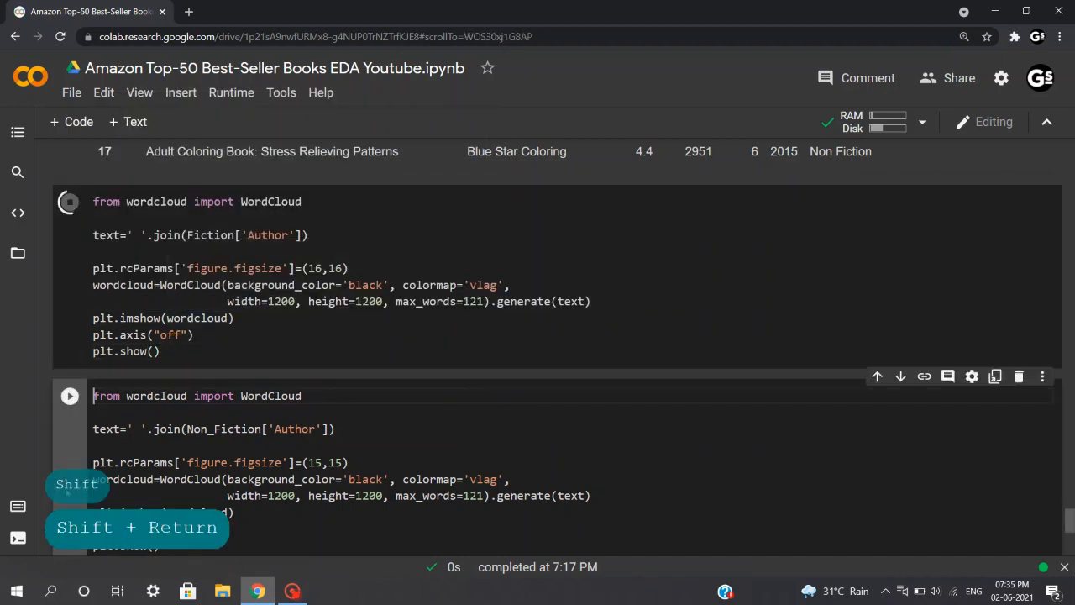
Rerun the Fiction word cloud at a new figsize and review the Jeff Kinney-led cloud.
{"action": "key", "text": "shift+return"}
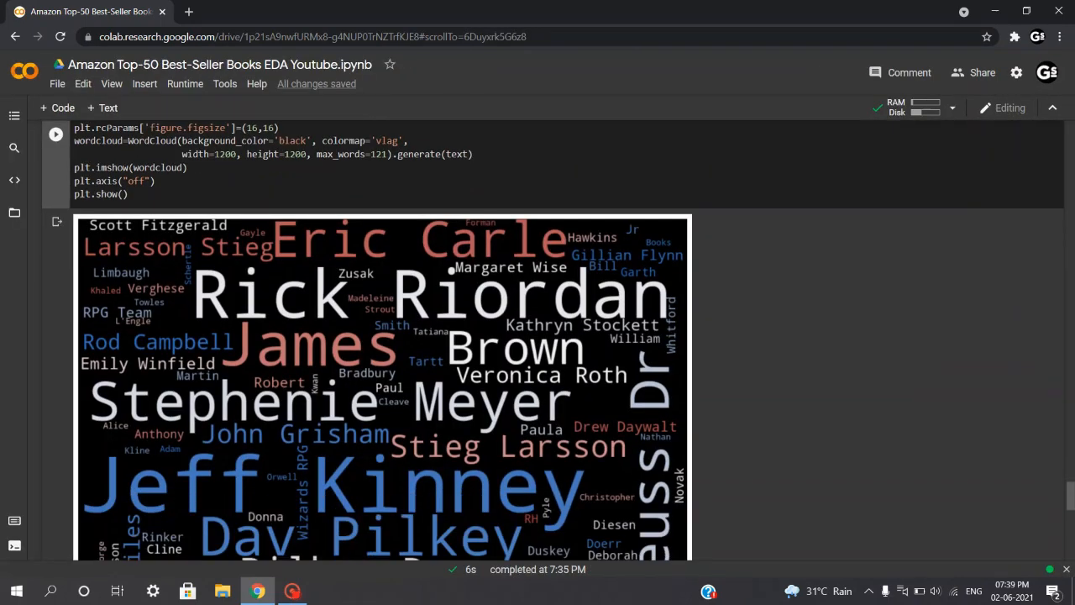
{"action": "scroll", "scroll_direction": "down", "scroll_amount": 3}
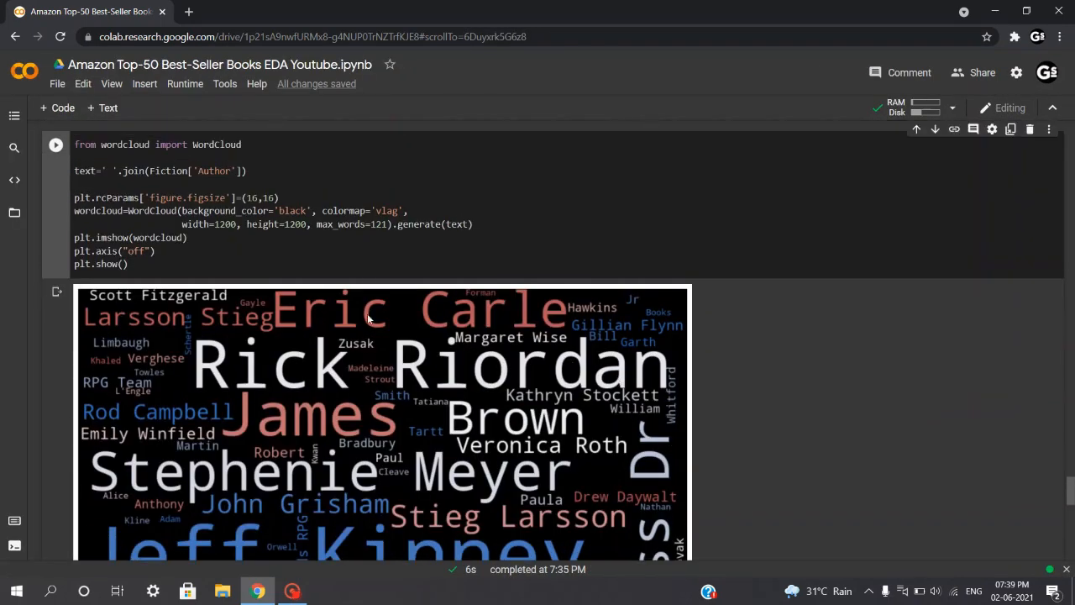
{"action": "double_click", "coordinate": [250, 197]}
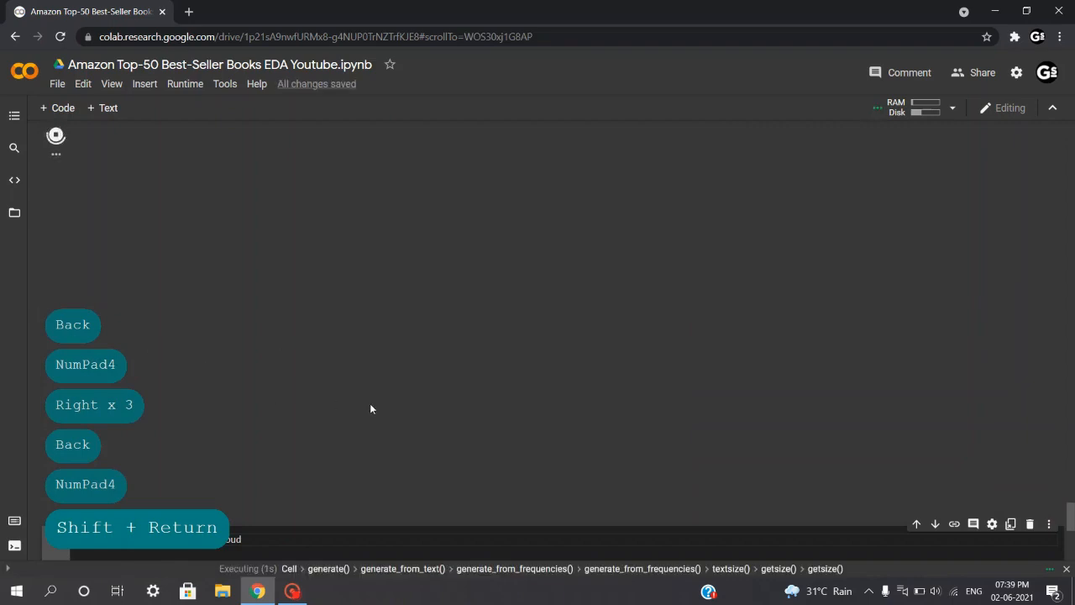
{"action": "mouse_move", "coordinate": [386, 378]}
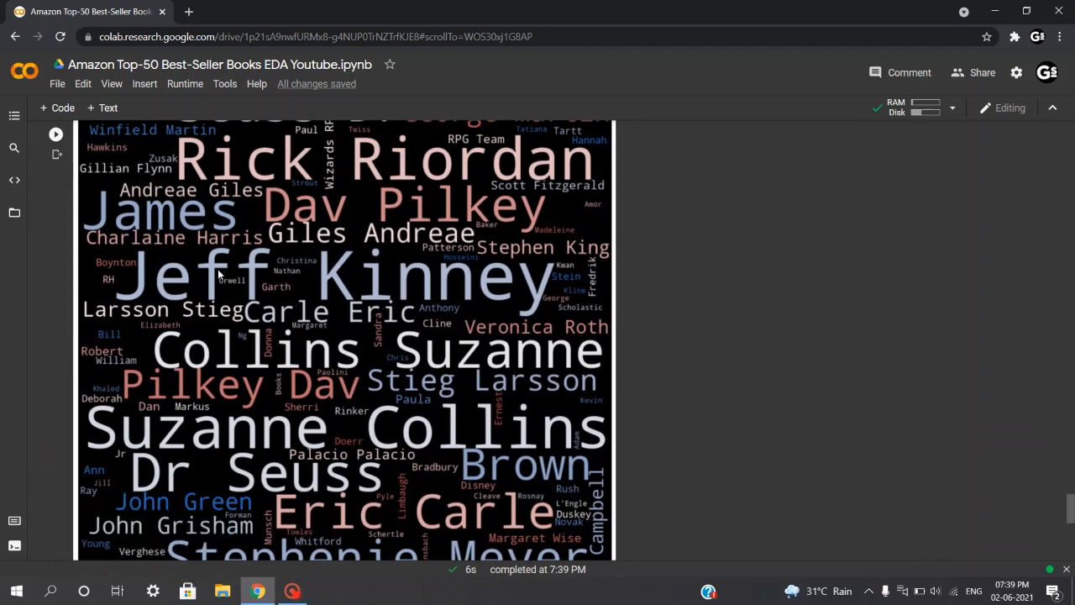
{"action": "mouse_move", "coordinate": [514, 309]}
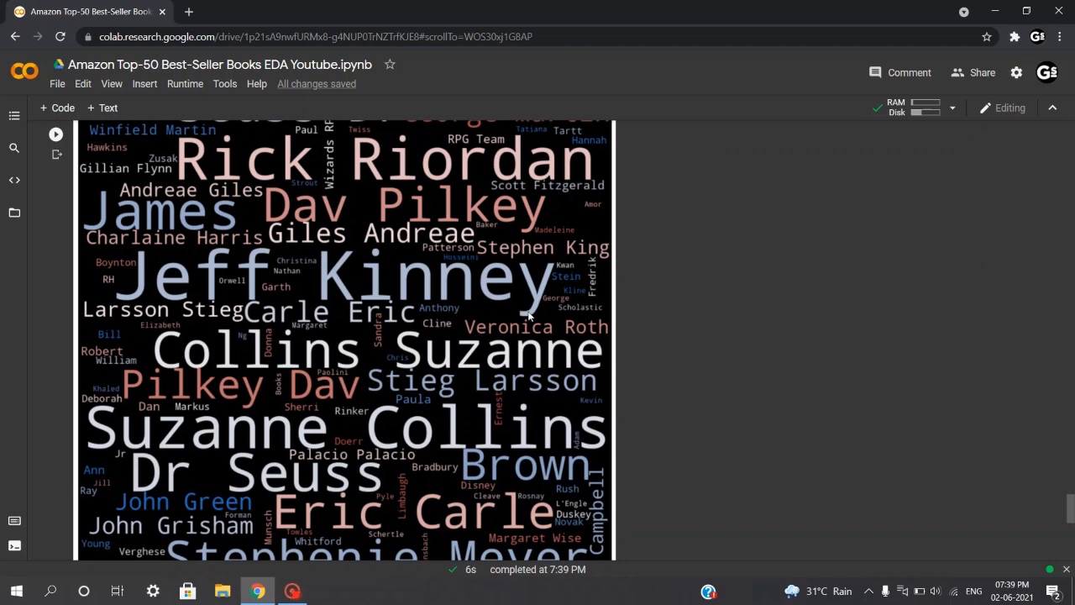
{"action": "mouse_move", "coordinate": [292, 300]}
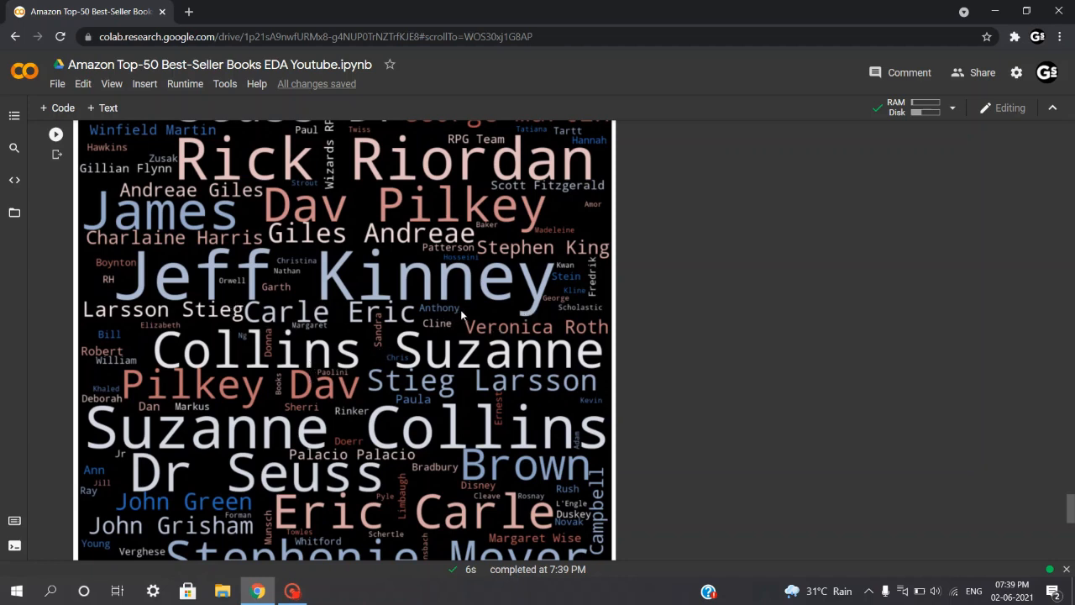
{"action": "mouse_move", "coordinate": [235, 291]}
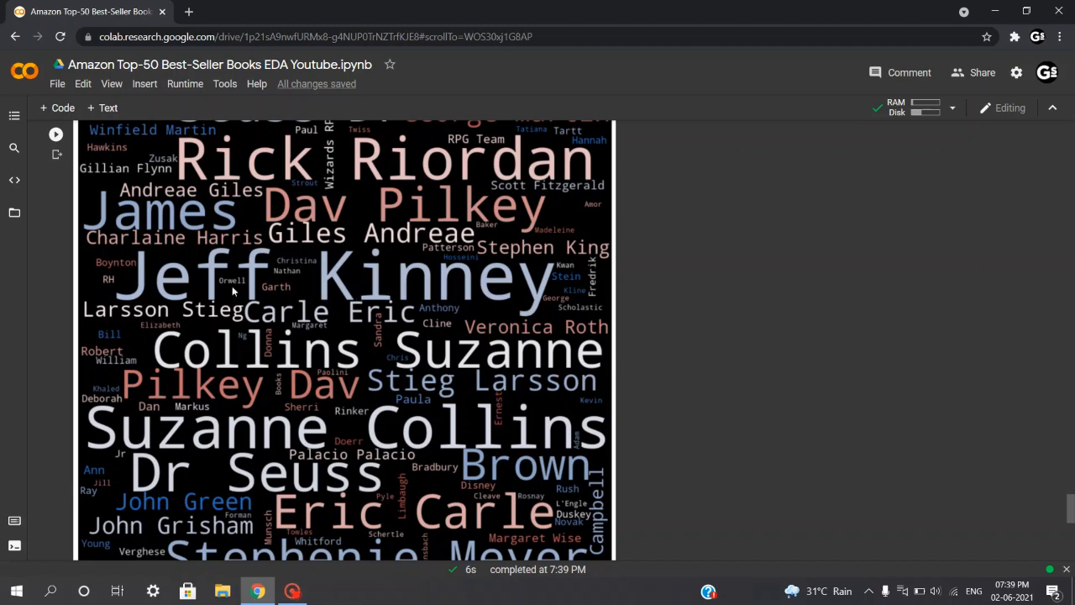
{"action": "scroll", "scroll_direction": "down", "scroll_amount": 3}
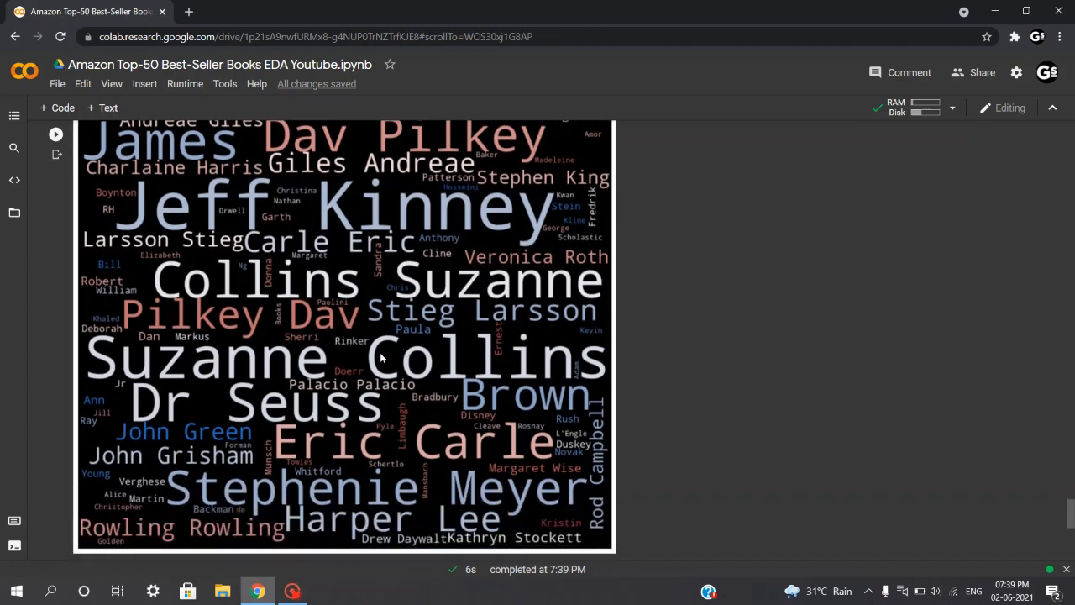
{"action": "scroll", "scroll_direction": "down", "scroll_amount": 3}
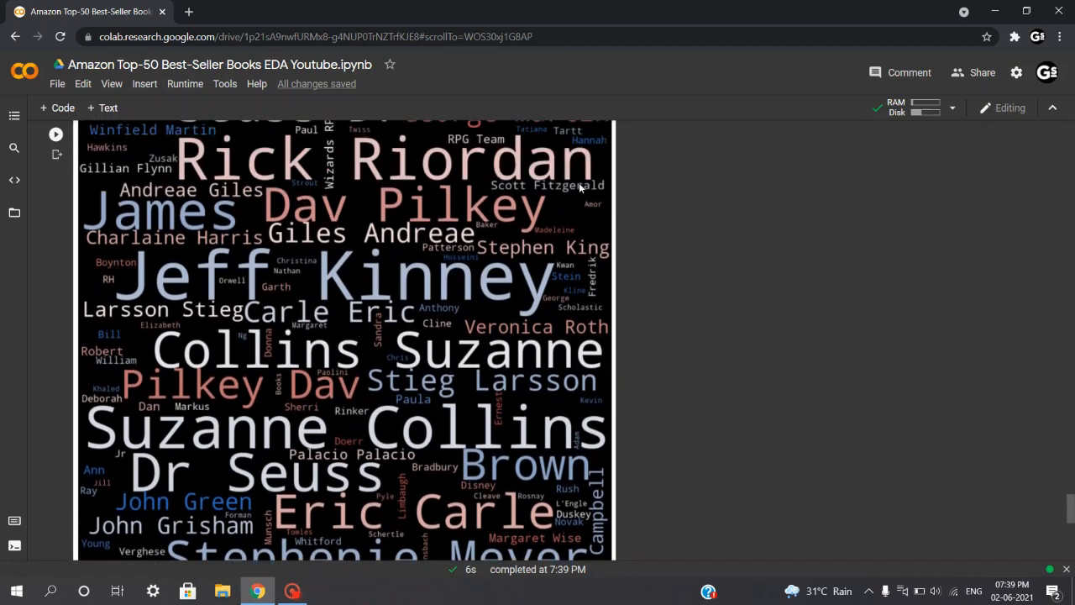
{"action": "scroll", "scroll_direction": "down", "scroll_amount": 3}
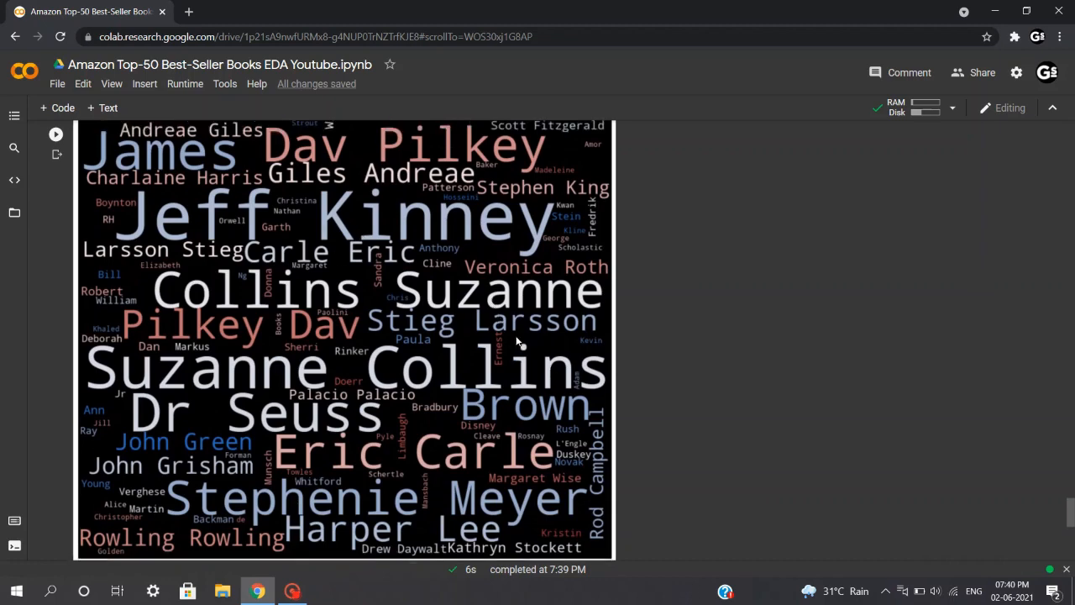
{"action": "scroll", "scroll_direction": "down", "scroll_amount": 3}
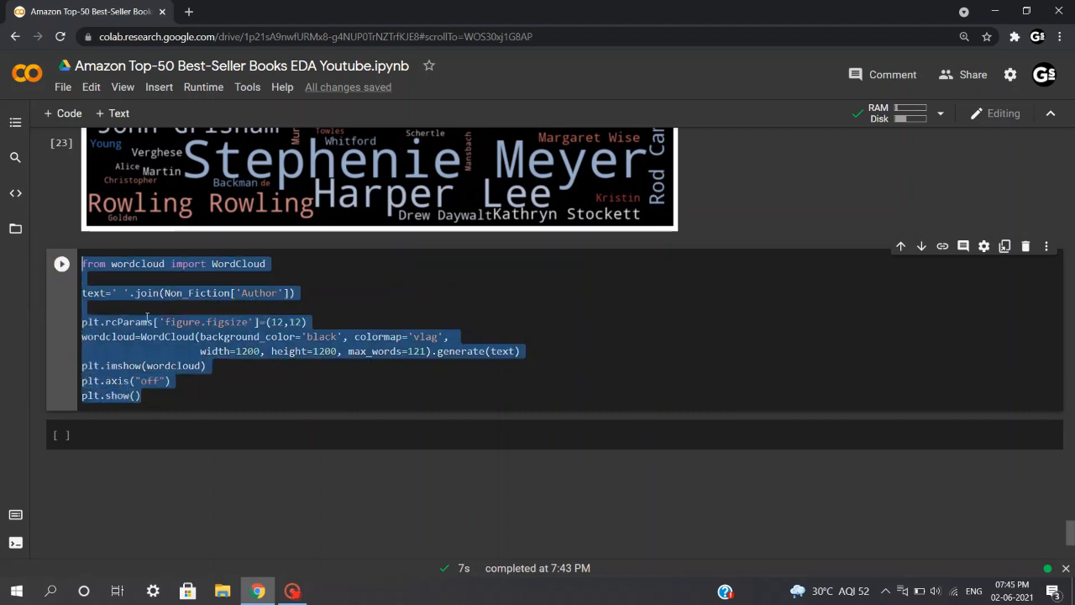
Generate the Non_Fiction author word cloud, led by American Psychological Association and Gary Chapman.
{"action": "left_click", "coordinate": [193, 292]}
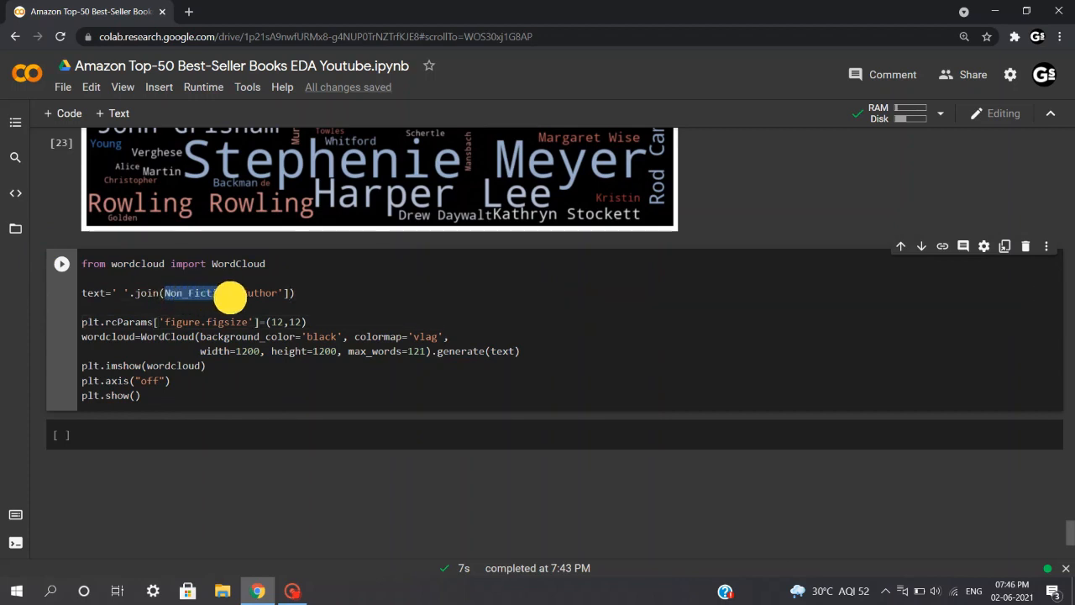
{"action": "left_click", "coordinate": [143, 396]}
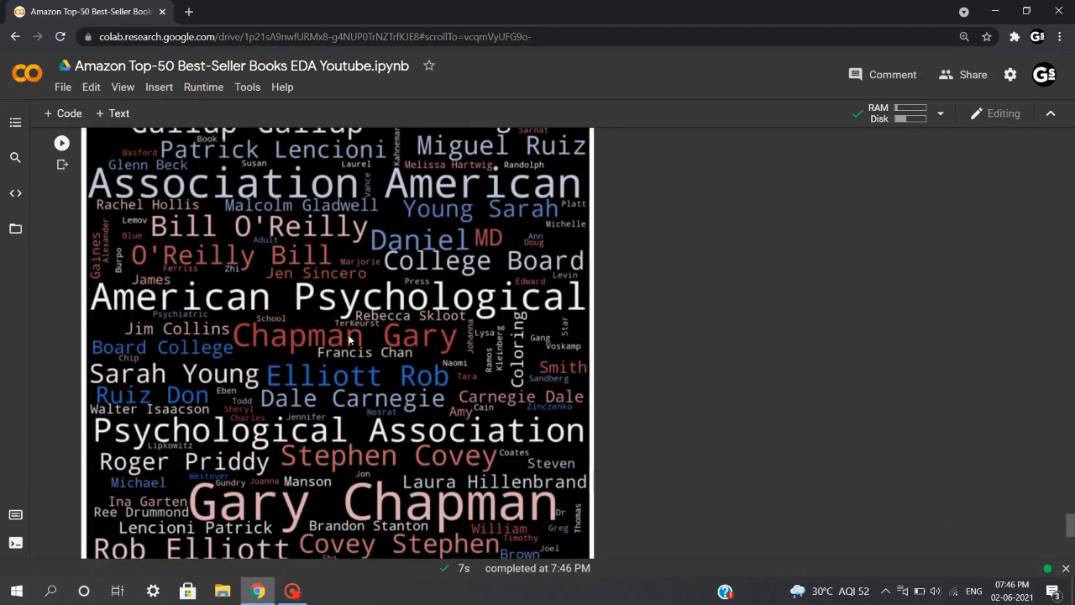
{"action": "scroll", "scroll_direction": "down", "scroll_amount": 3}
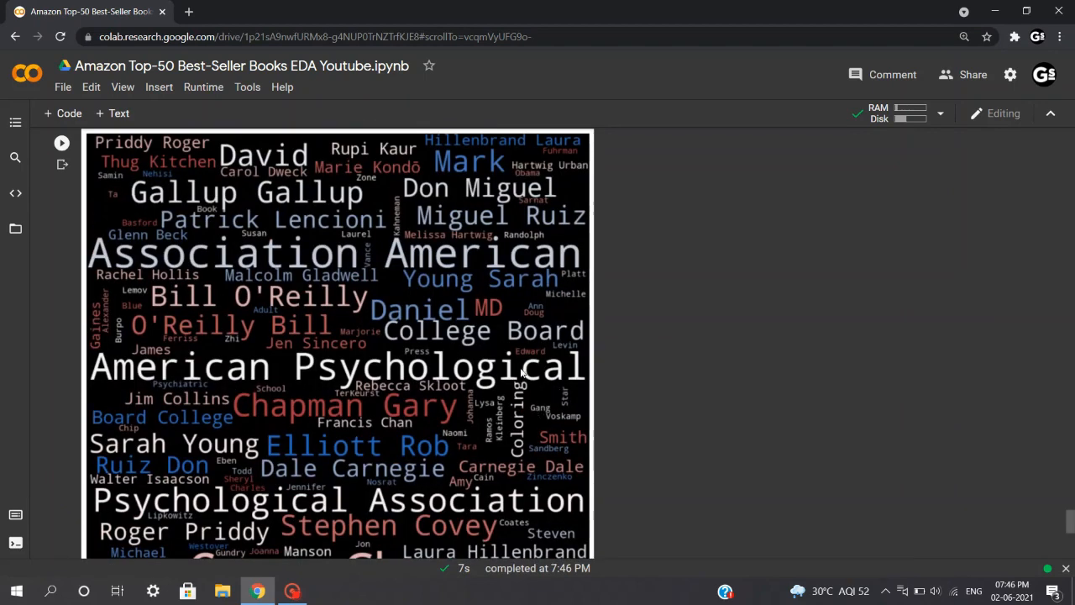
{"action": "mouse_move", "coordinate": [563, 357]}
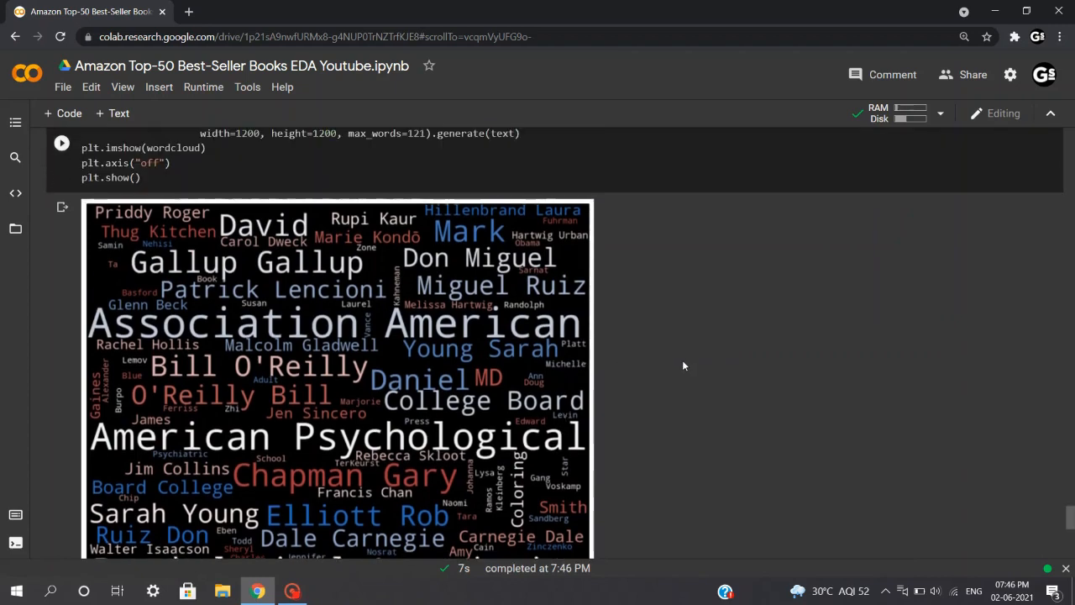
{"action": "mouse_move", "coordinate": [542, 265]}
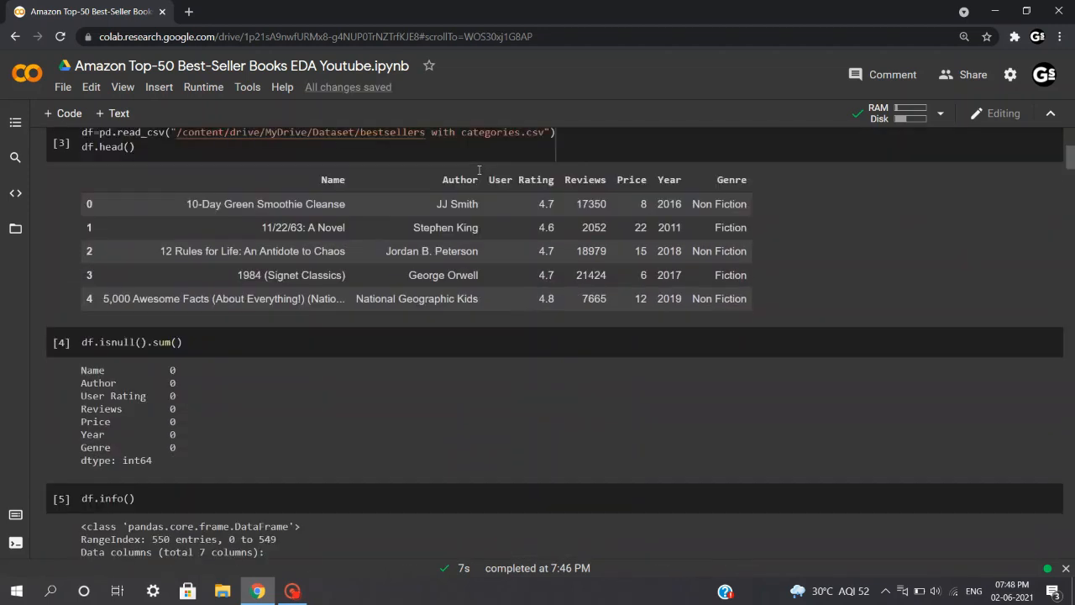
{"action": "scroll", "scroll_direction": "down", "scroll_amount": 3}
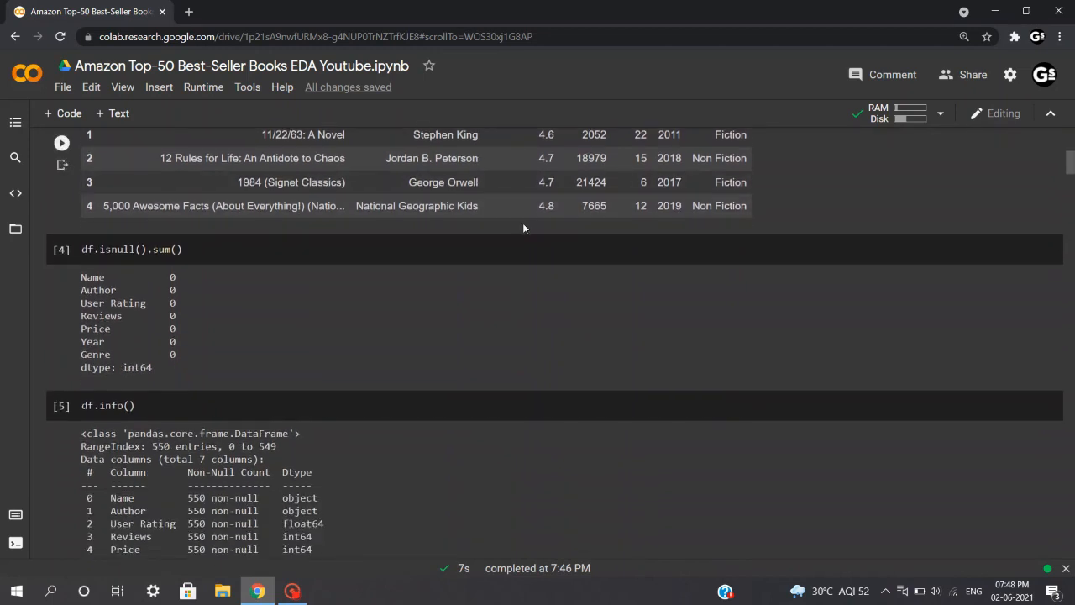
{"action": "scroll", "scroll_direction": "down", "scroll_amount": 3}
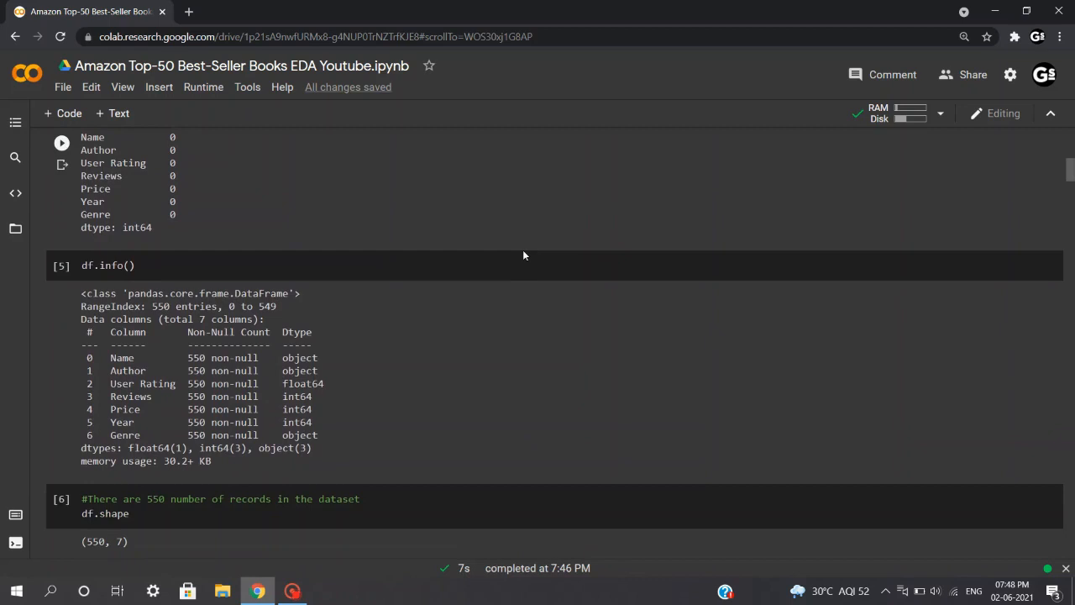
{"action": "scroll", "scroll_direction": "down", "scroll_amount": 3}
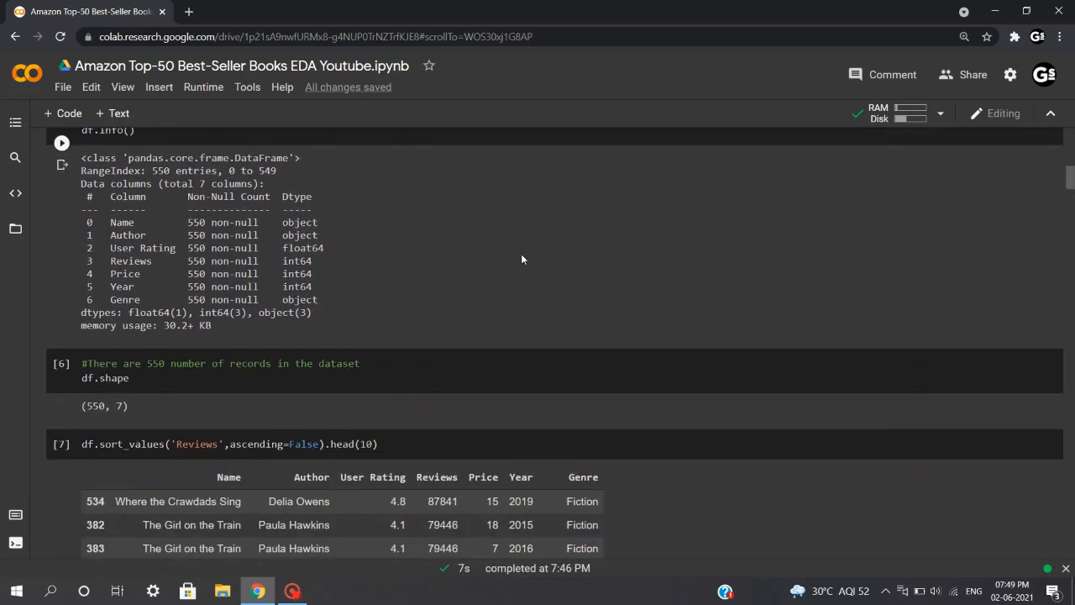
{"action": "scroll", "scroll_direction": "down", "scroll_amount": 3}
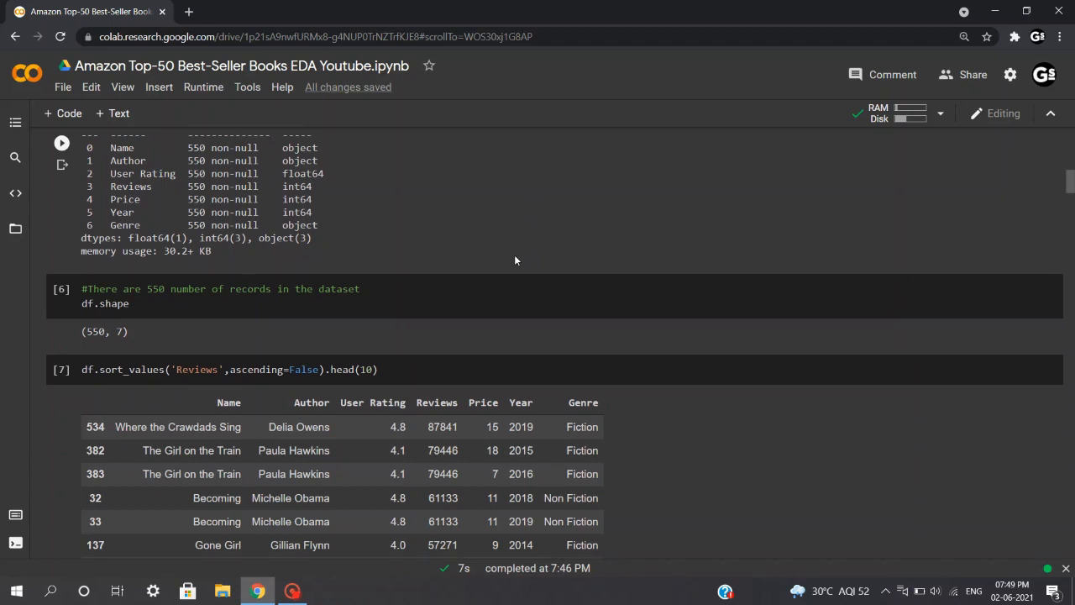
{"action": "scroll", "scroll_direction": "down", "scroll_amount": 3}
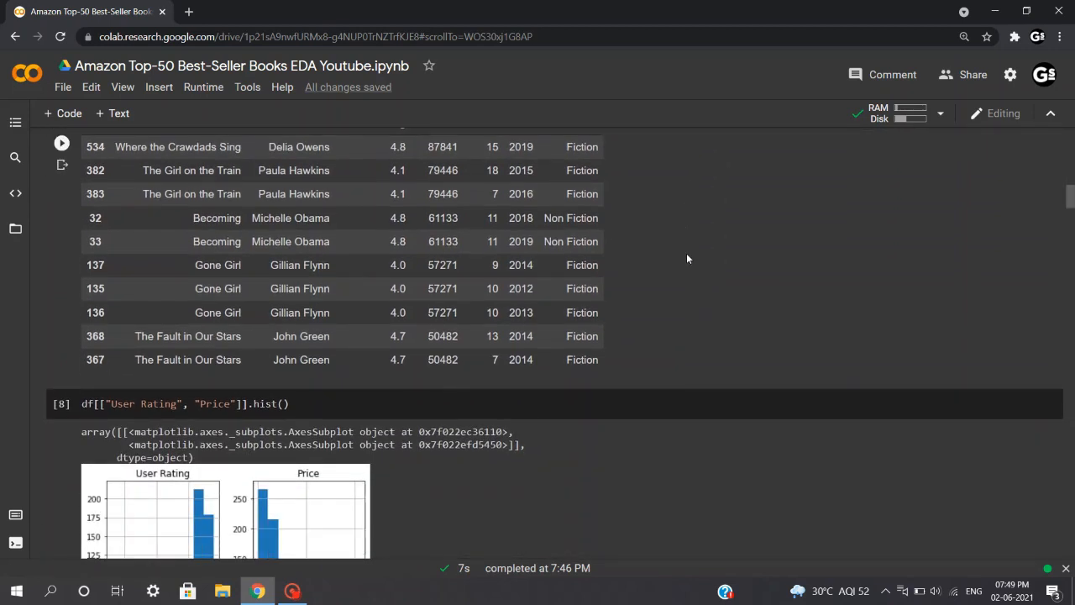
{"action": "scroll", "scroll_direction": "down", "scroll_amount": 3}
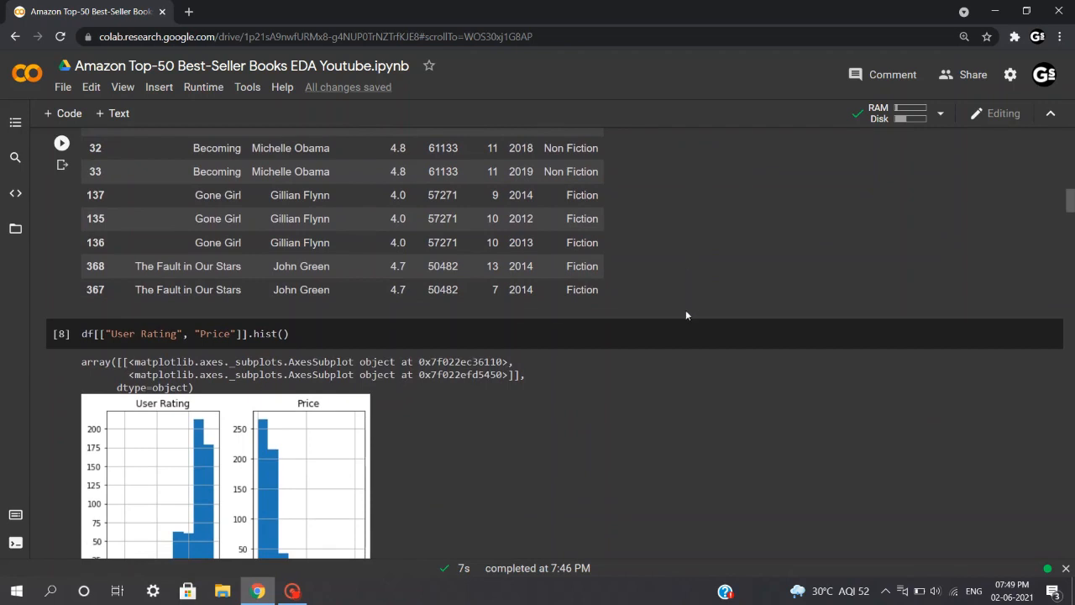
{"action": "scroll", "scroll_direction": "down", "scroll_amount": 3}
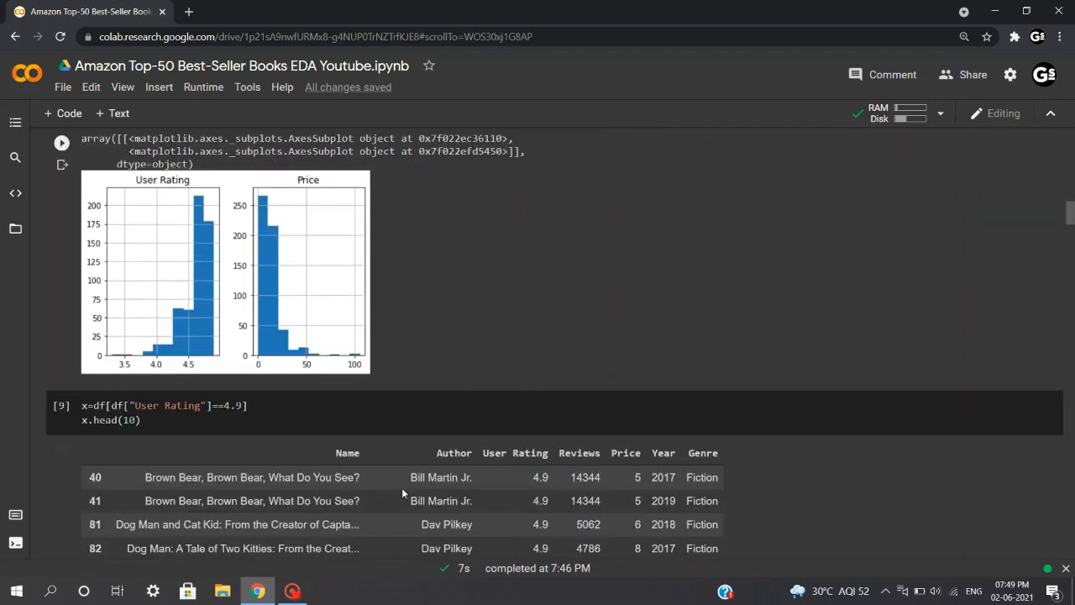